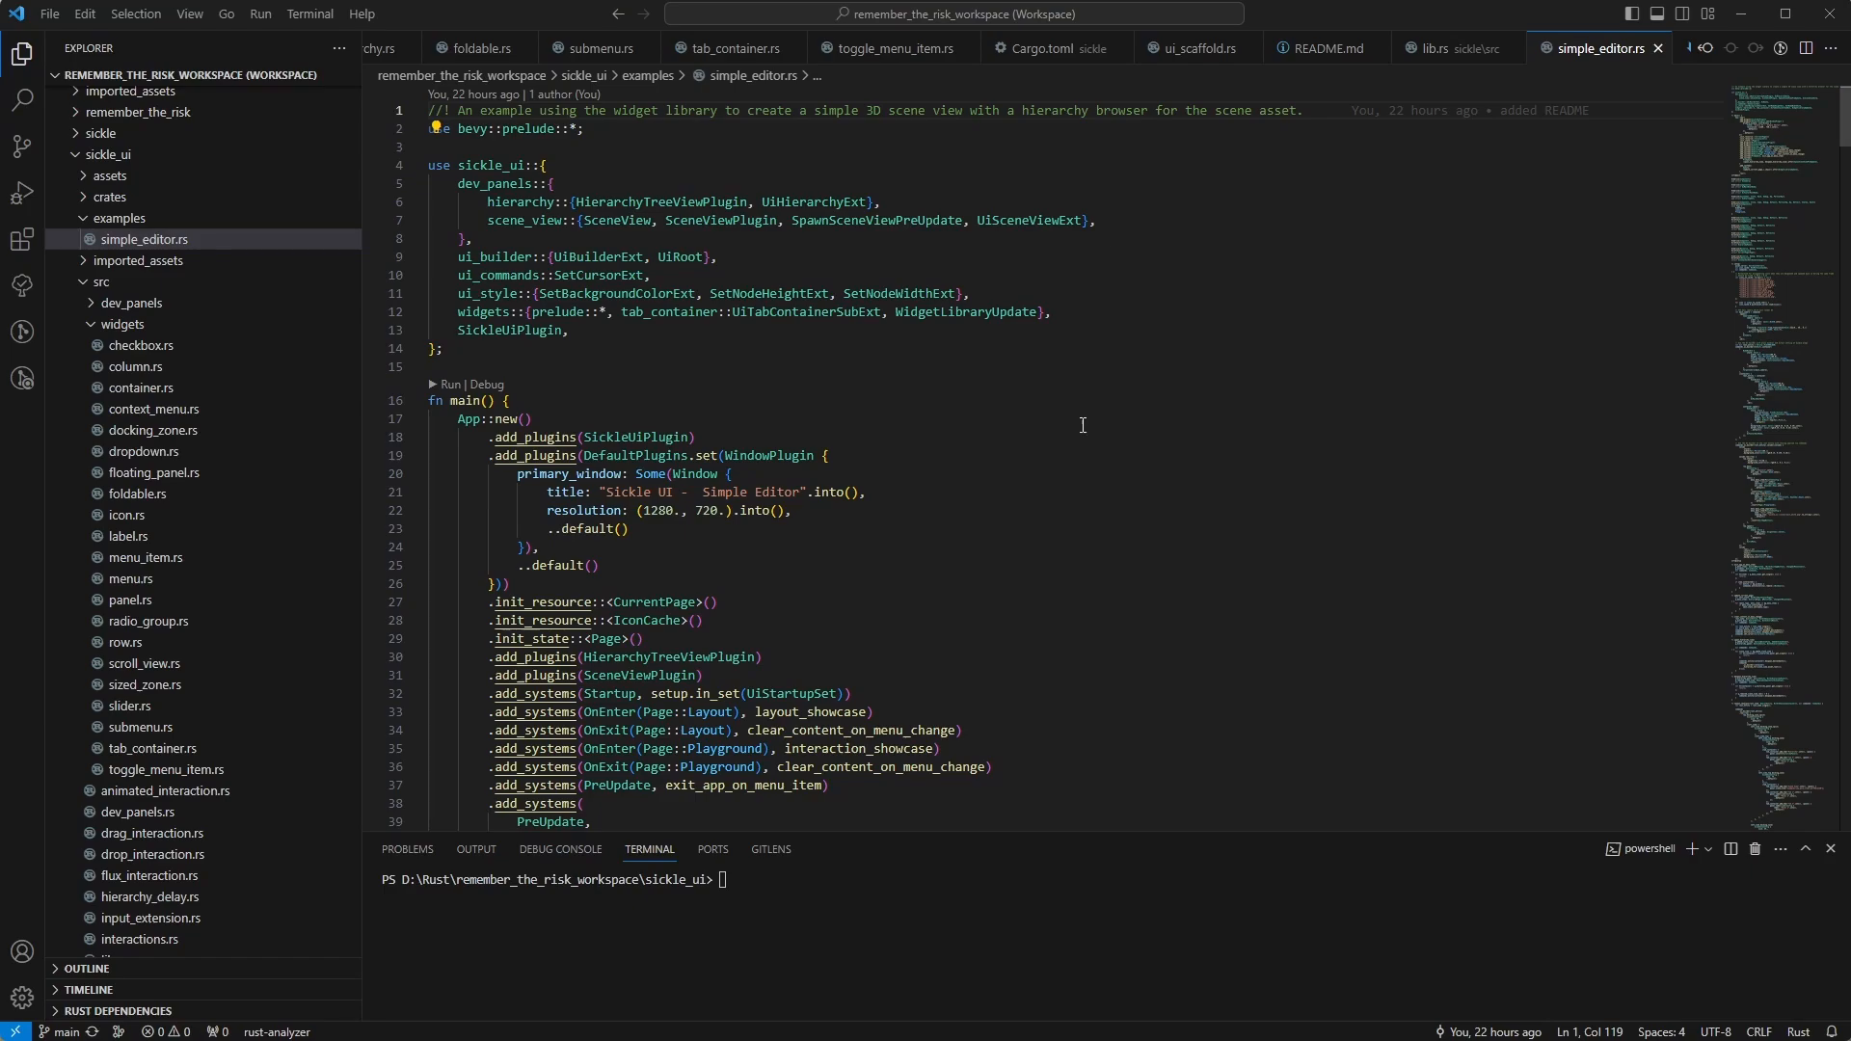
{"action": "mouse_move", "coordinate": [858, 249]}
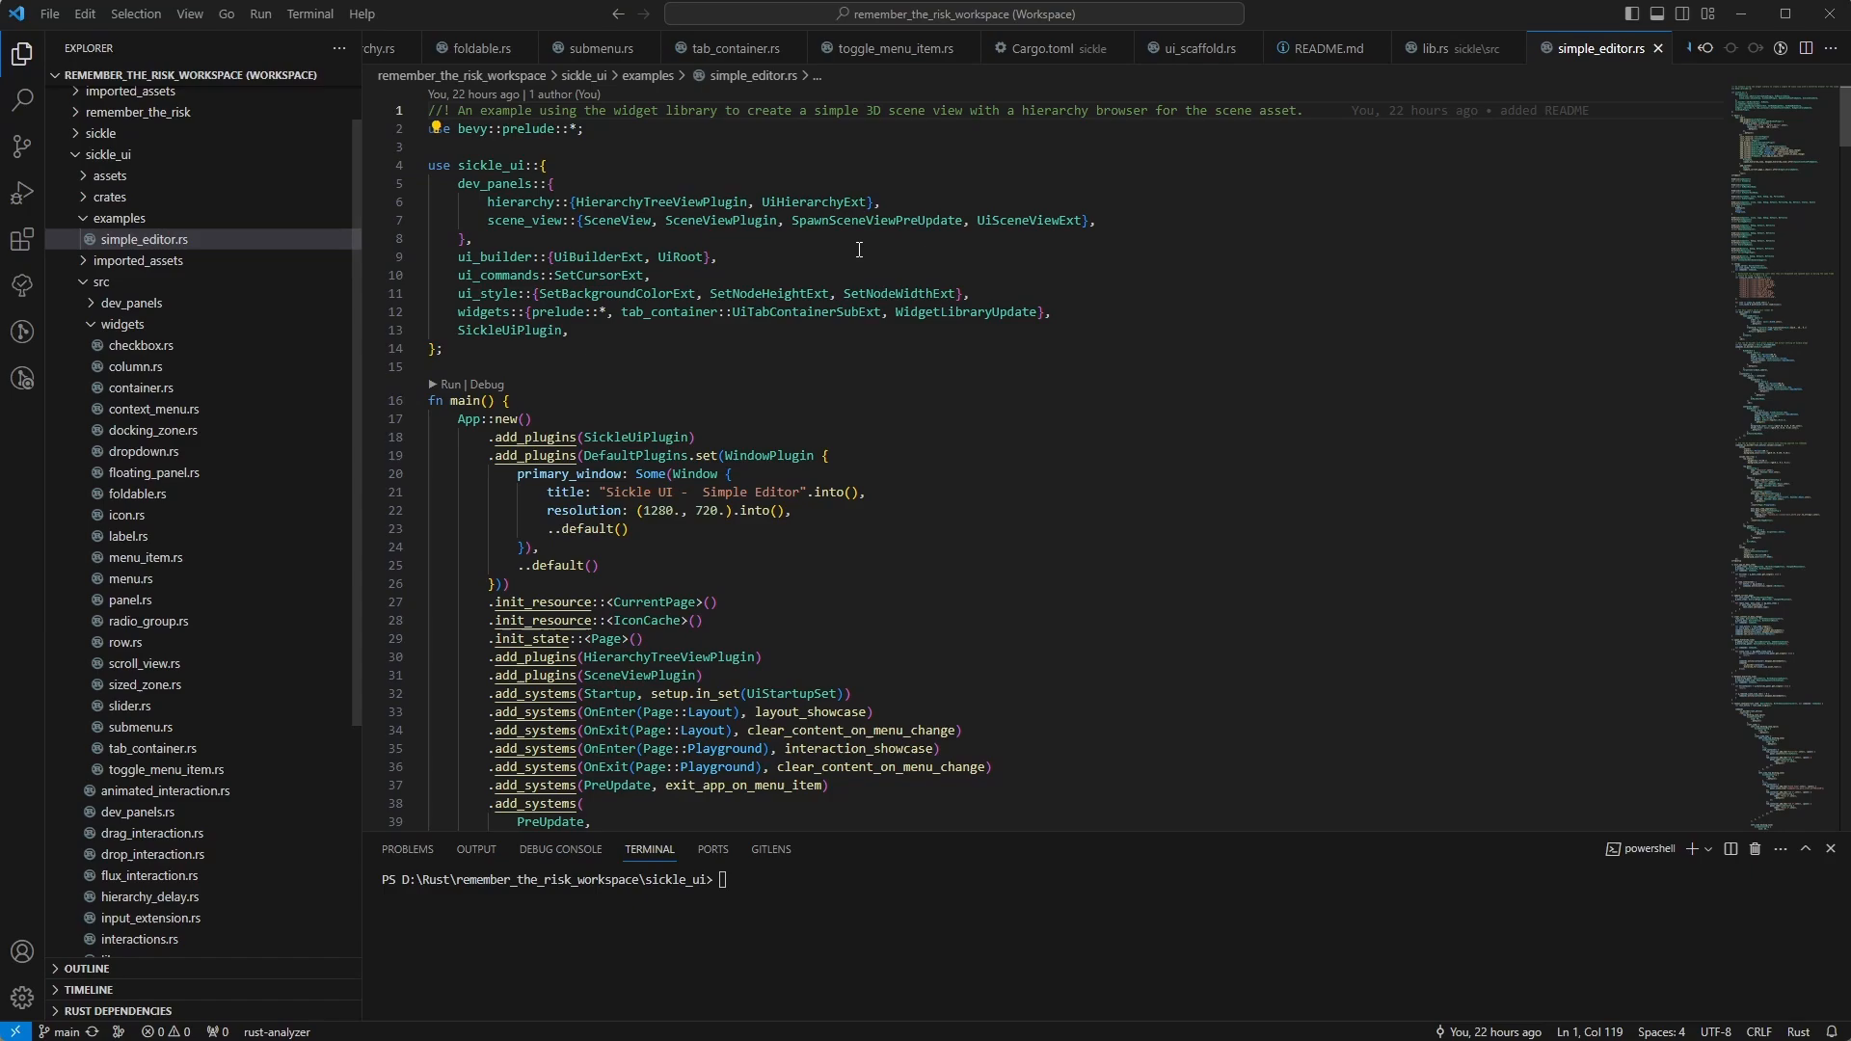
{"action": "mouse_move", "coordinate": [841, 415]}
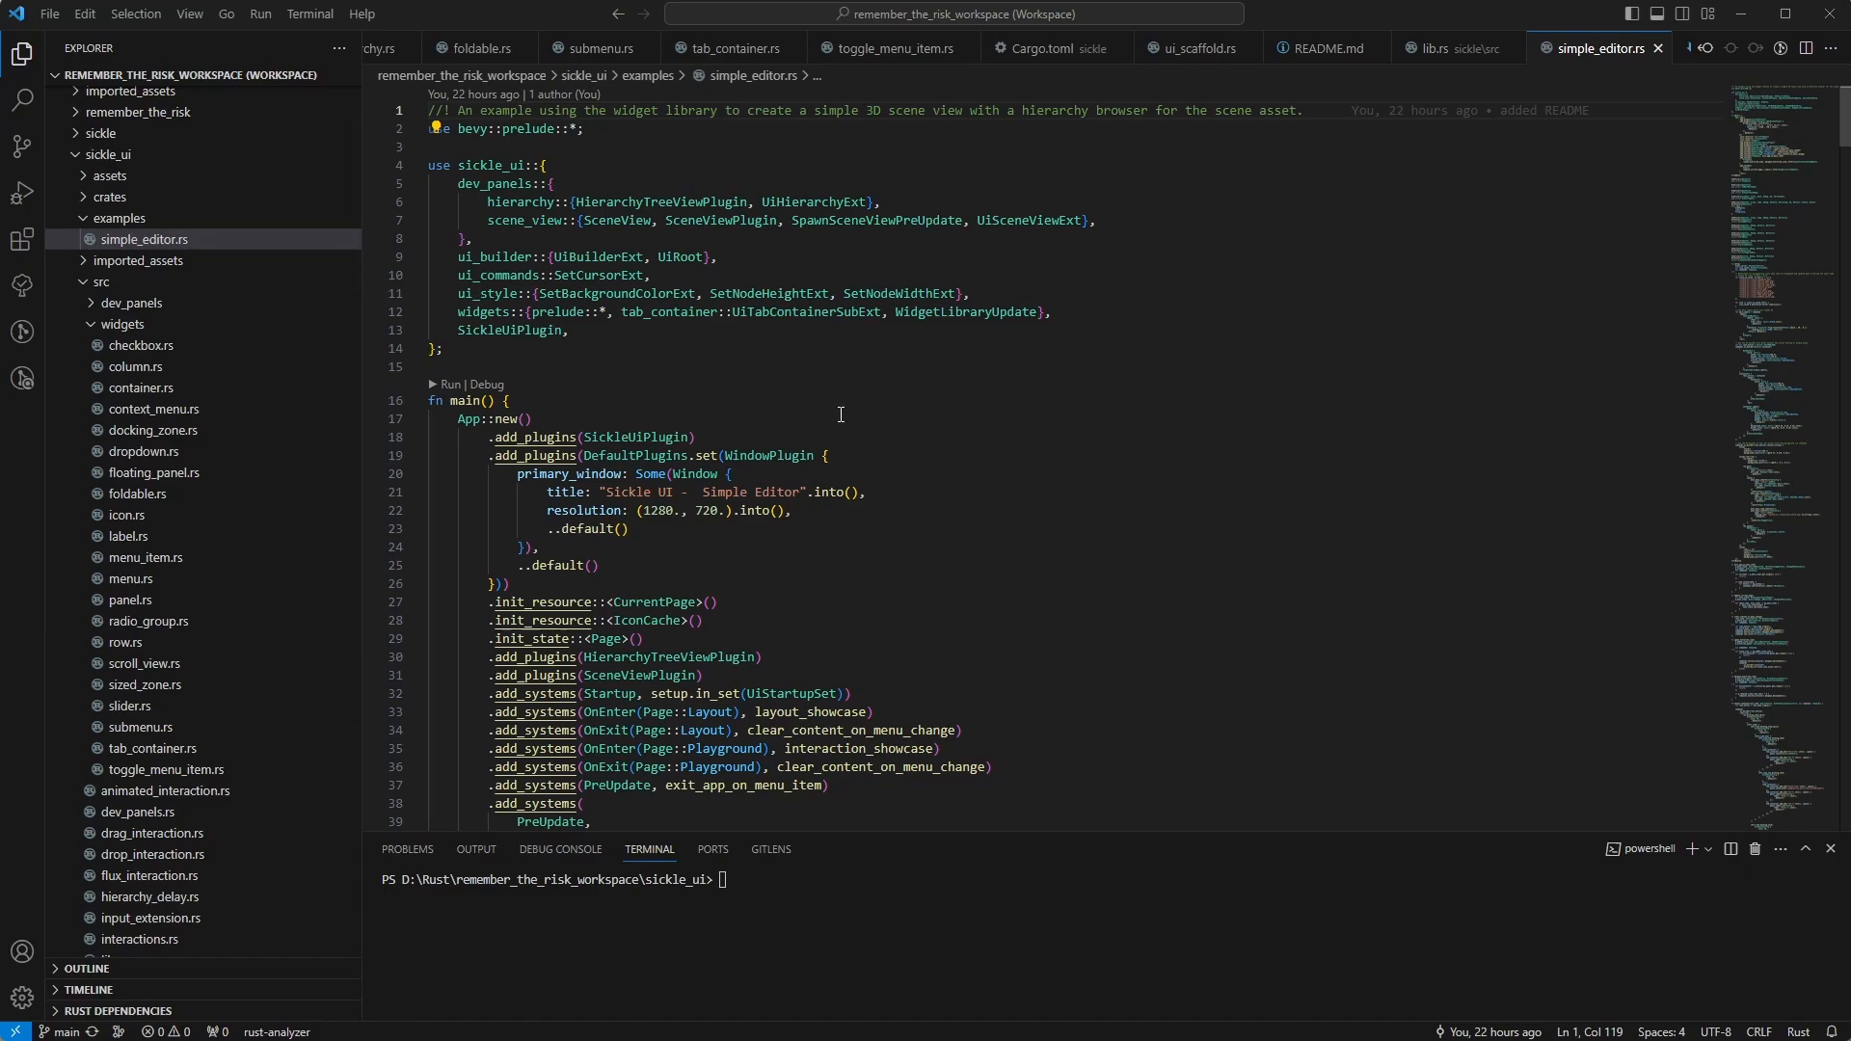
{"action": "mouse_move", "coordinate": [1253, 472]}
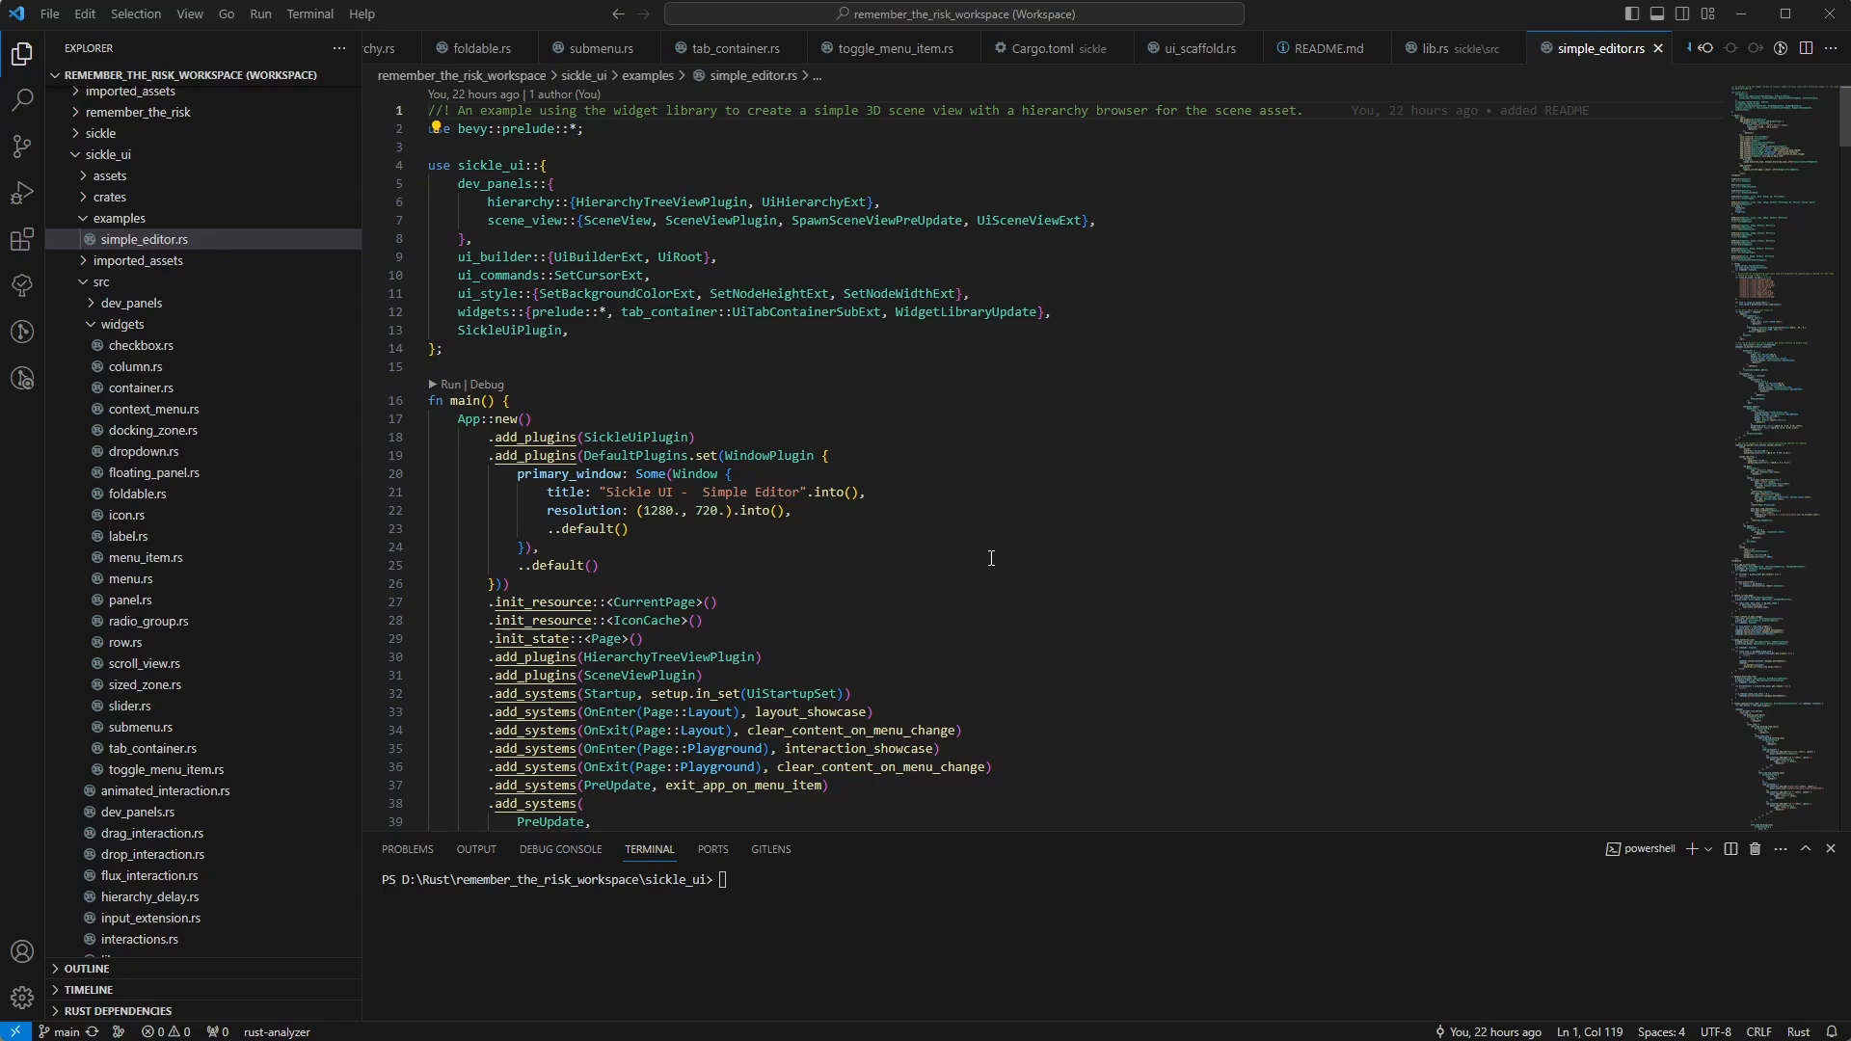
{"action": "mouse_move", "coordinate": [832, 890]}
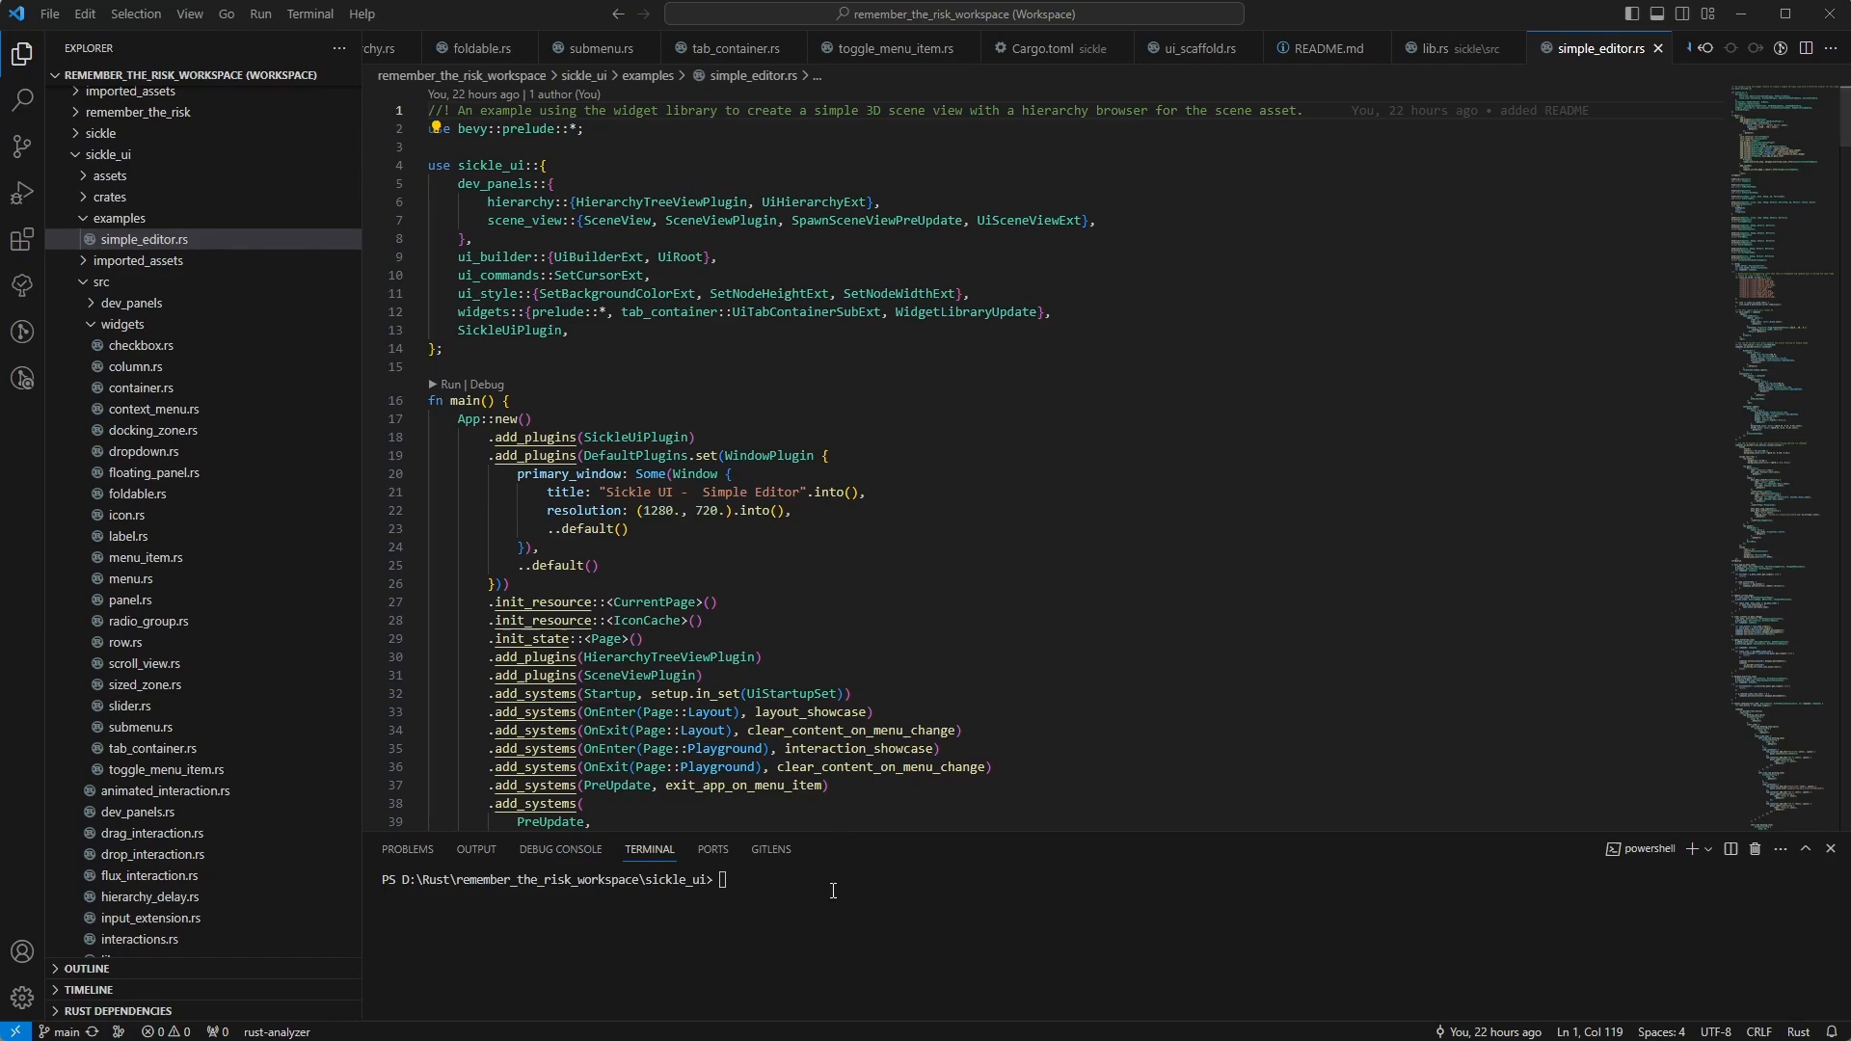
Step: Run cargo run --example simple_editor in the integrated terminal to start the demo
{"action": "type", "text": "cargo run --example simple_editor"}
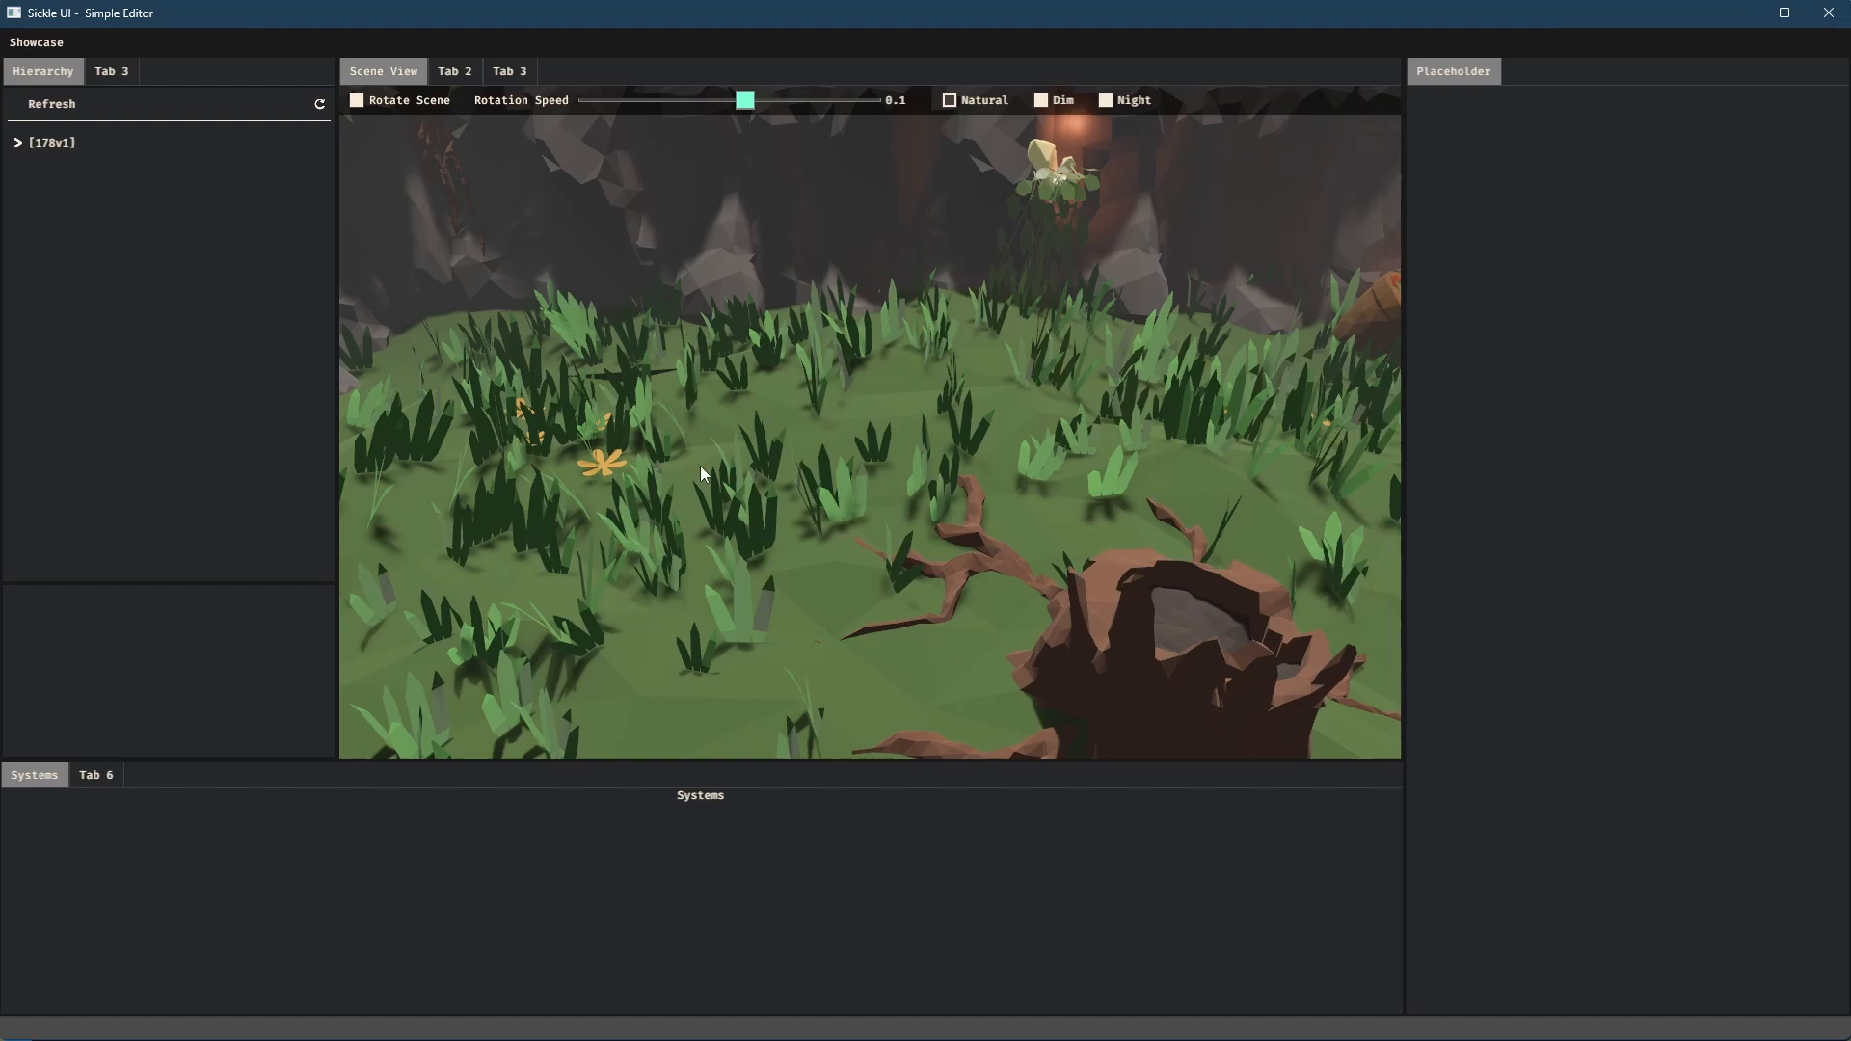
{"action": "mouse_move", "coordinate": [412, 589]}
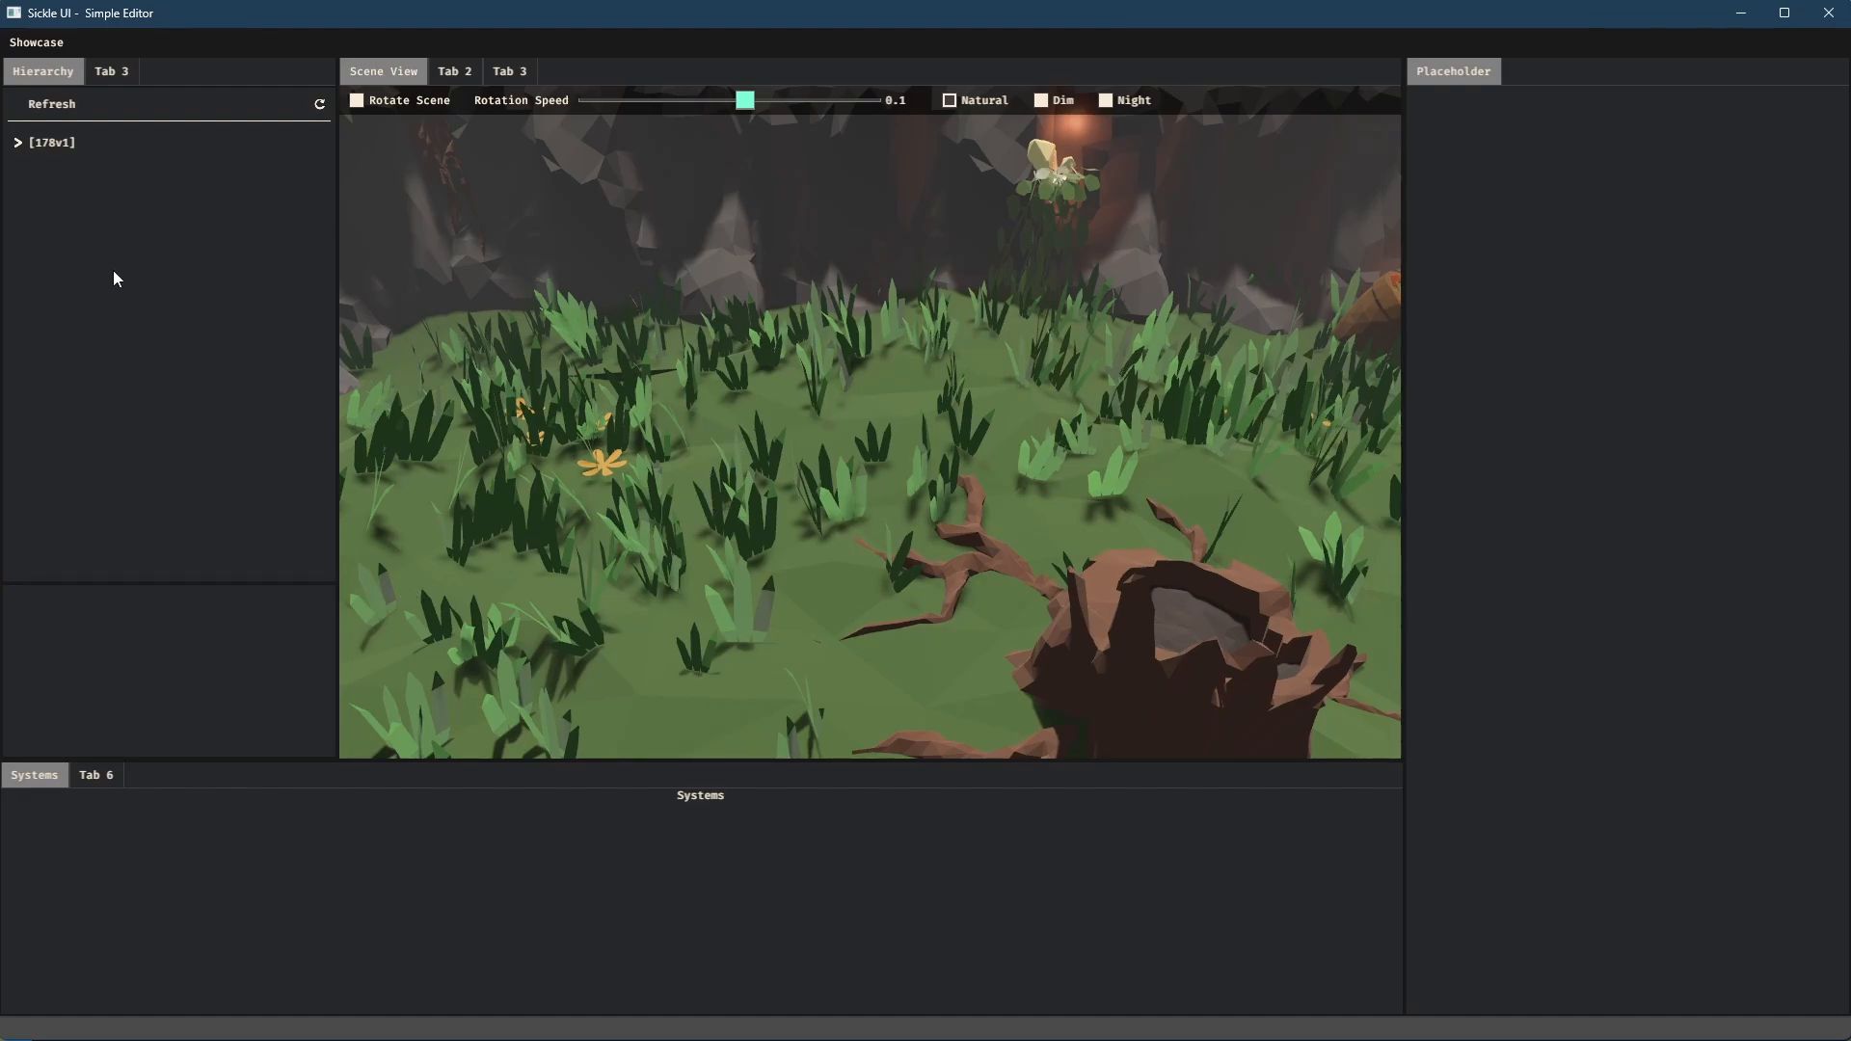
{"action": "mouse_move", "coordinate": [980, 459]}
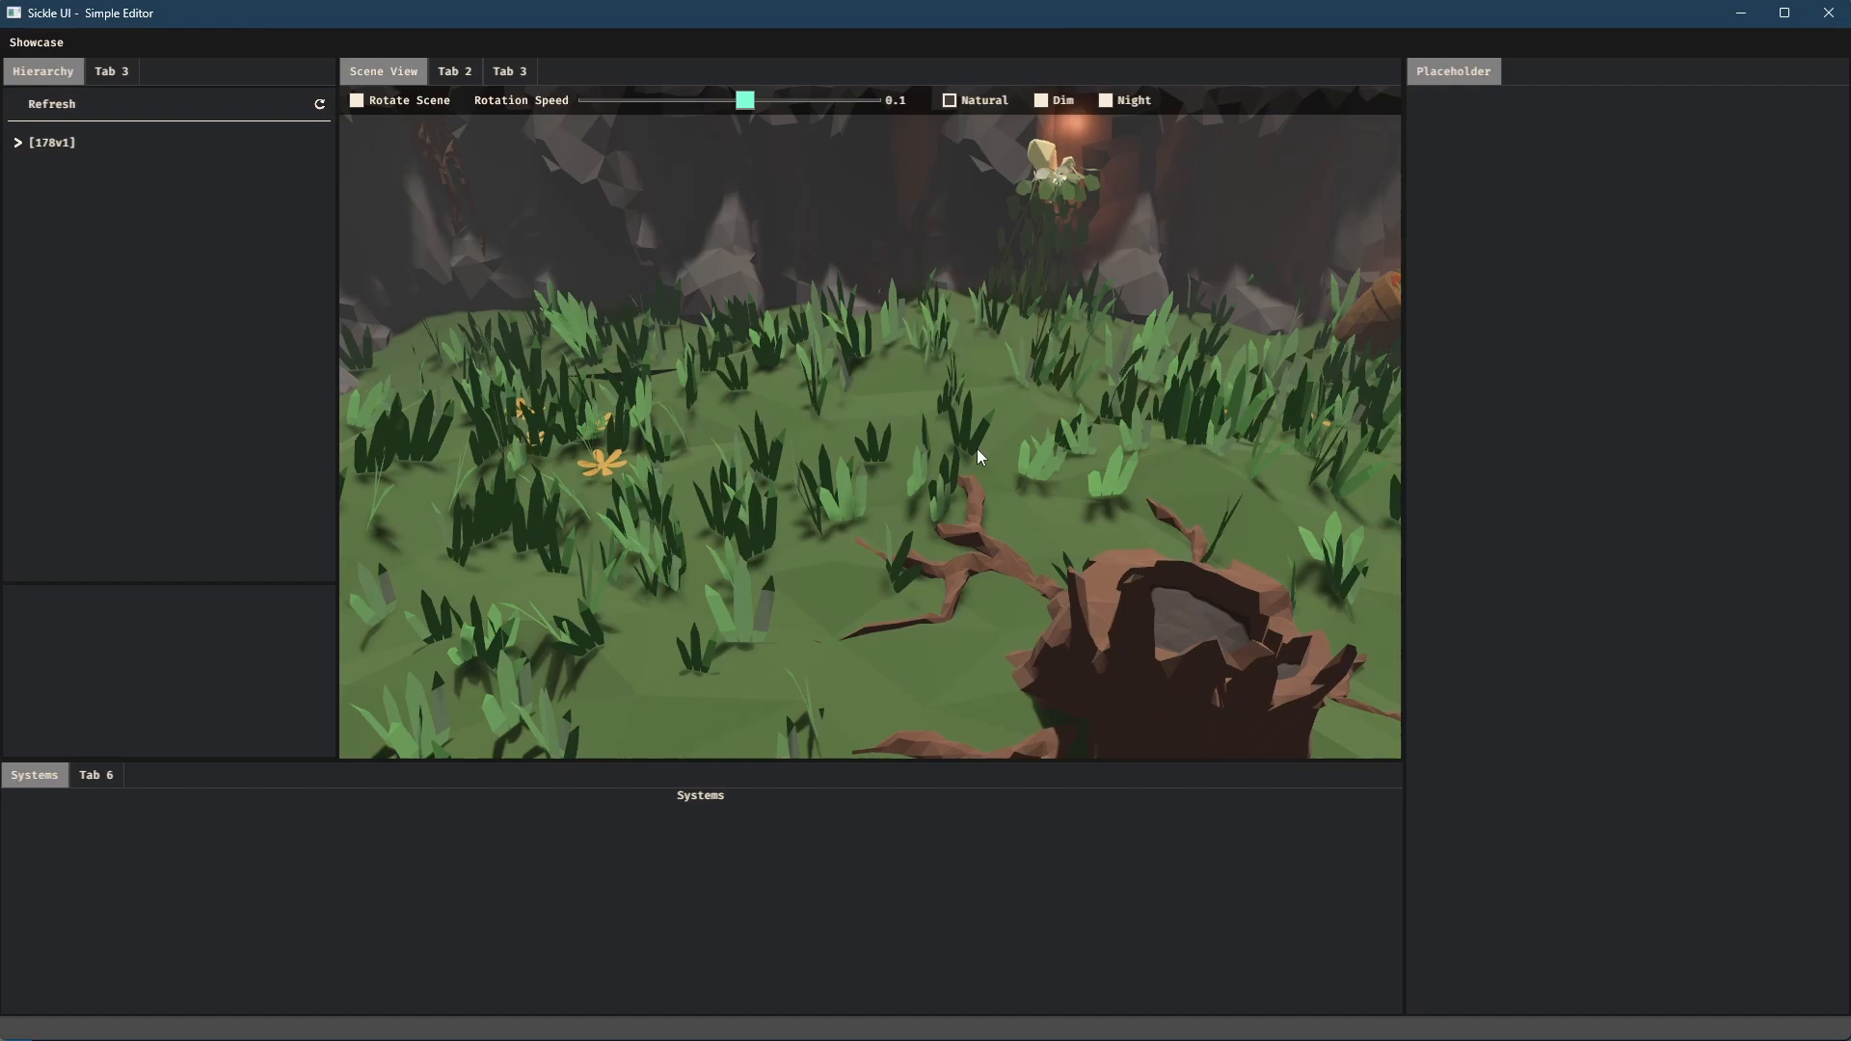
{"action": "mouse_move", "coordinate": [649, 399]}
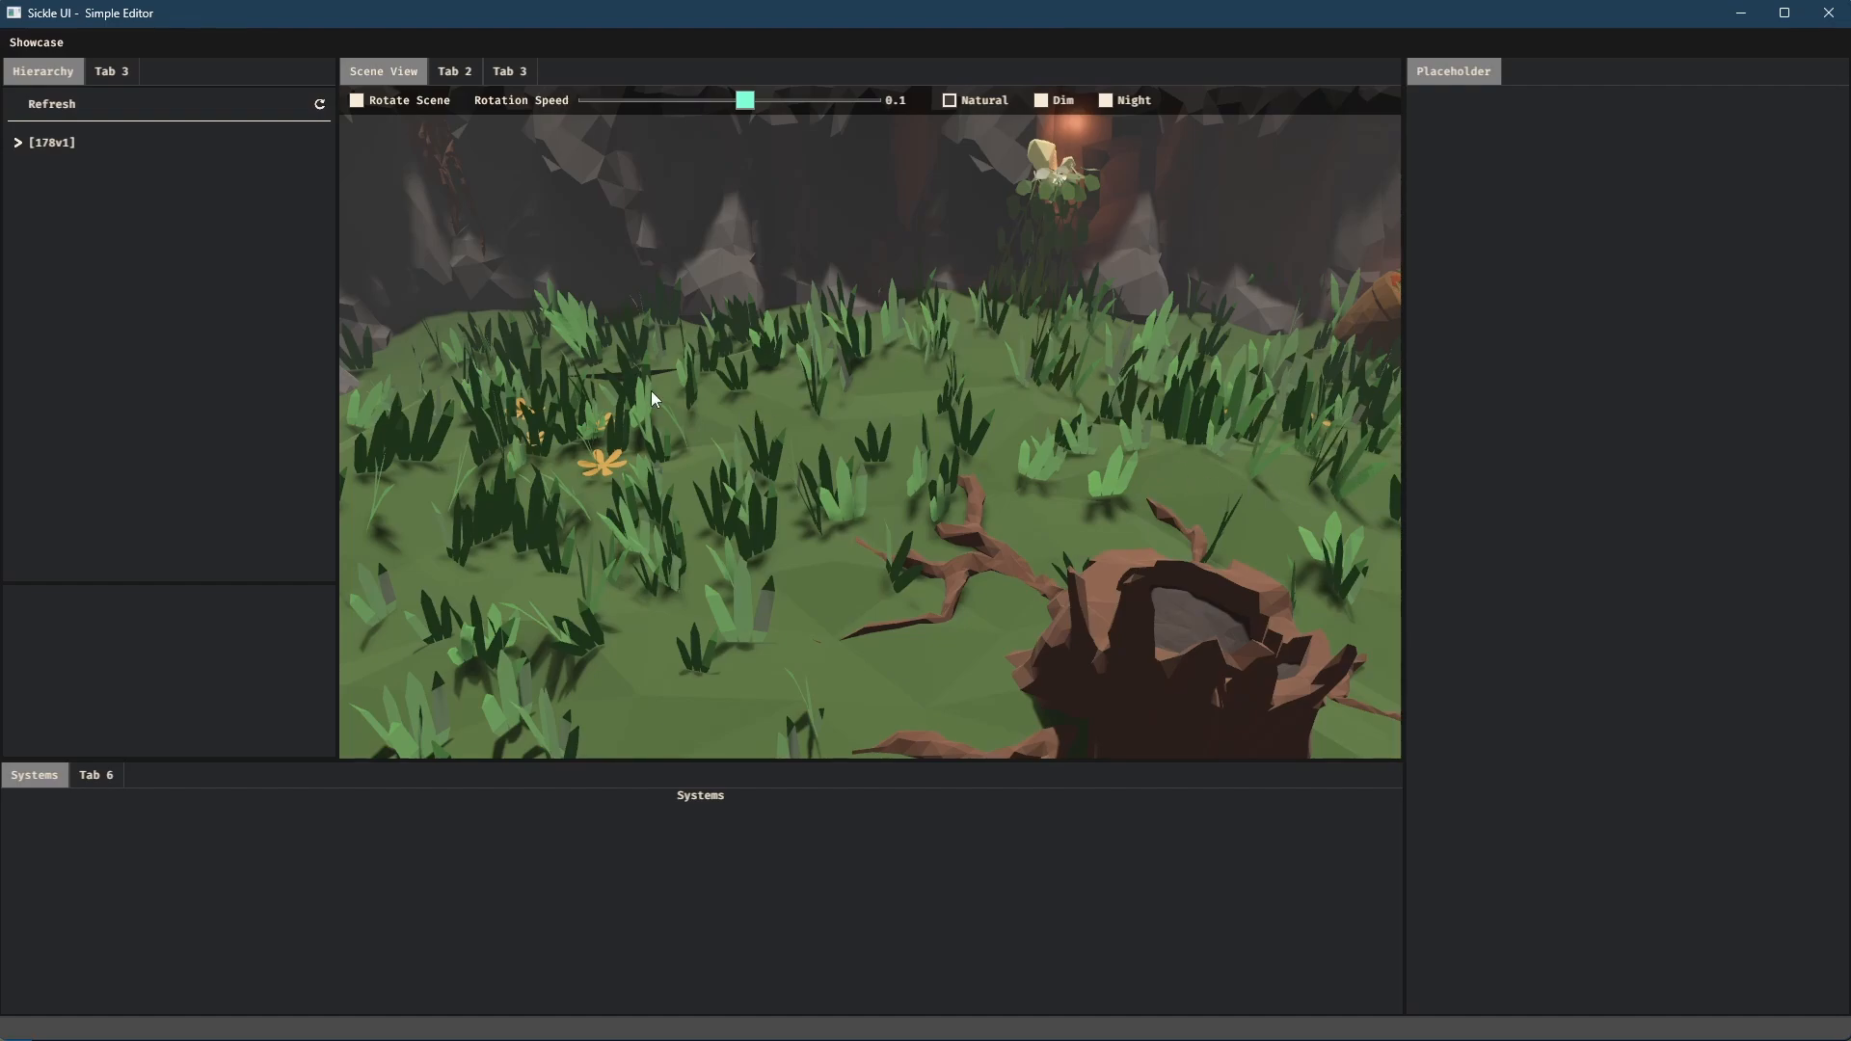
{"action": "mouse_move", "coordinate": [405, 484]}
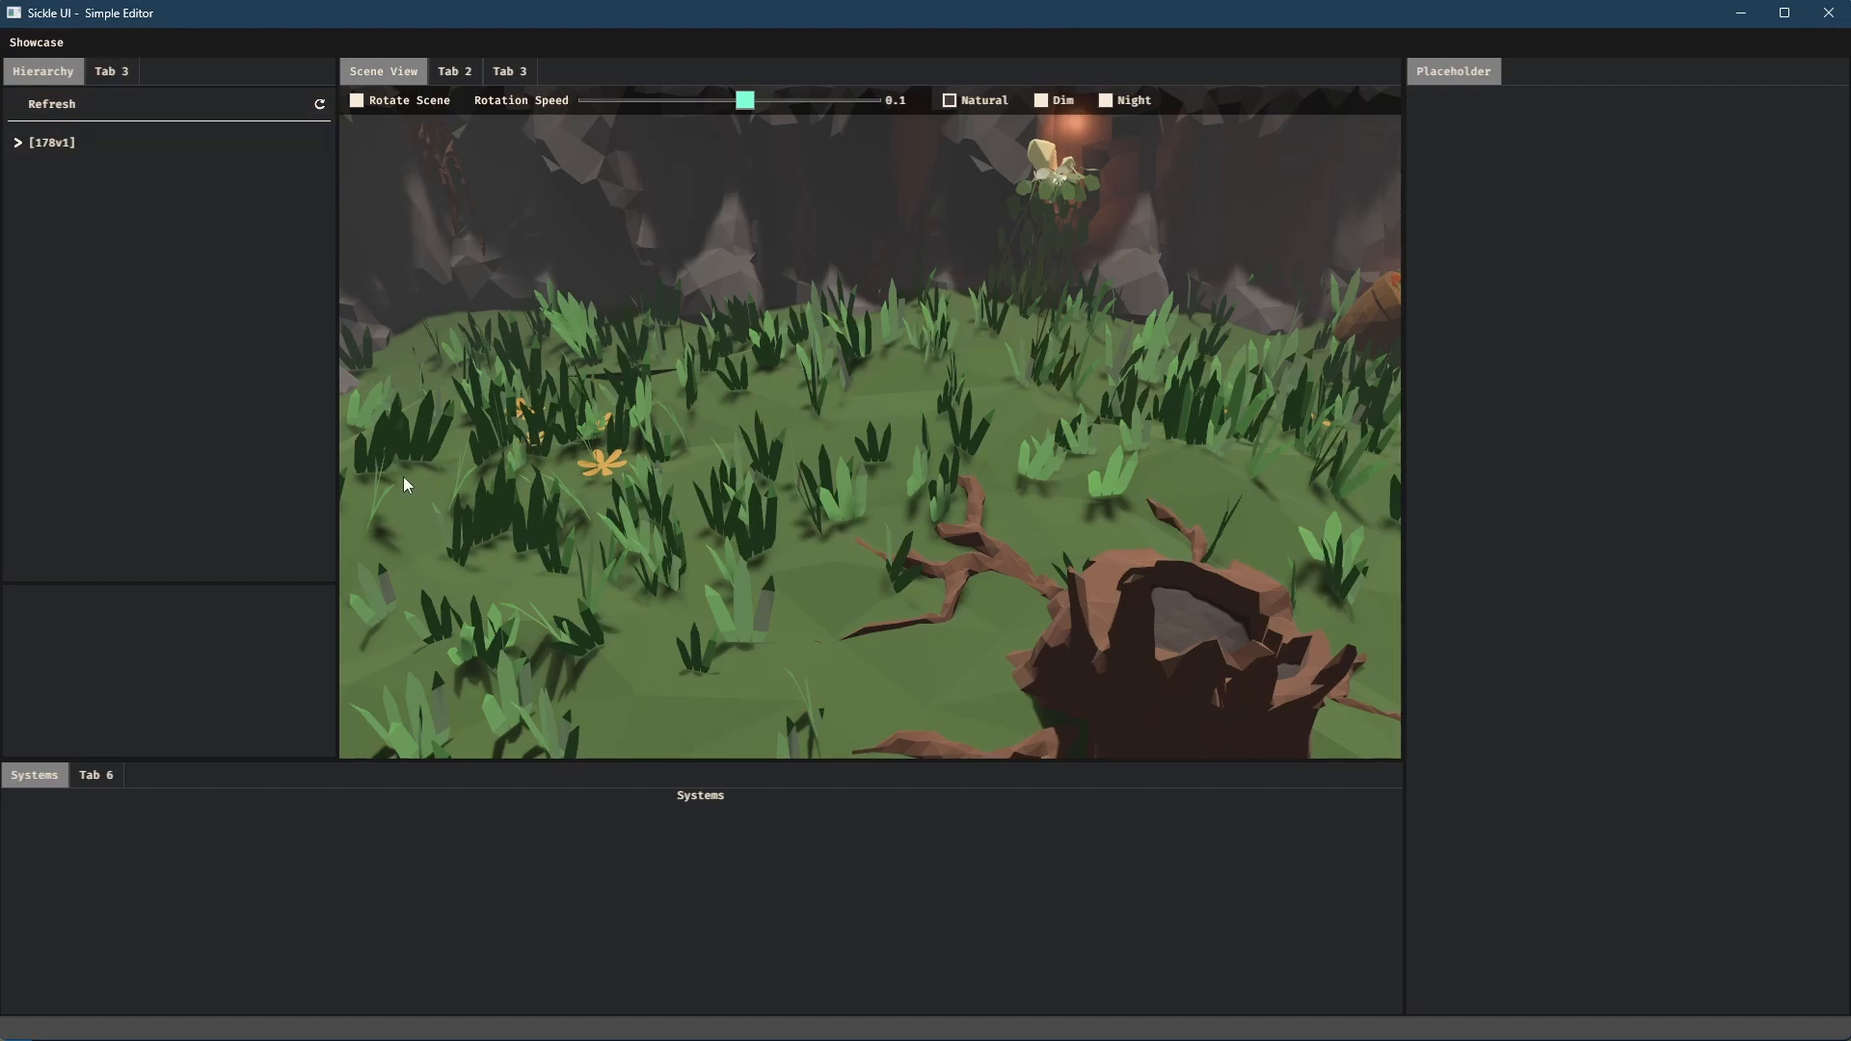
{"action": "mouse_move", "coordinate": [322, 324]}
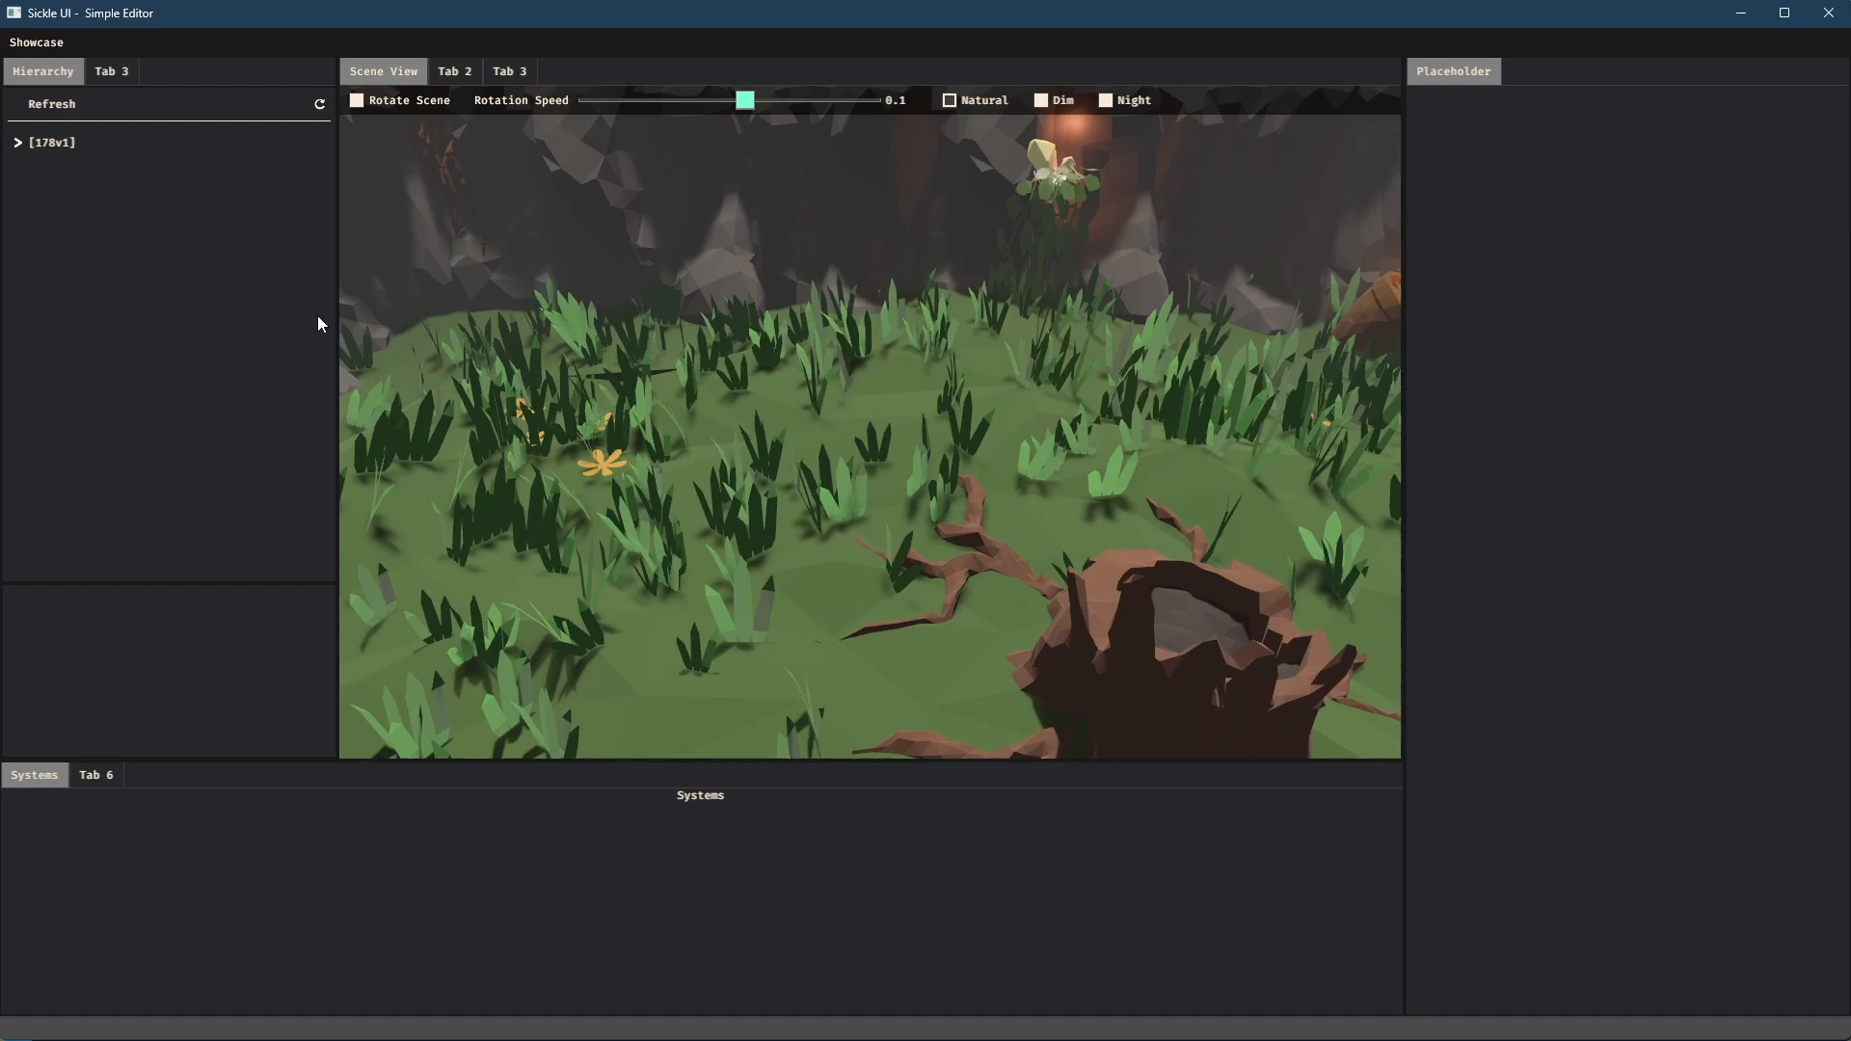
{"action": "mouse_move", "coordinate": [632, 369]}
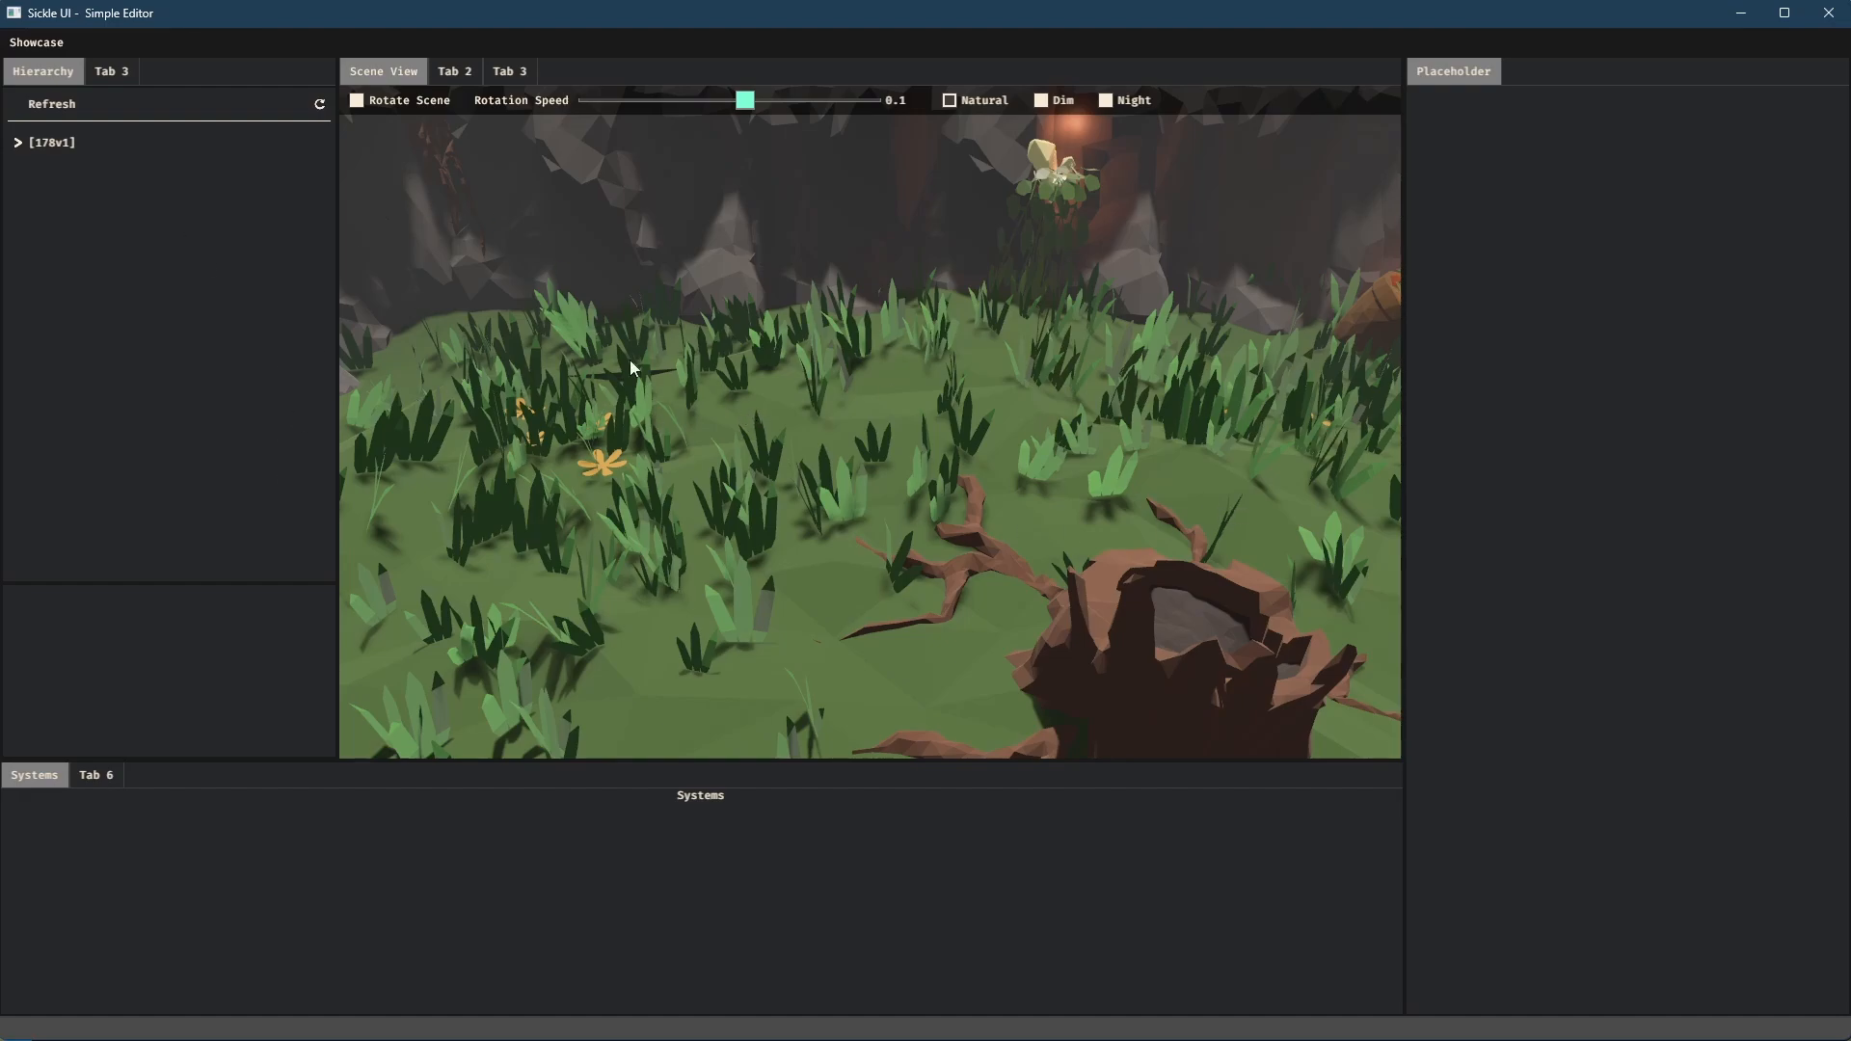
{"action": "mouse_move", "coordinate": [303, 286]}
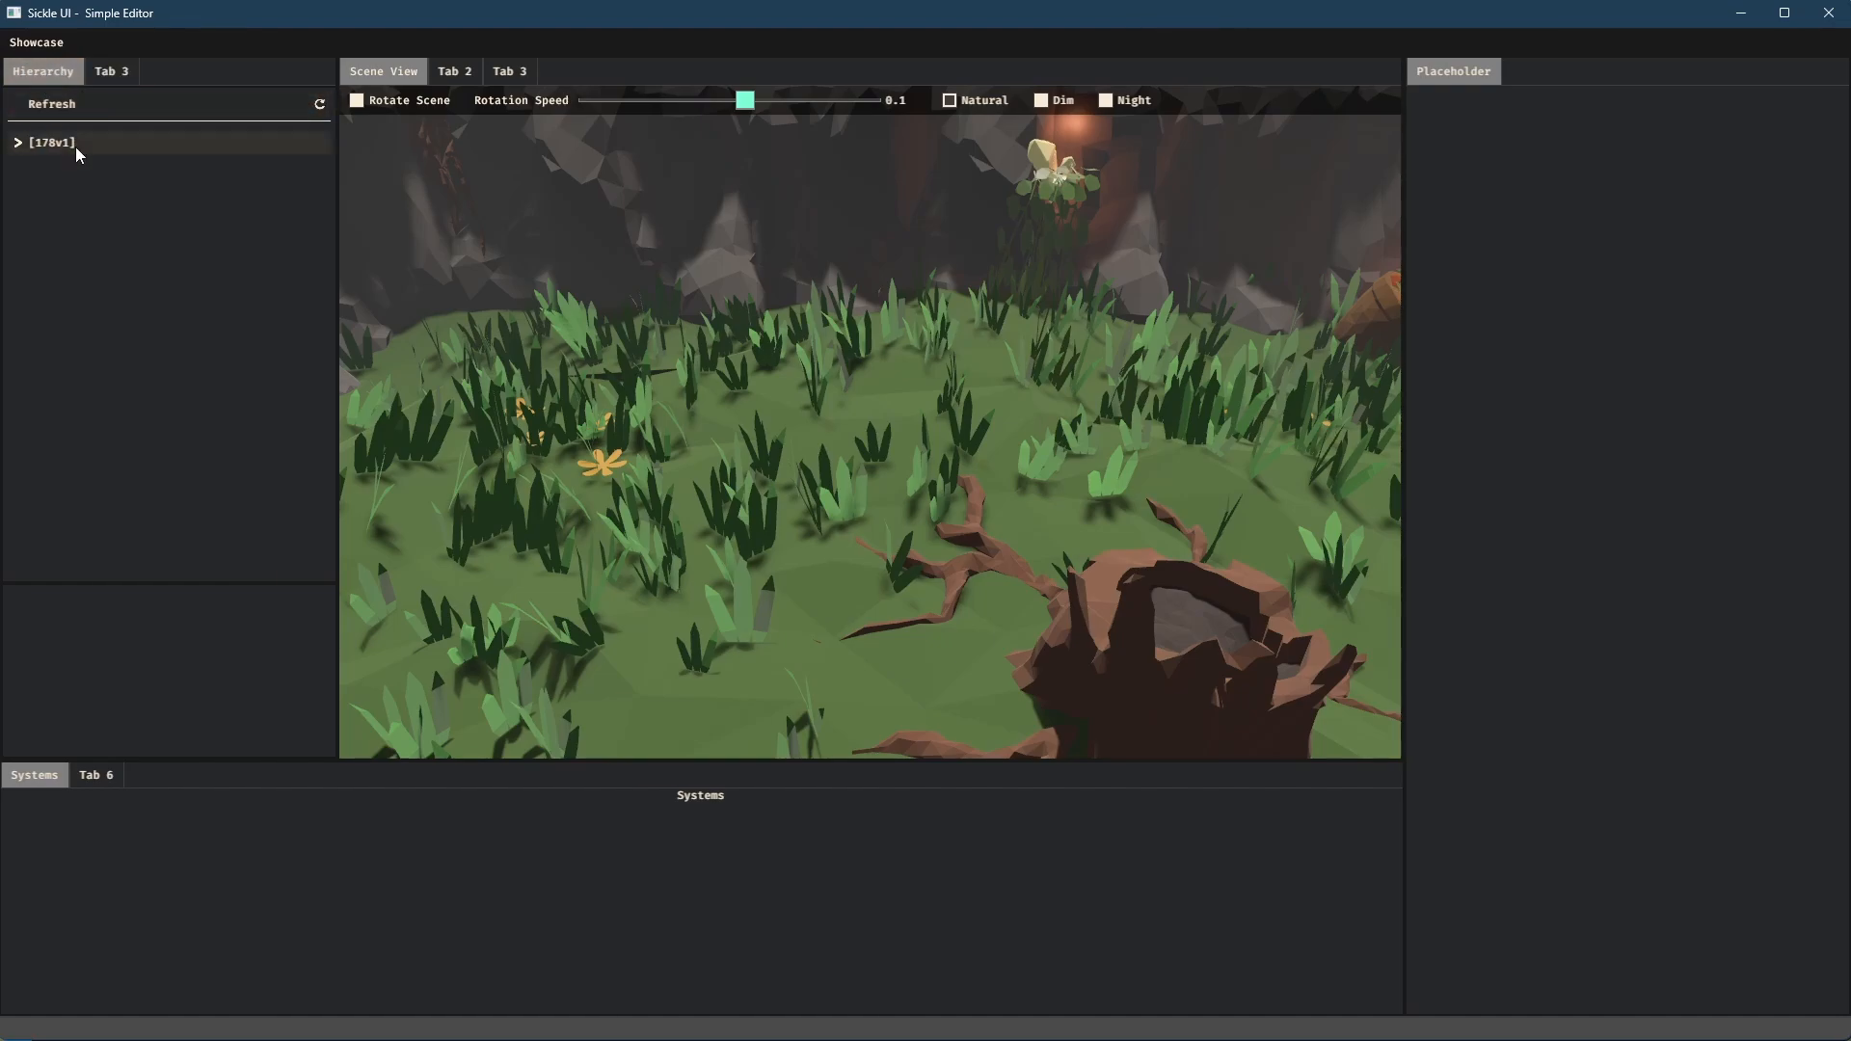
Step: Expand 178v1, 179v1, 252v1 and Crystal3 so the Icosphere.029 child is listed
{"action": "left_click", "coordinate": [18, 141]}
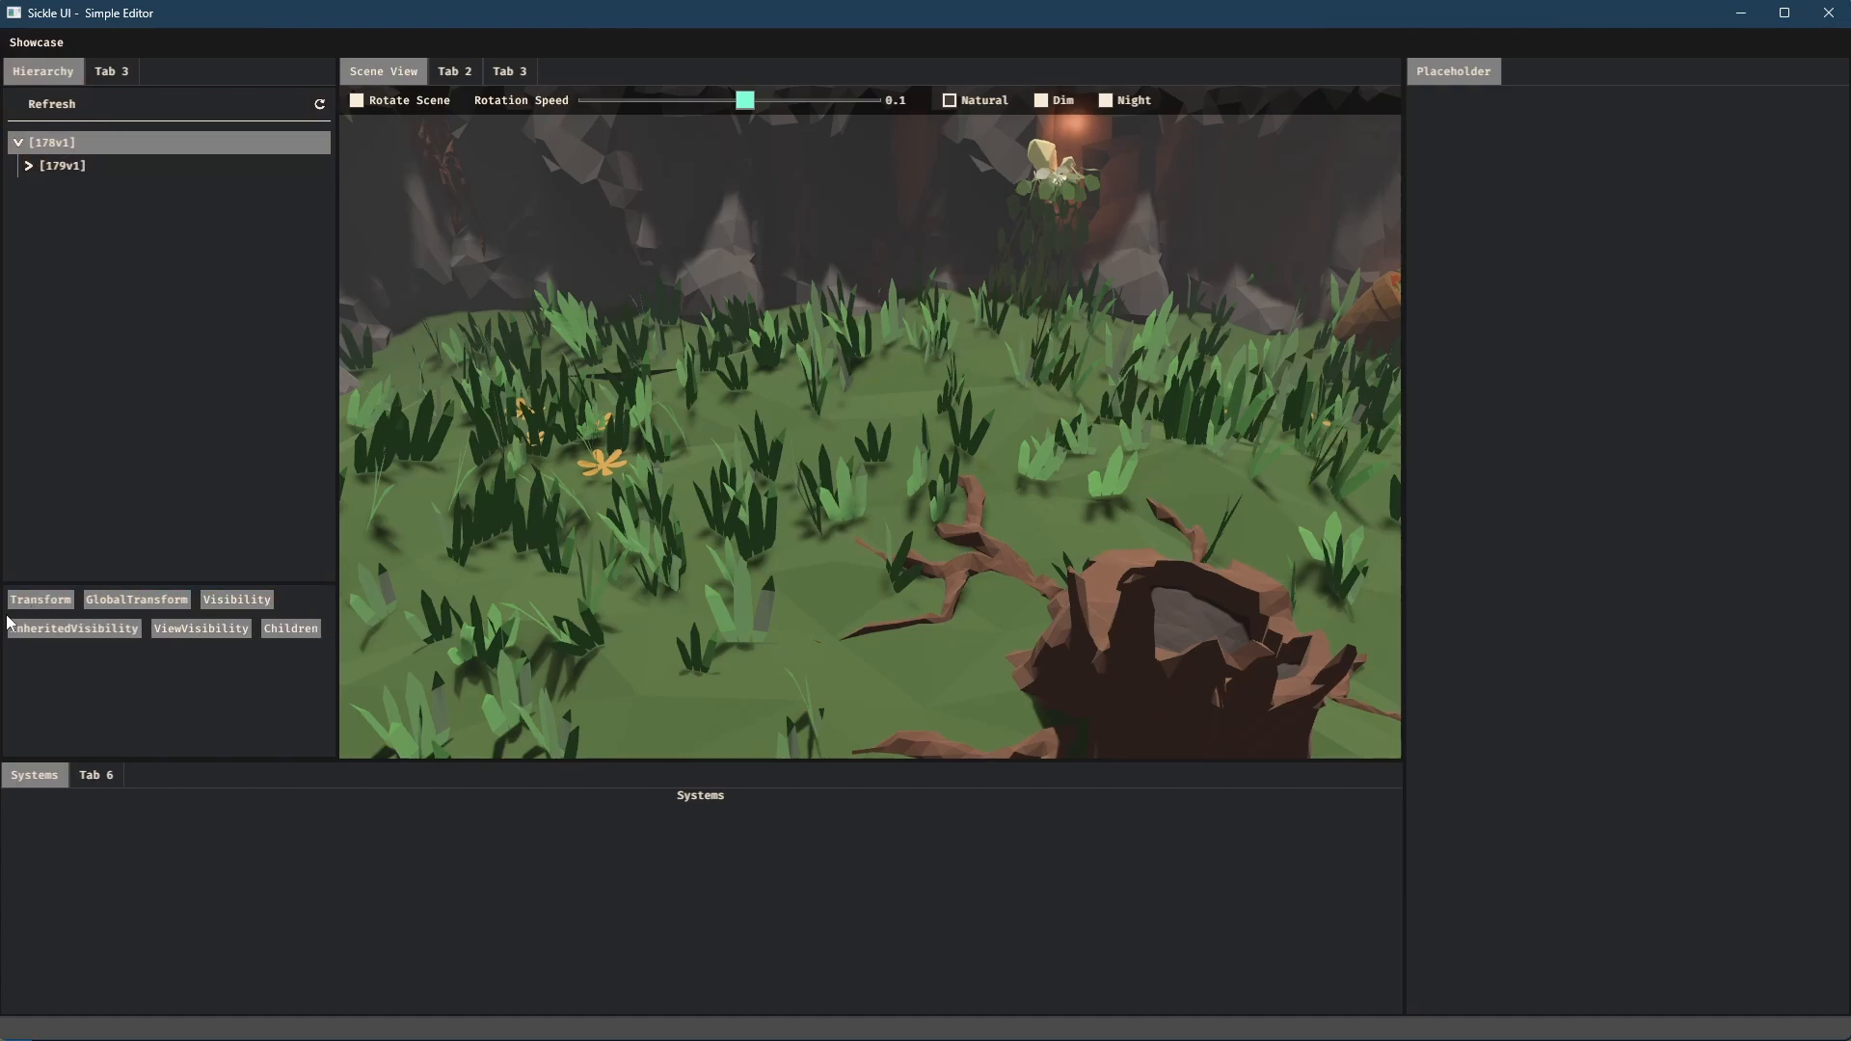
{"action": "mouse_move", "coordinate": [156, 228]}
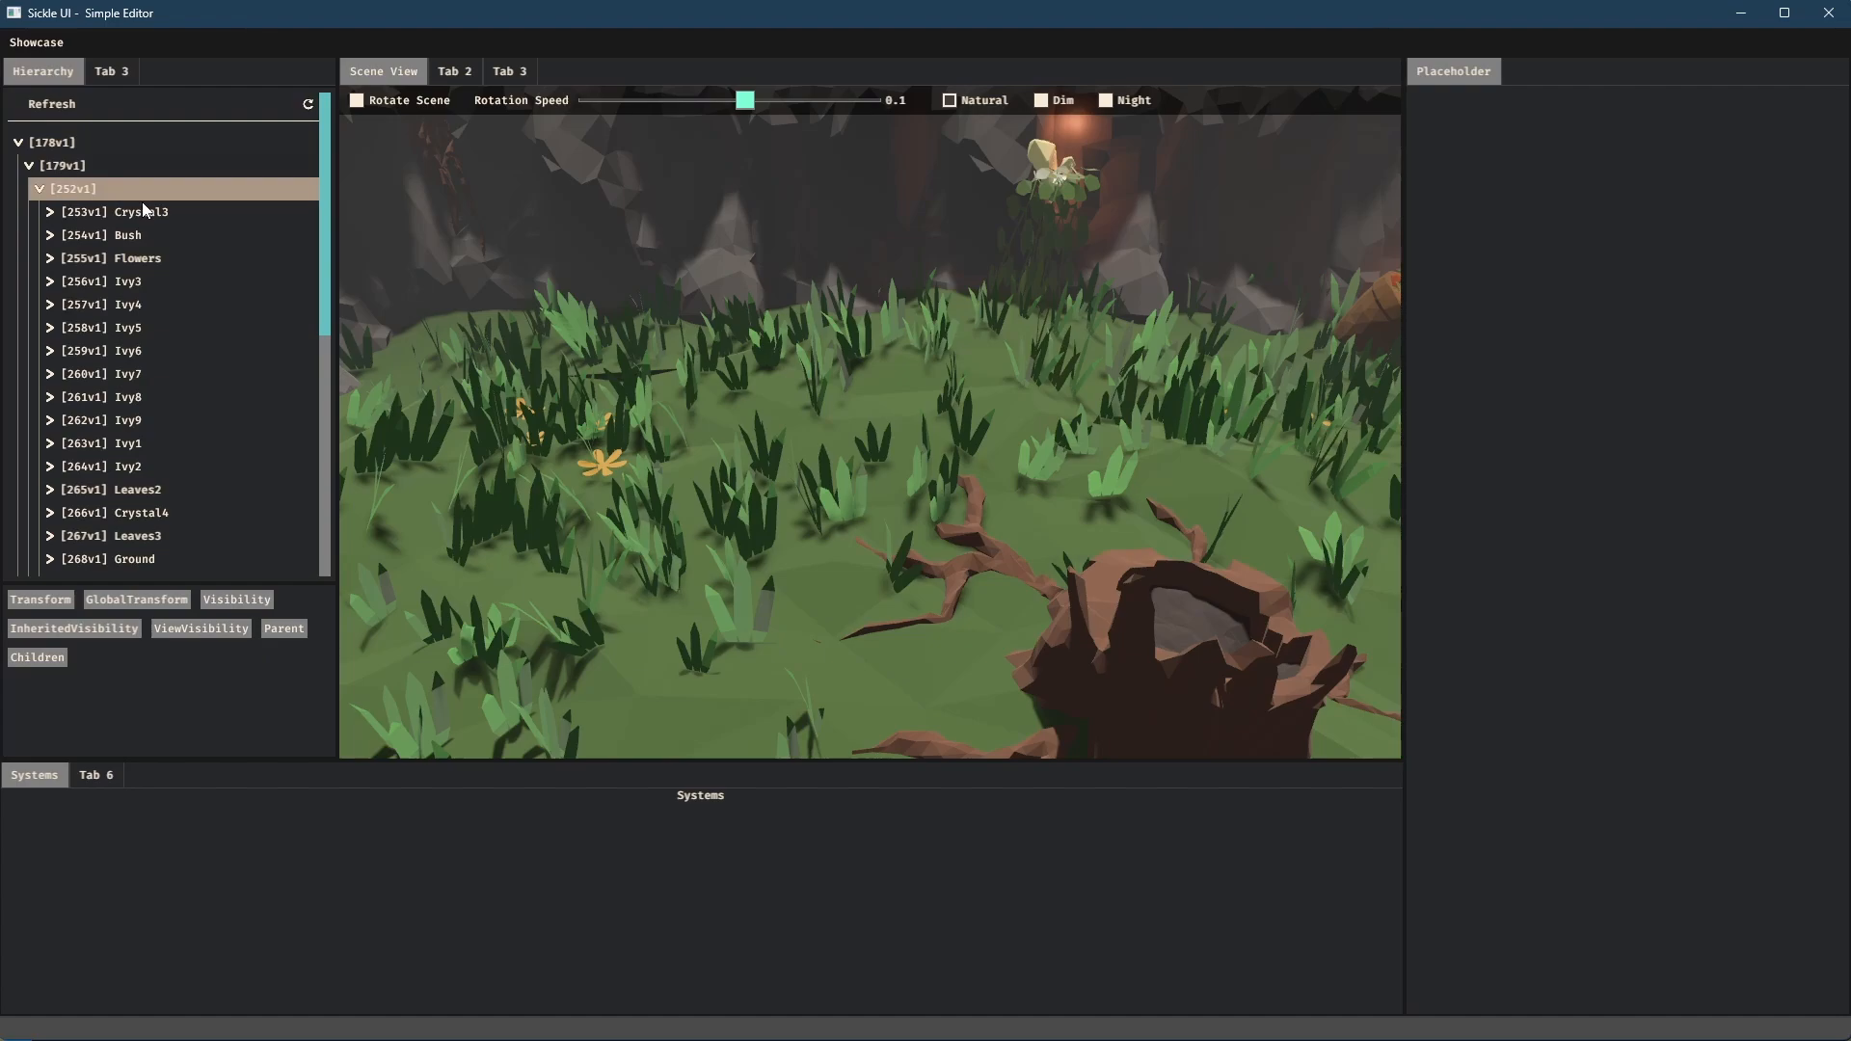
{"action": "left_click", "coordinate": [50, 212]}
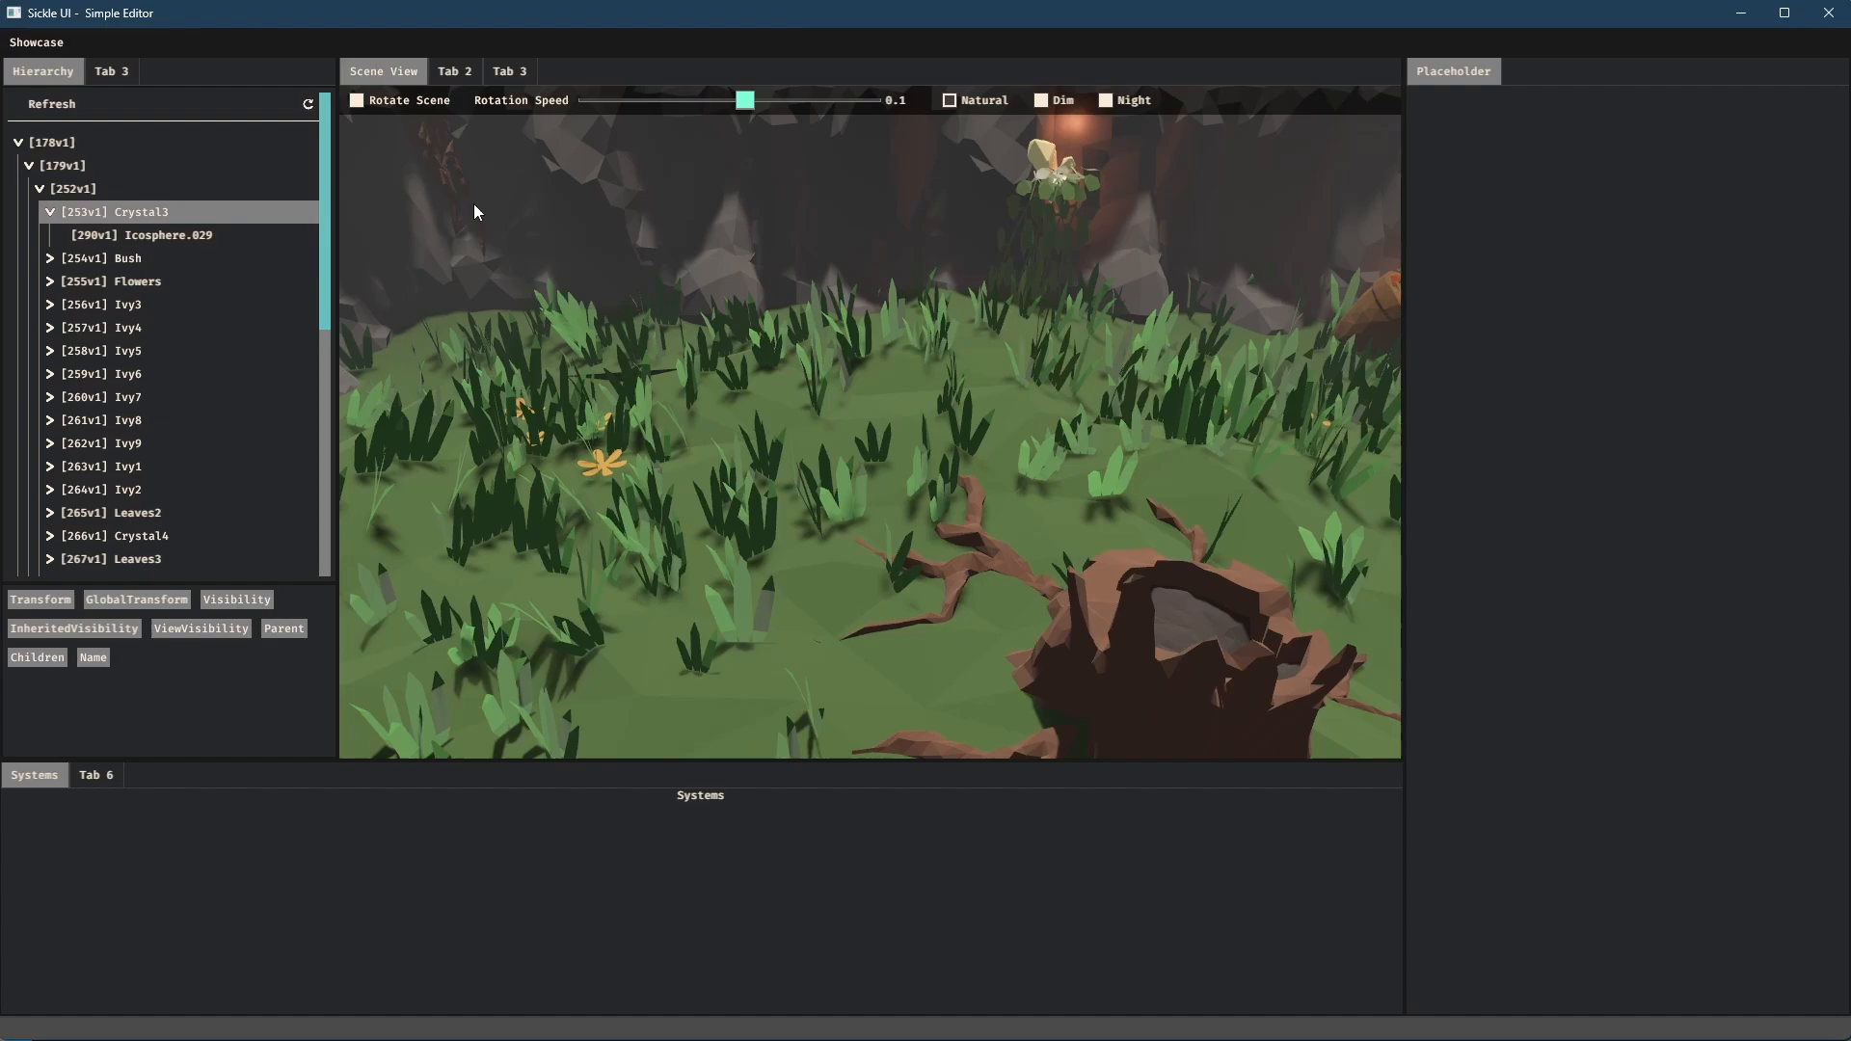
{"action": "left_click", "coordinate": [114, 212]}
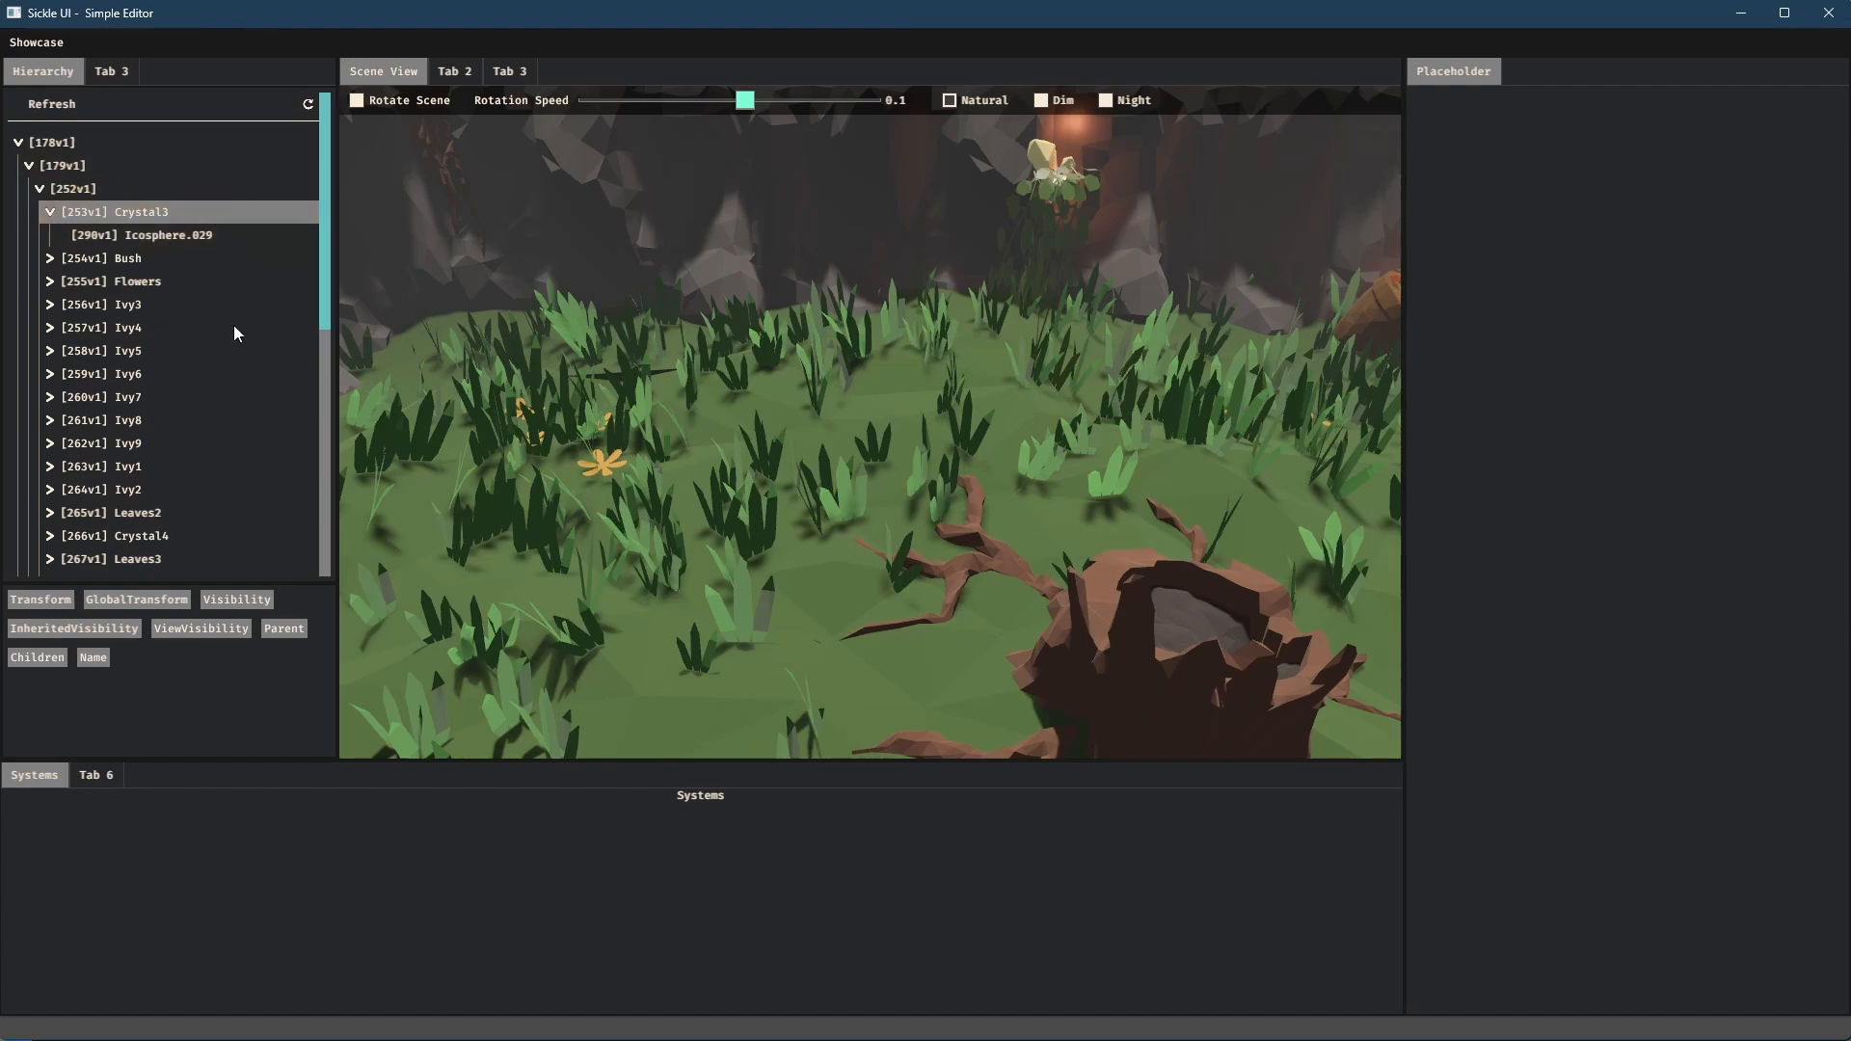
{"action": "left_click", "coordinate": [141, 235]}
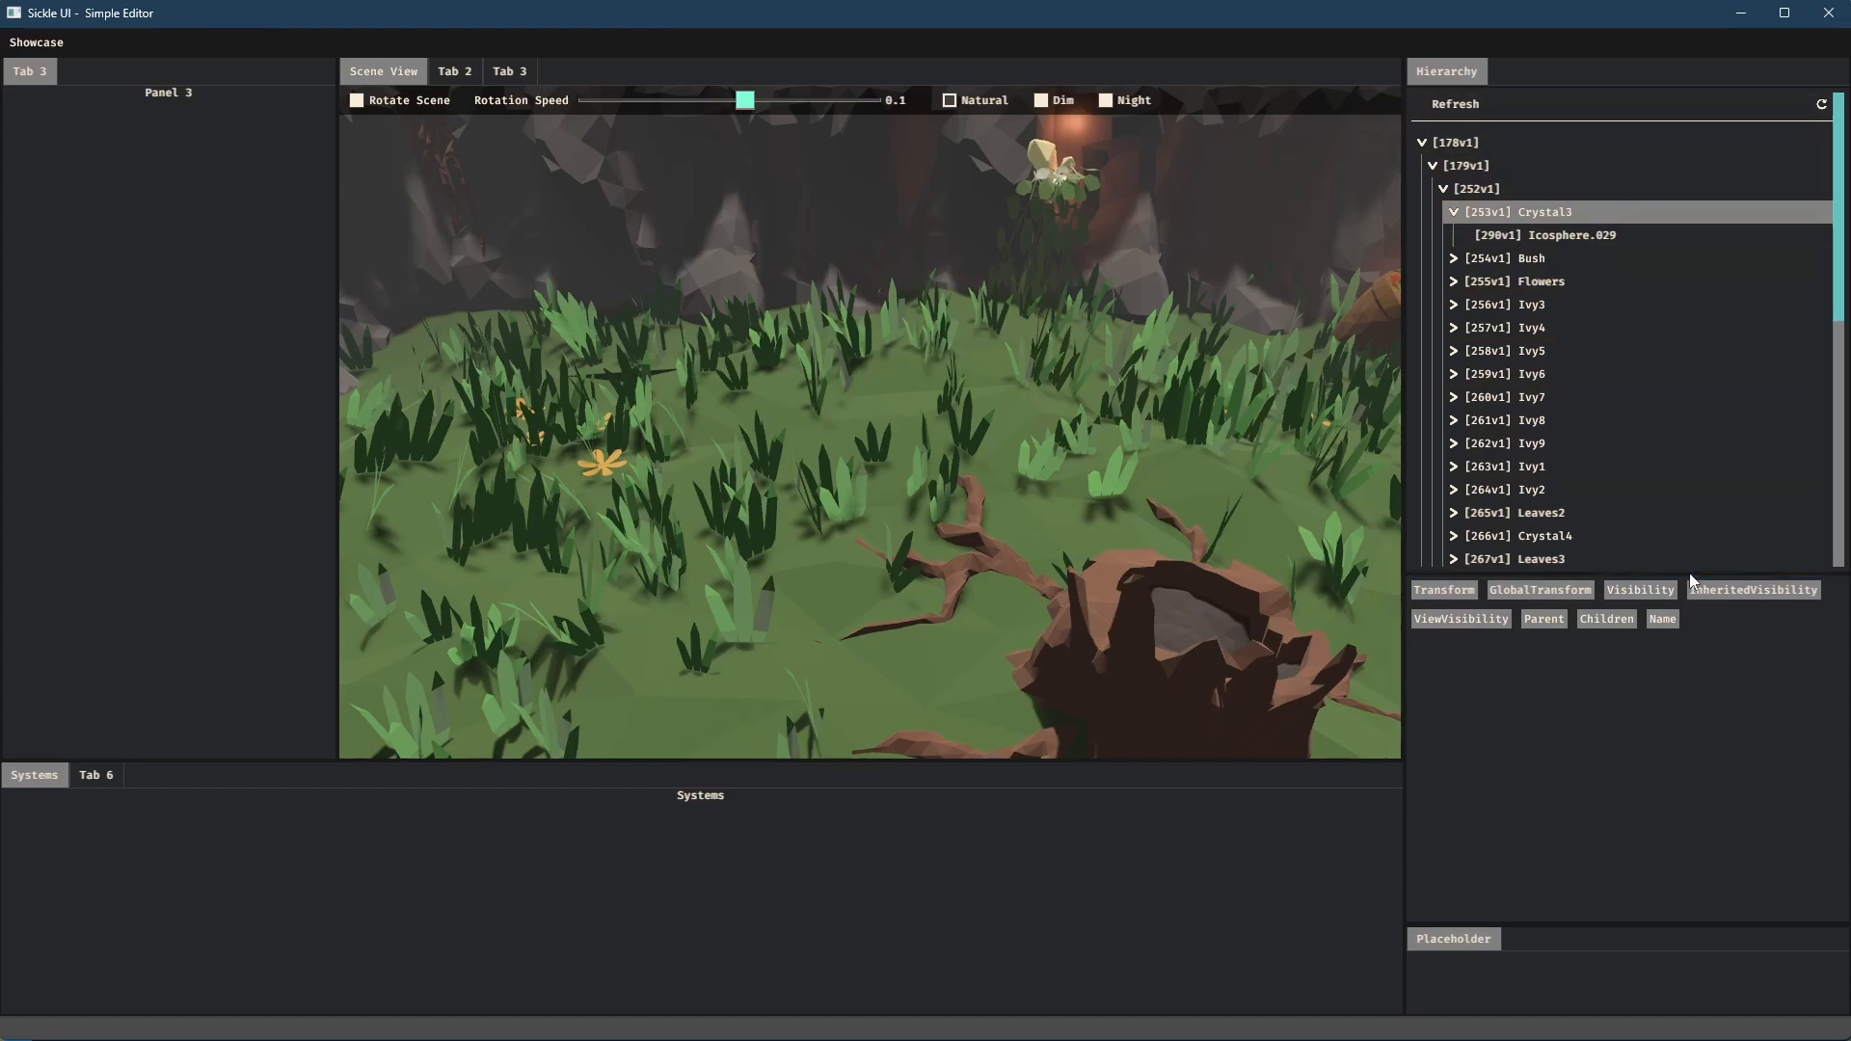
Step: Scroll the relocated Hierarchy panel to reveal more entities like Ground, Cliff and Pot
{"action": "scroll", "scroll_direction": "down", "scroll_amount": 3}
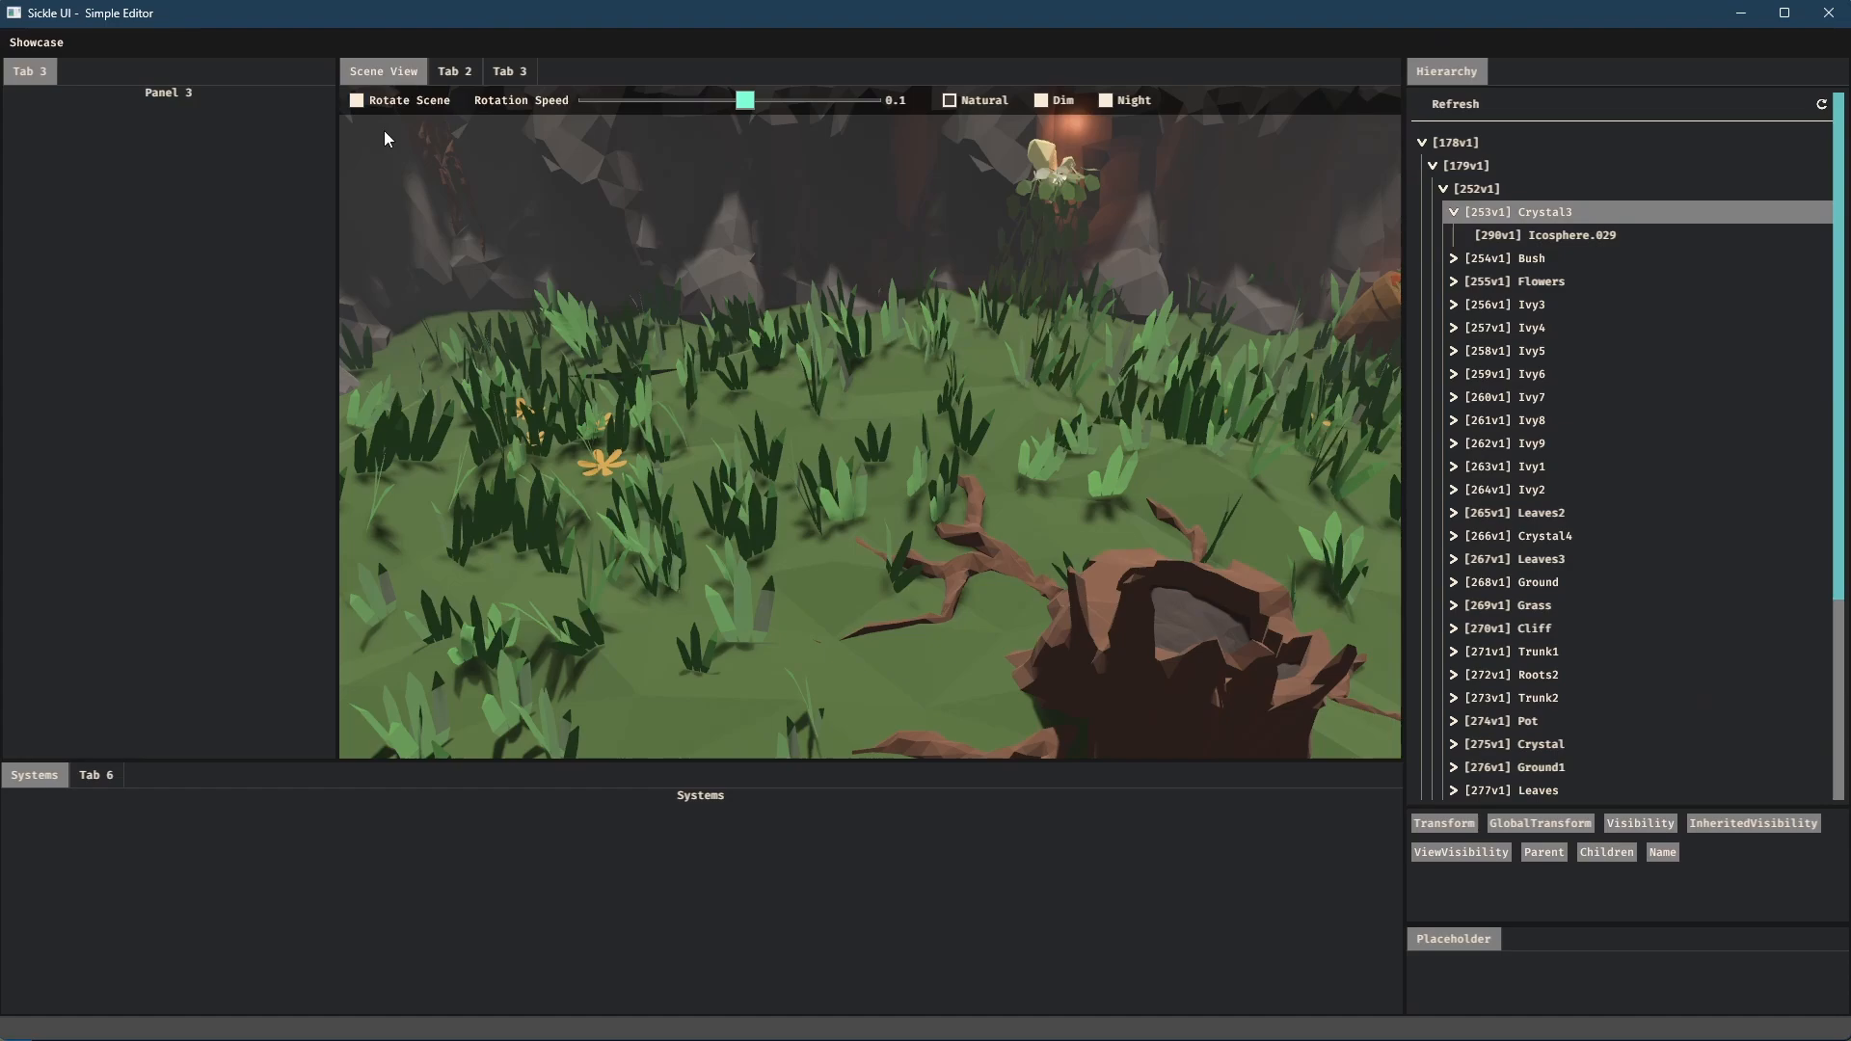
Step: Enable Rotate Scene so the 3D scene spins continuously
{"action": "left_click", "coordinate": [357, 99]}
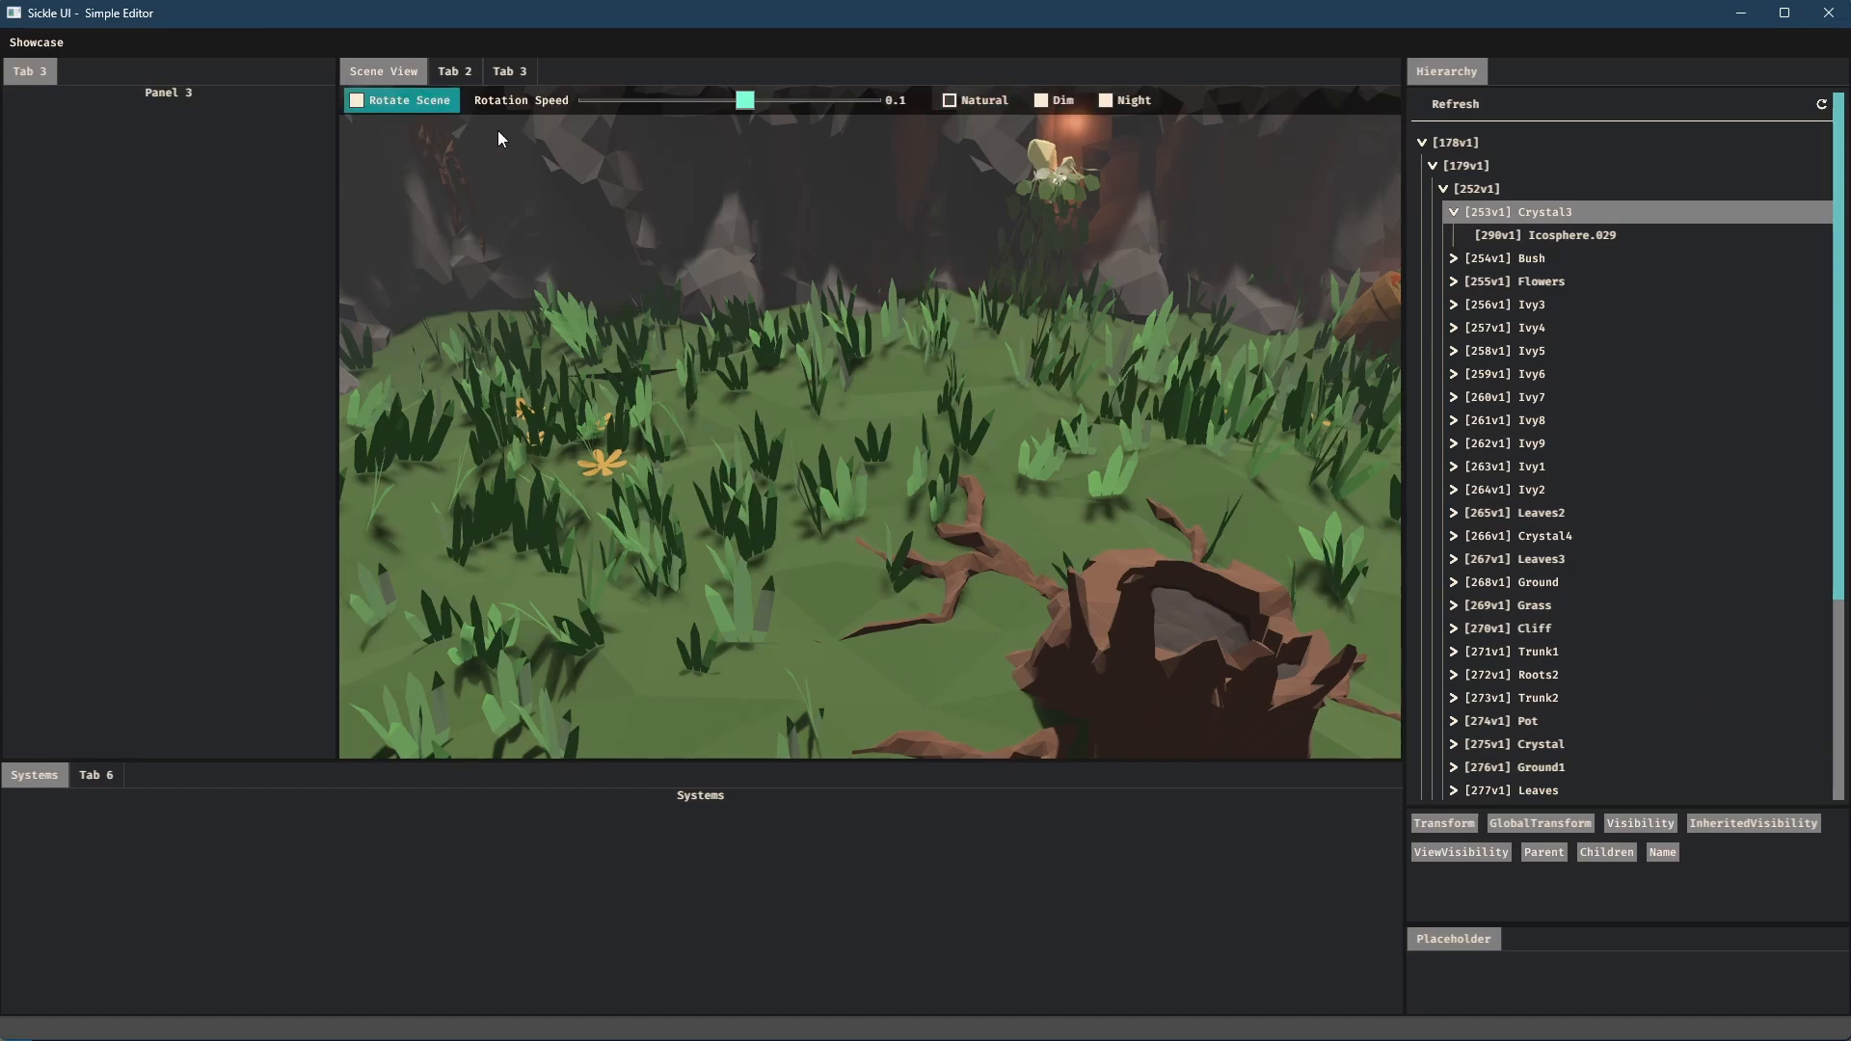
{"action": "left_click", "coordinate": [401, 98]}
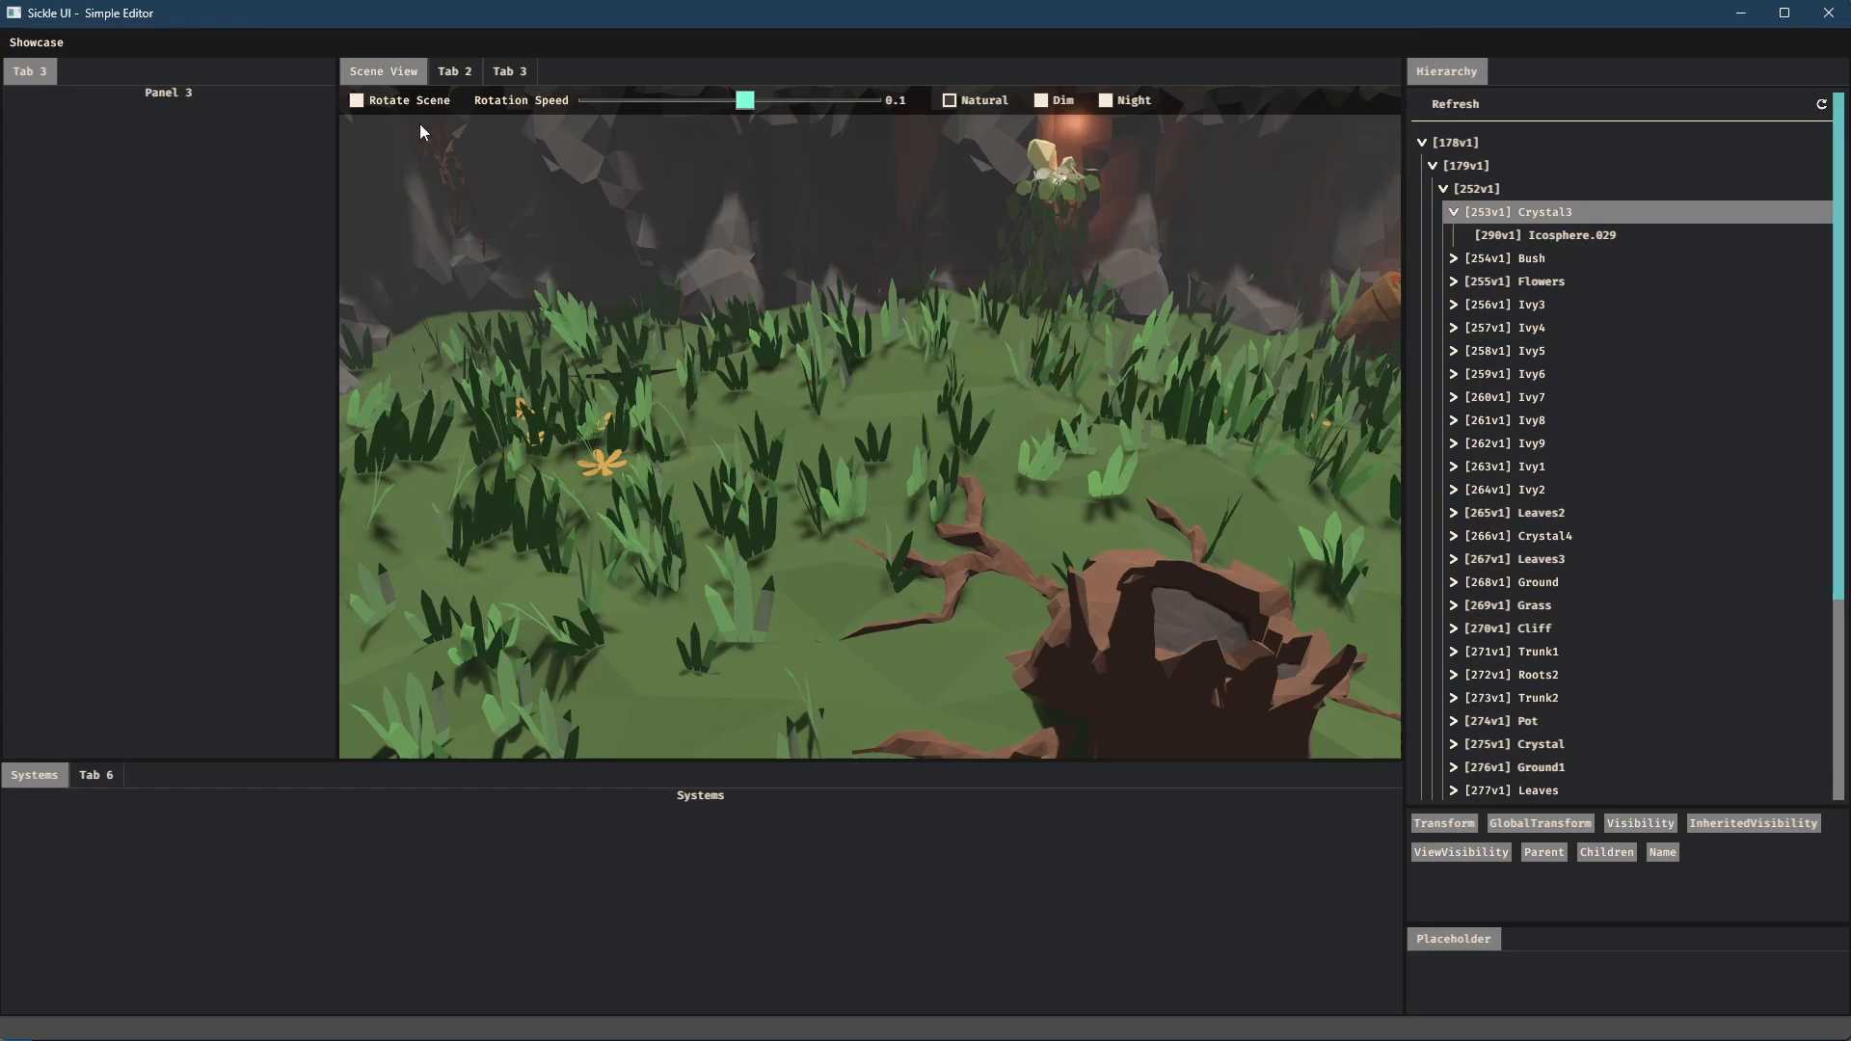
{"action": "left_click", "coordinate": [357, 100]}
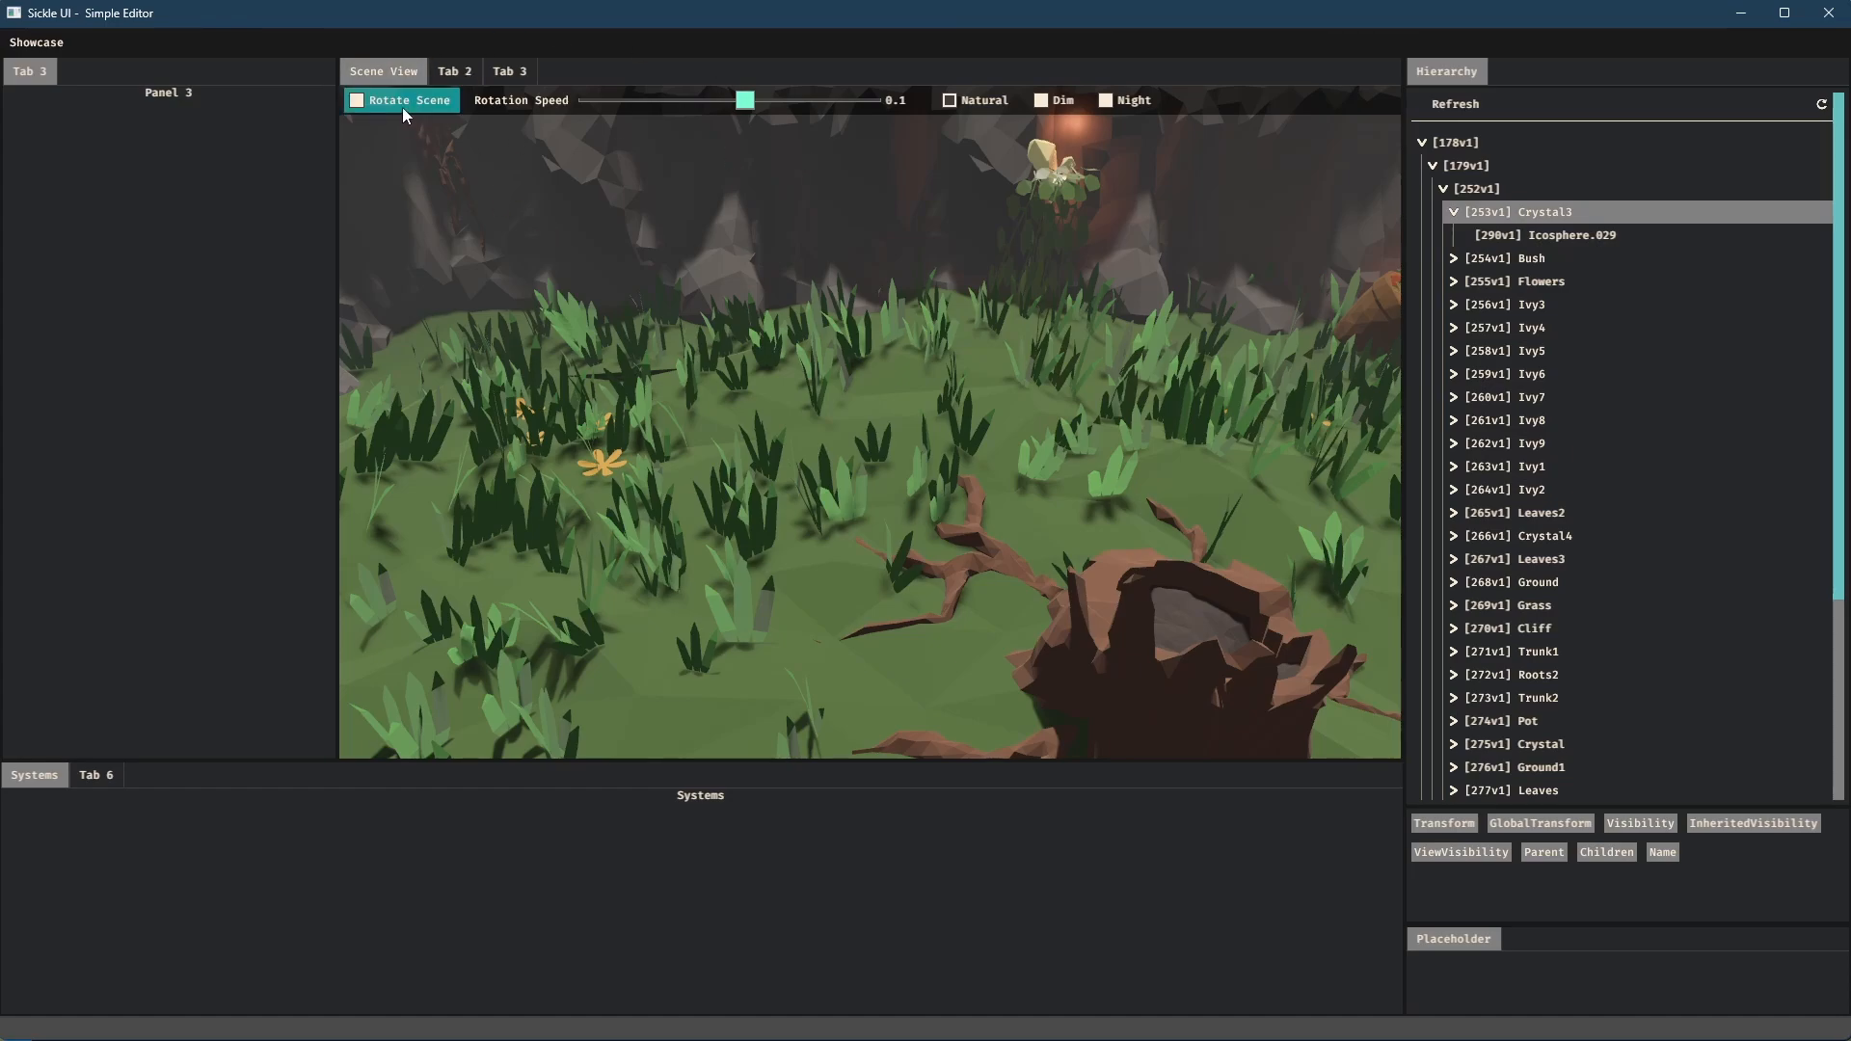
{"action": "left_click", "coordinate": [354, 99]}
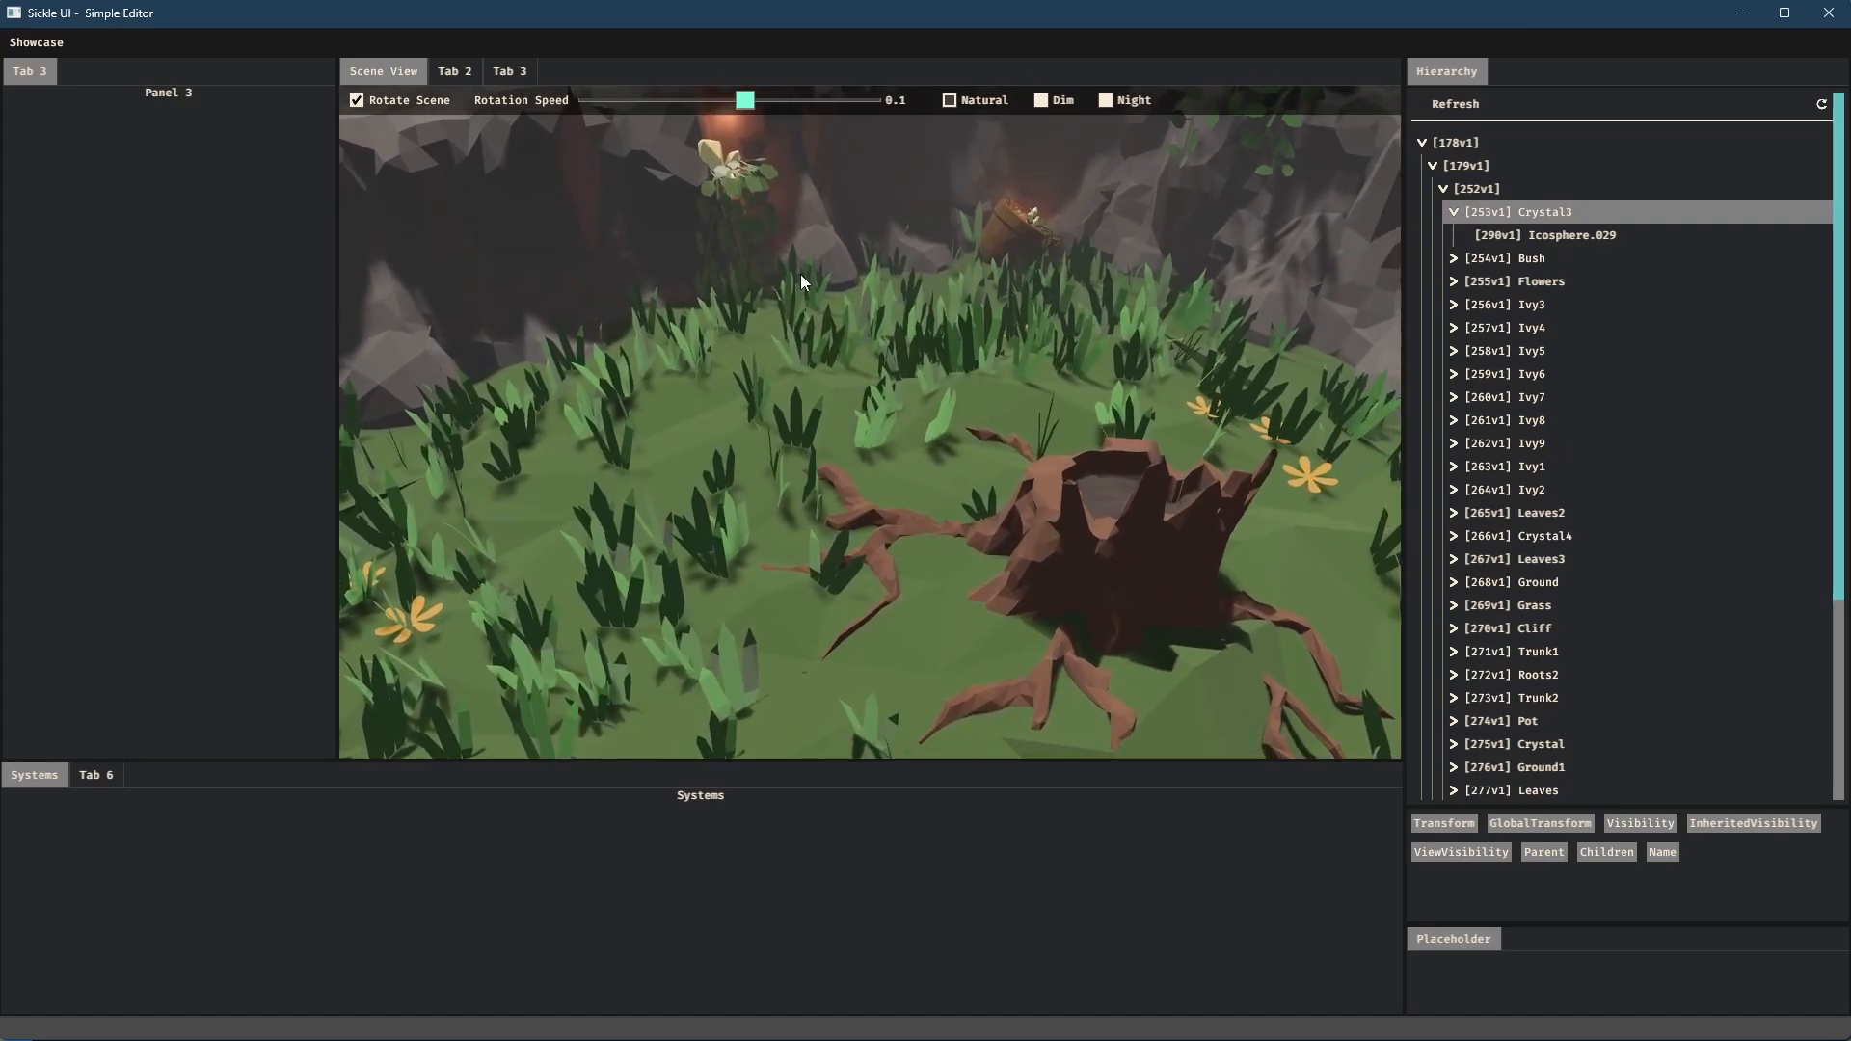
Step: Try rotation speeds 0.4 and -1.0, then settle back at 0.1
{"action": "left_click_drag", "start_coordinate": [745, 100], "coordinate": [792, 100]}
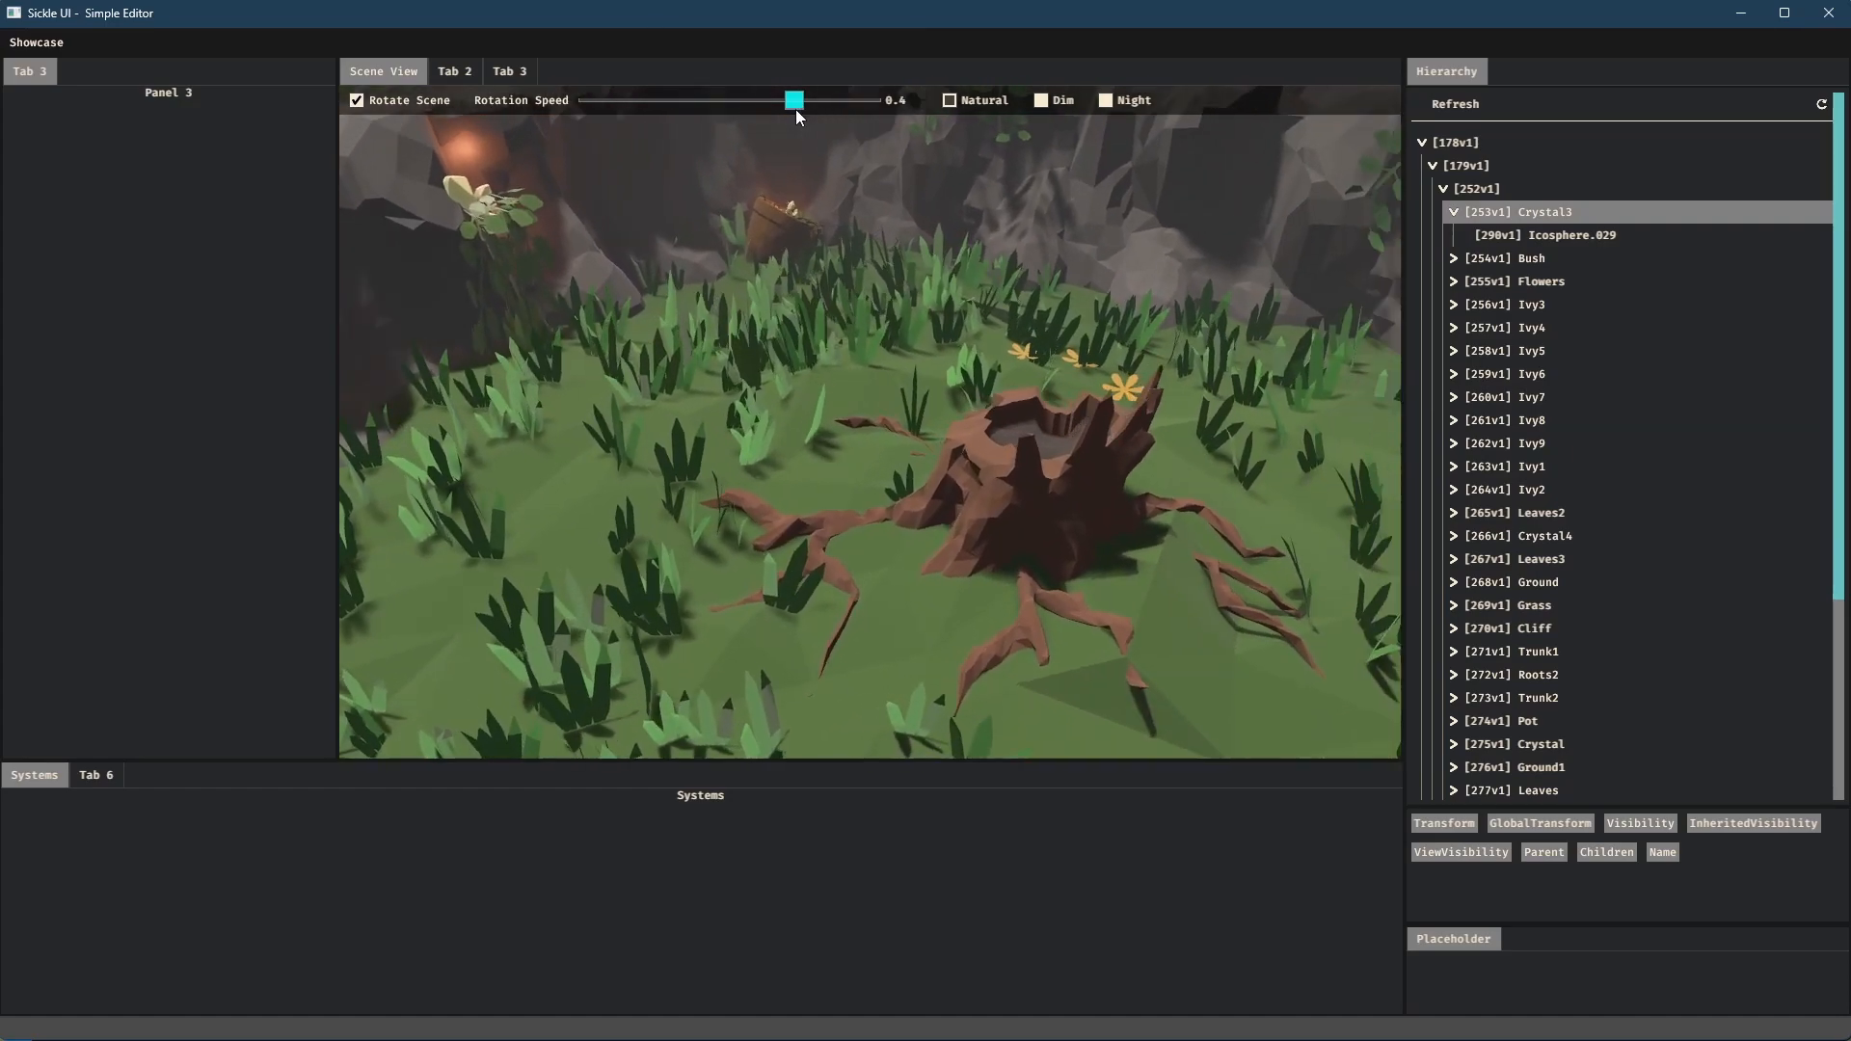
{"action": "left_click_drag", "start_coordinate": [791, 101], "coordinate": [590, 100]}
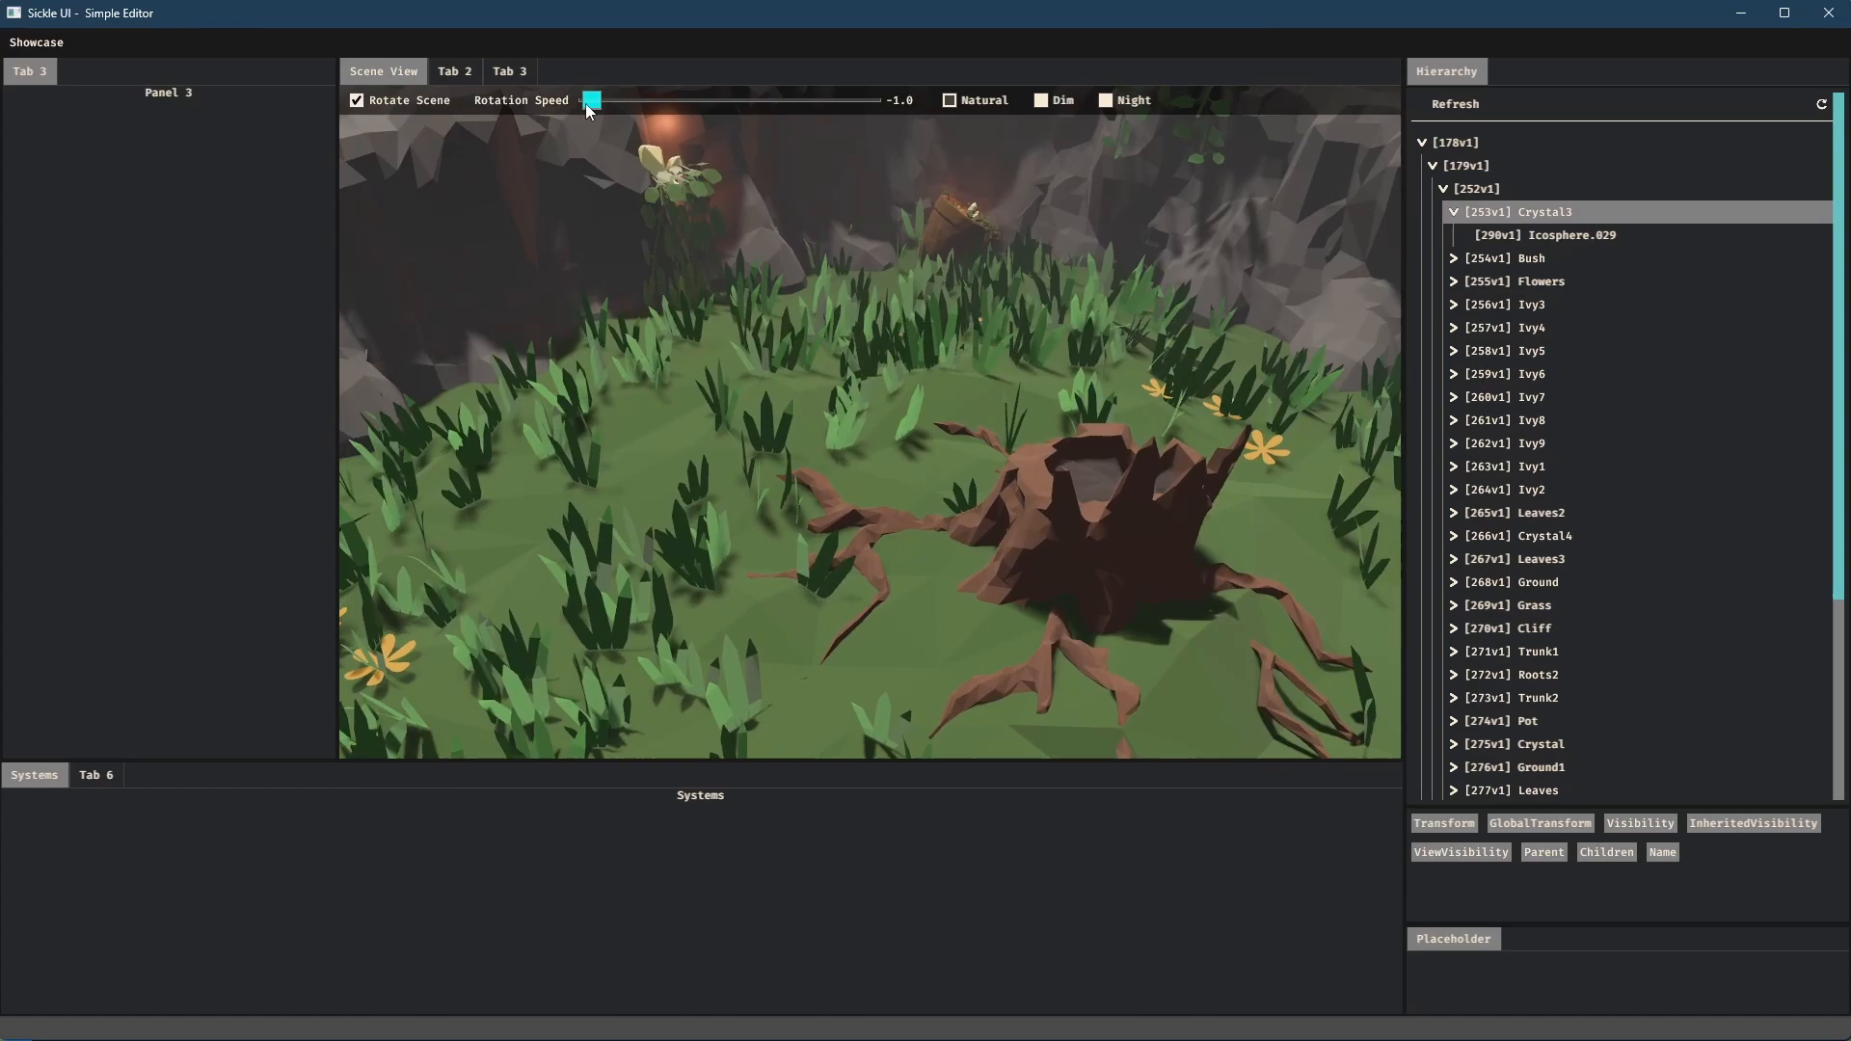
{"action": "left_click_drag", "start_coordinate": [590, 100], "coordinate": [742, 101]}
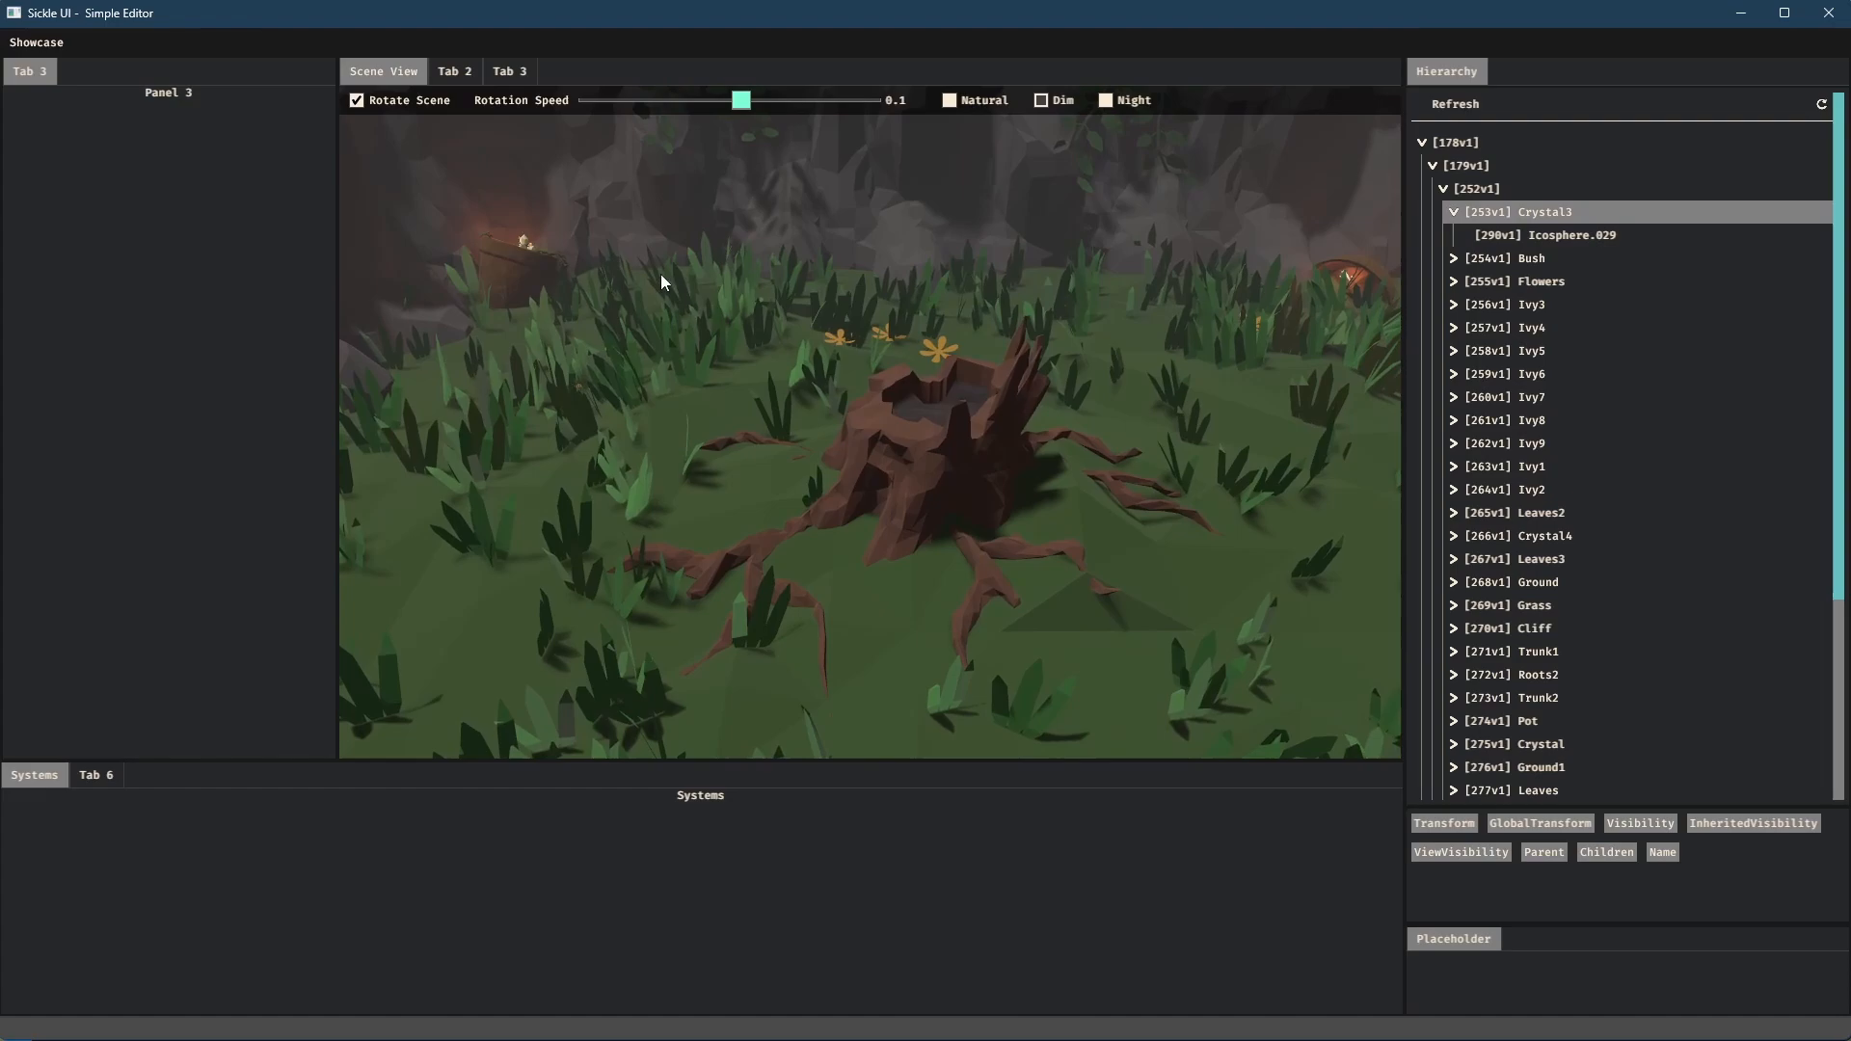
Step: Switch the lighting to dim and night, then turn scene rotation off
{"action": "left_click", "coordinate": [1106, 98]}
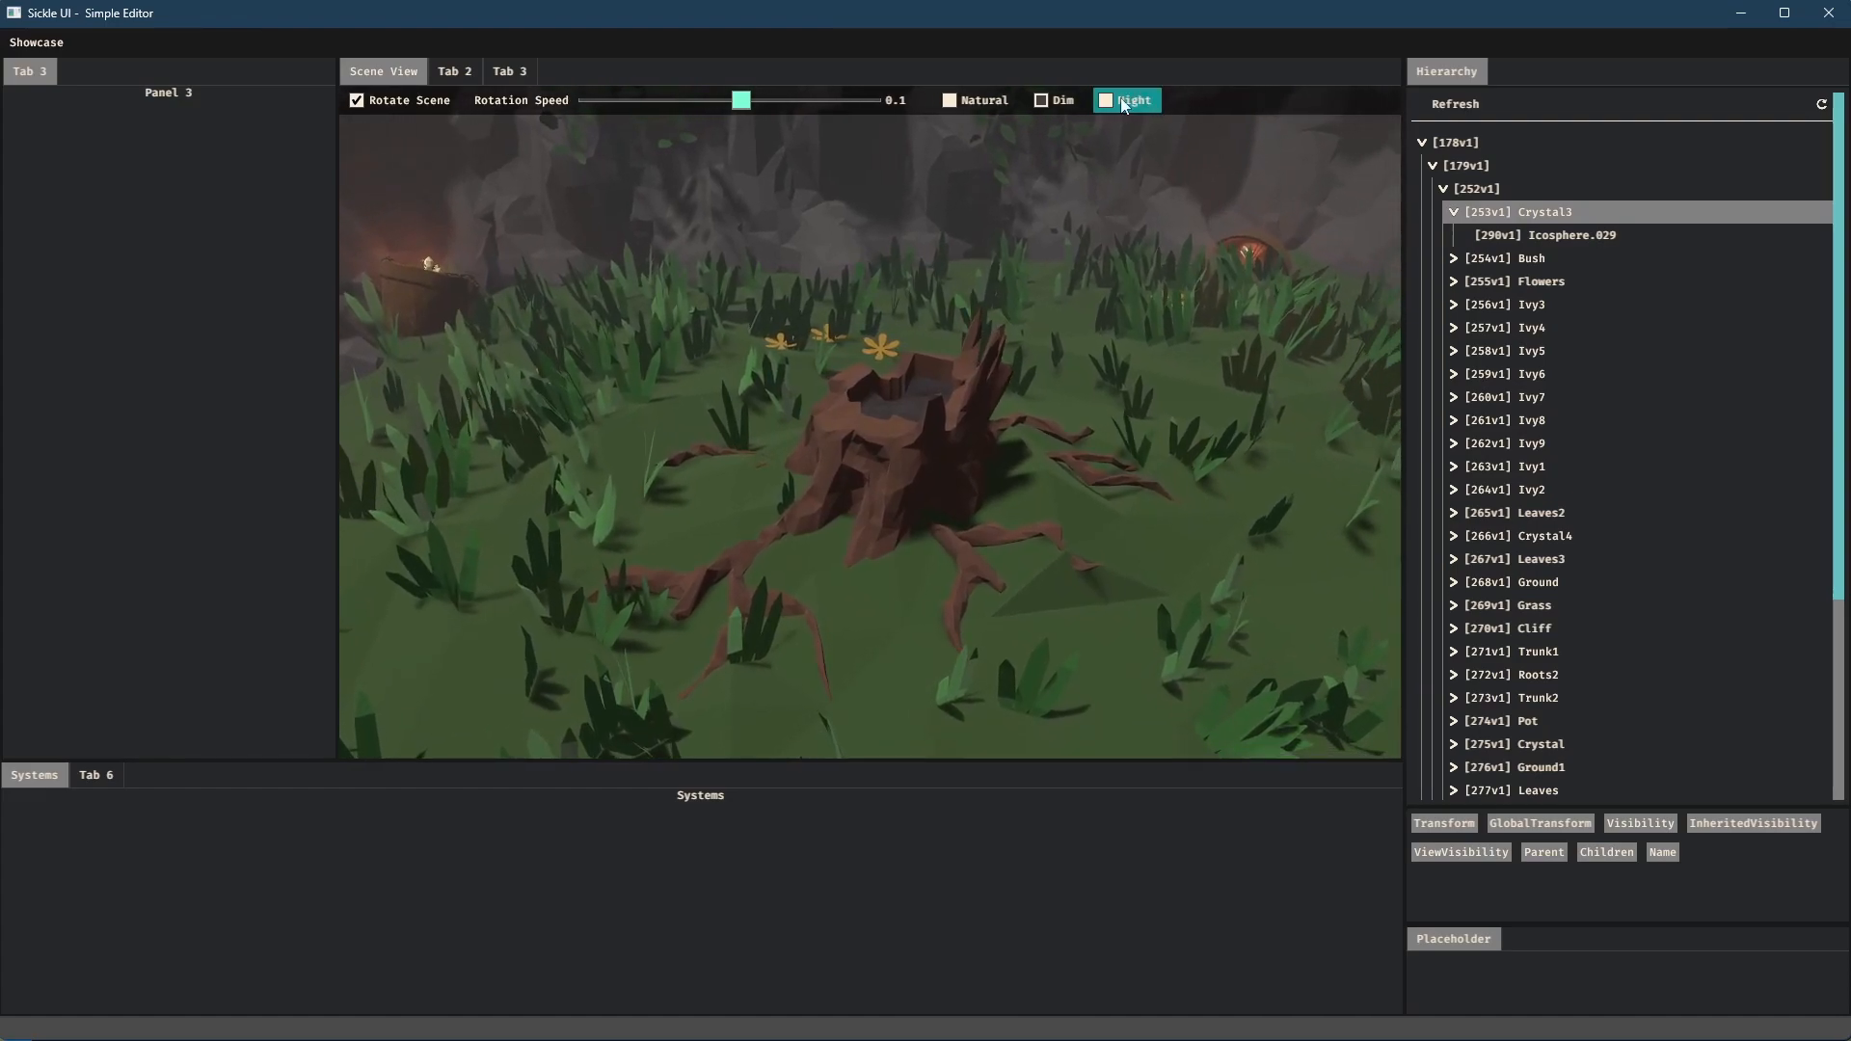
{"action": "left_click", "coordinate": [1105, 99]}
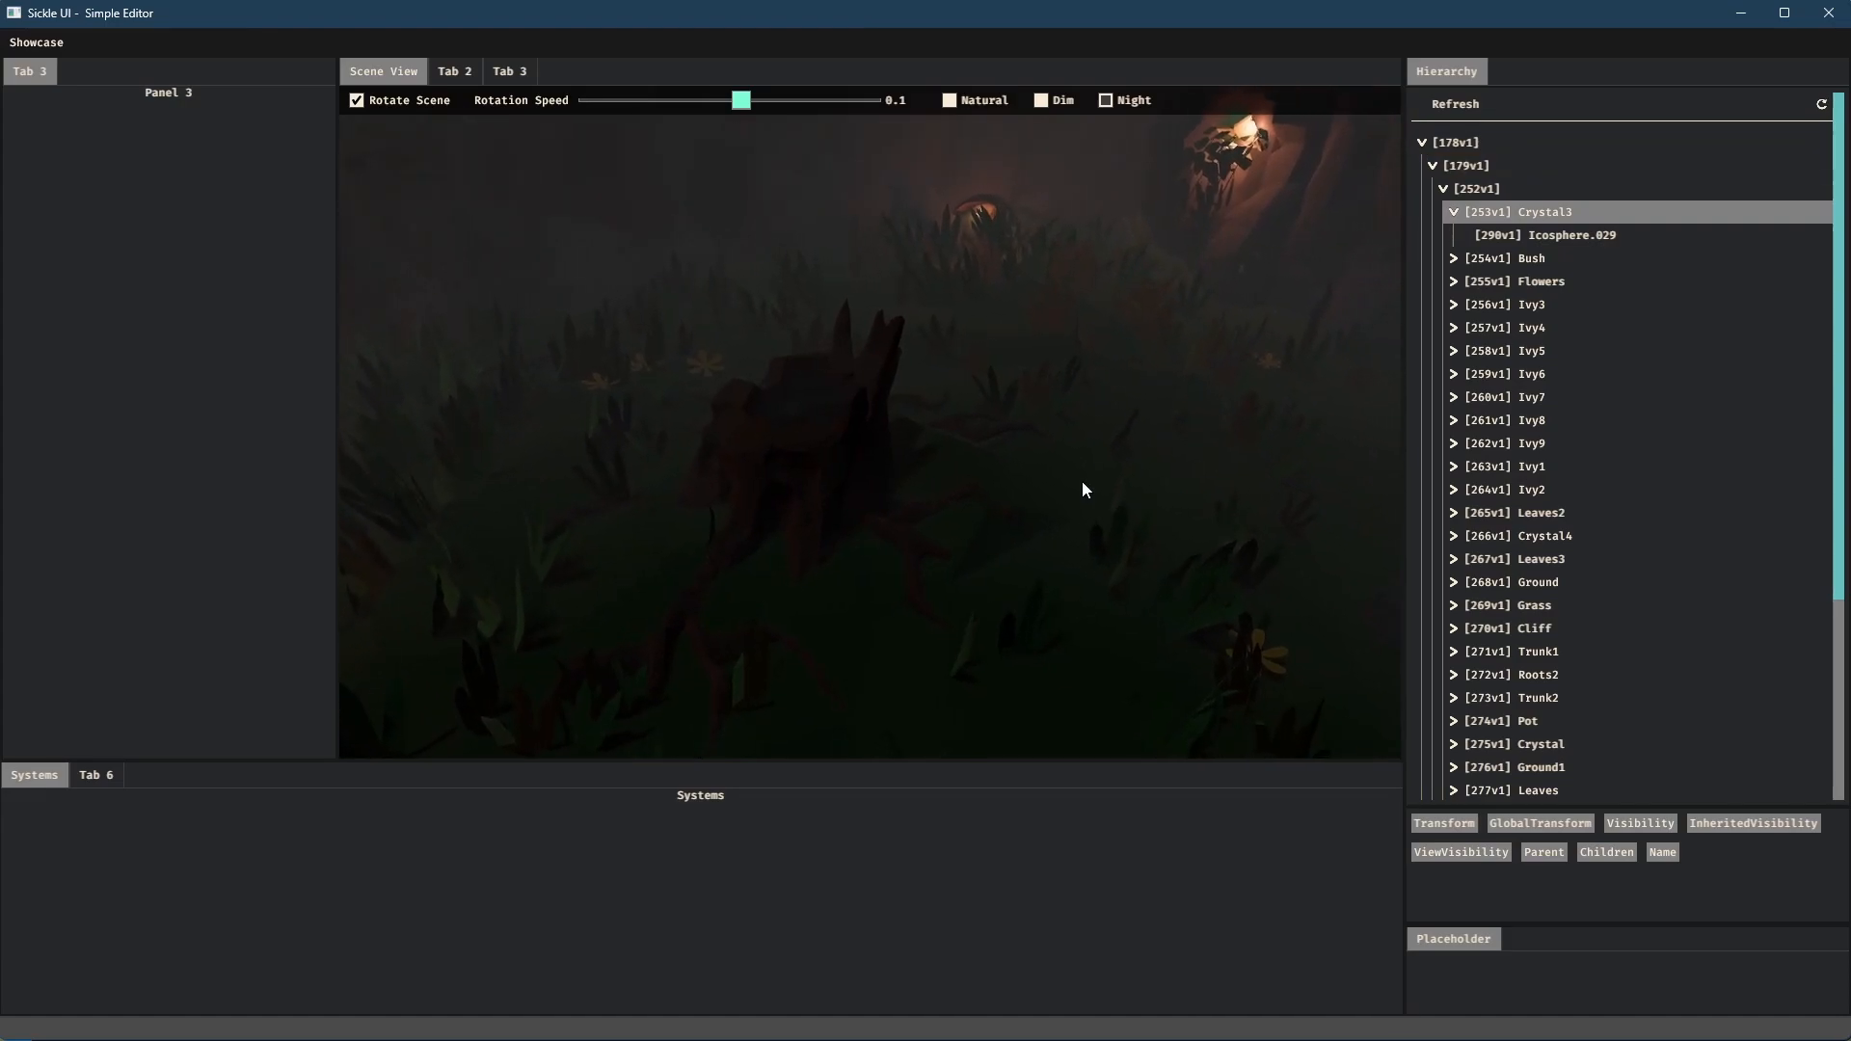
{"action": "left_click", "coordinate": [948, 98]}
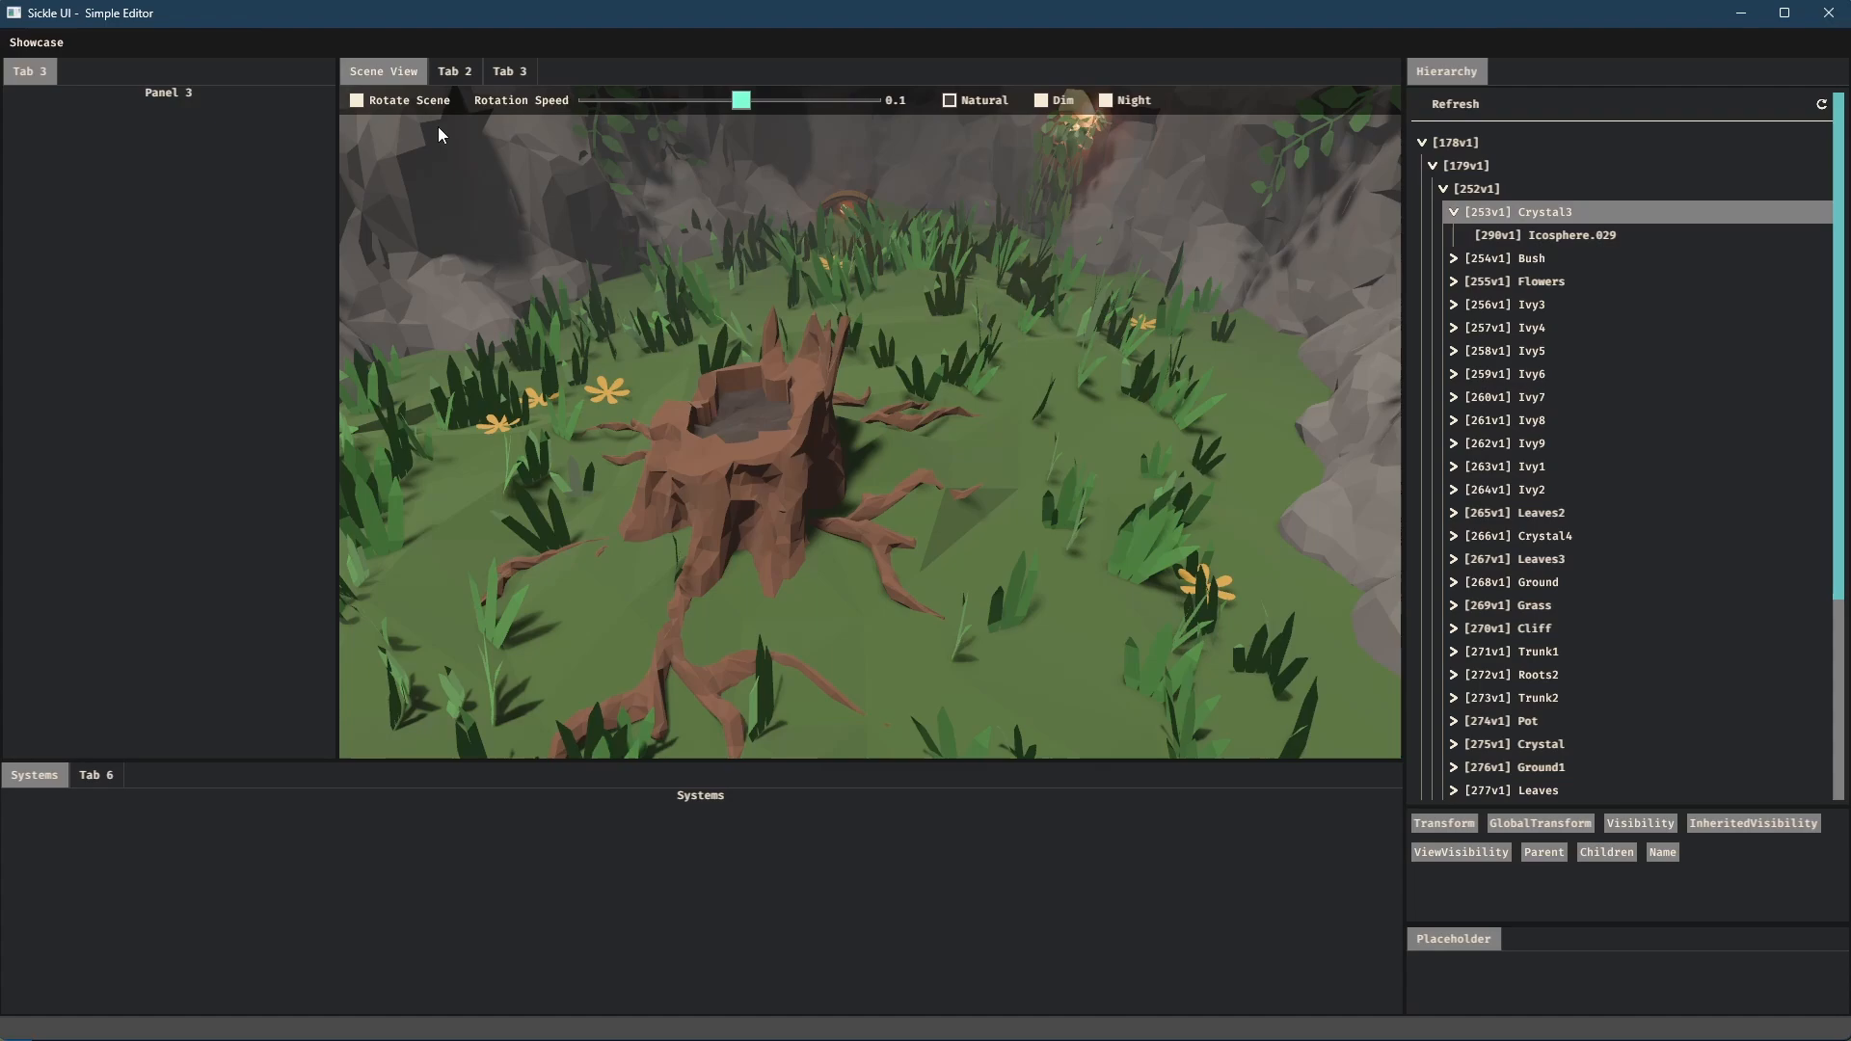
{"action": "mouse_move", "coordinate": [1673, 95]}
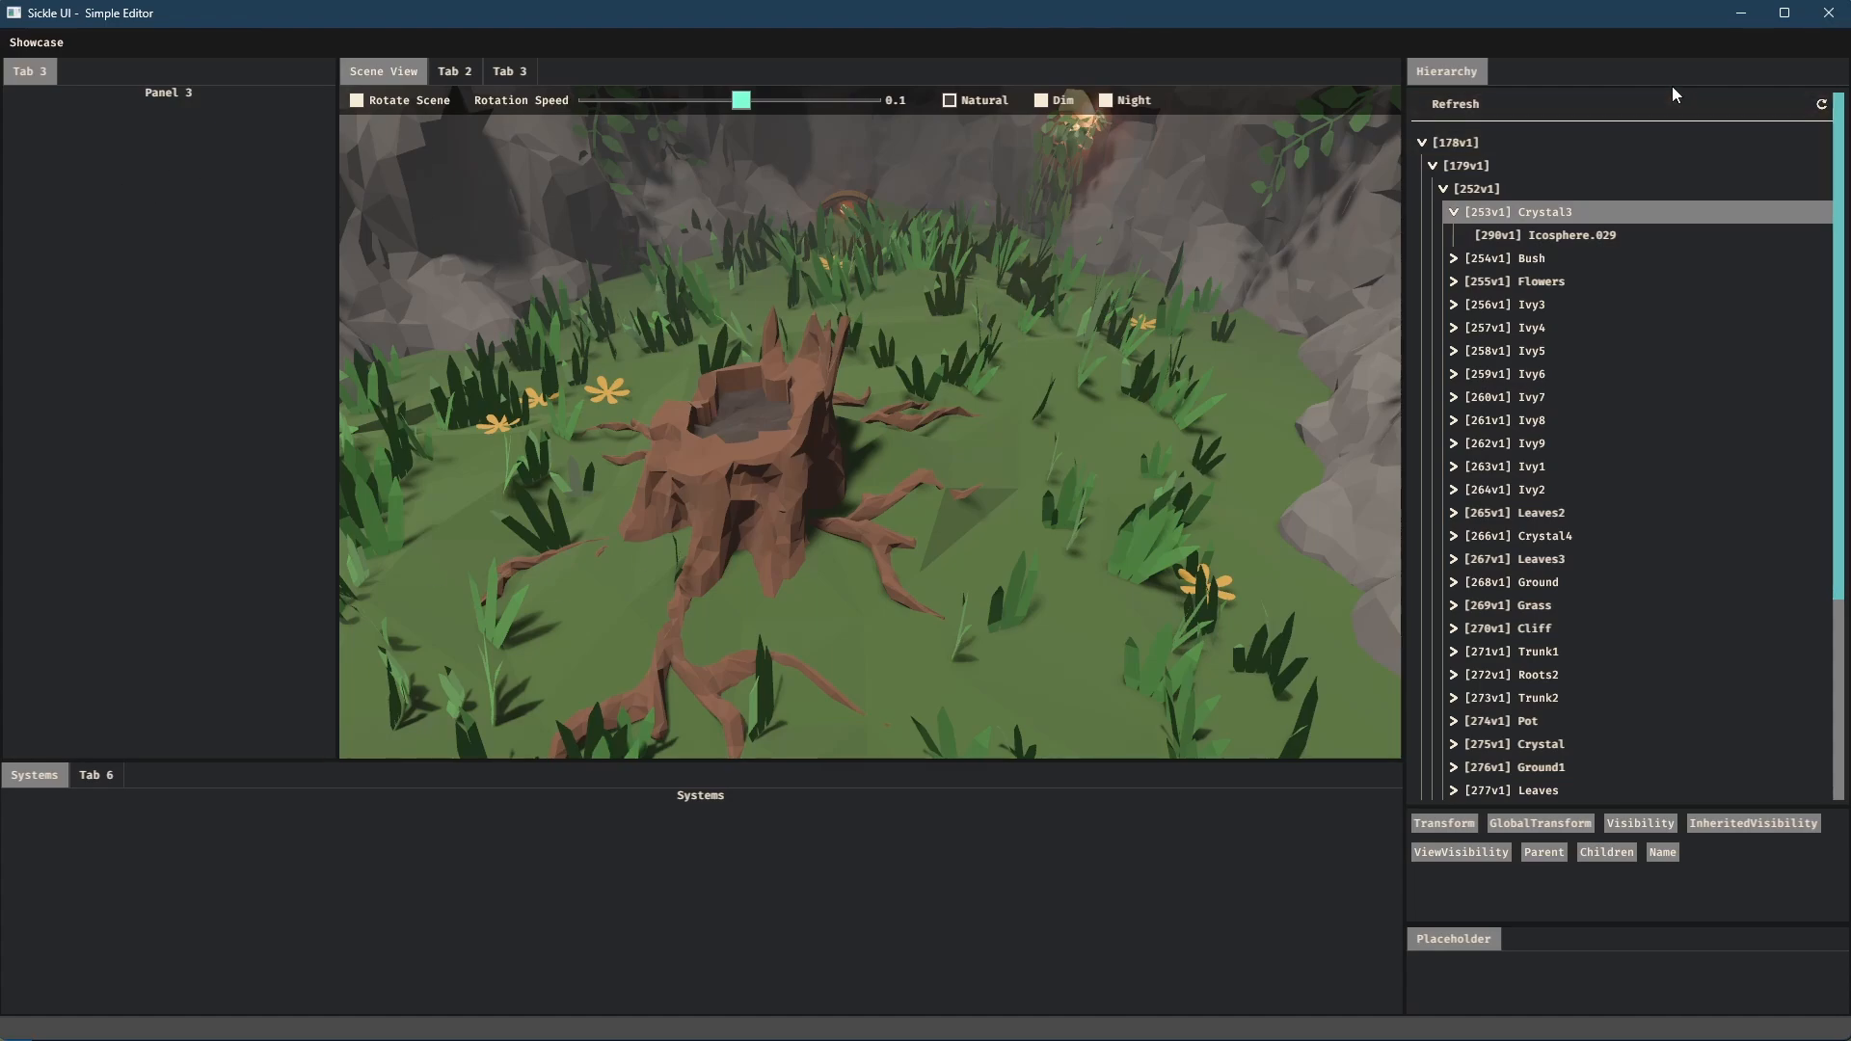
{"action": "mouse_move", "coordinate": [1235, 397]}
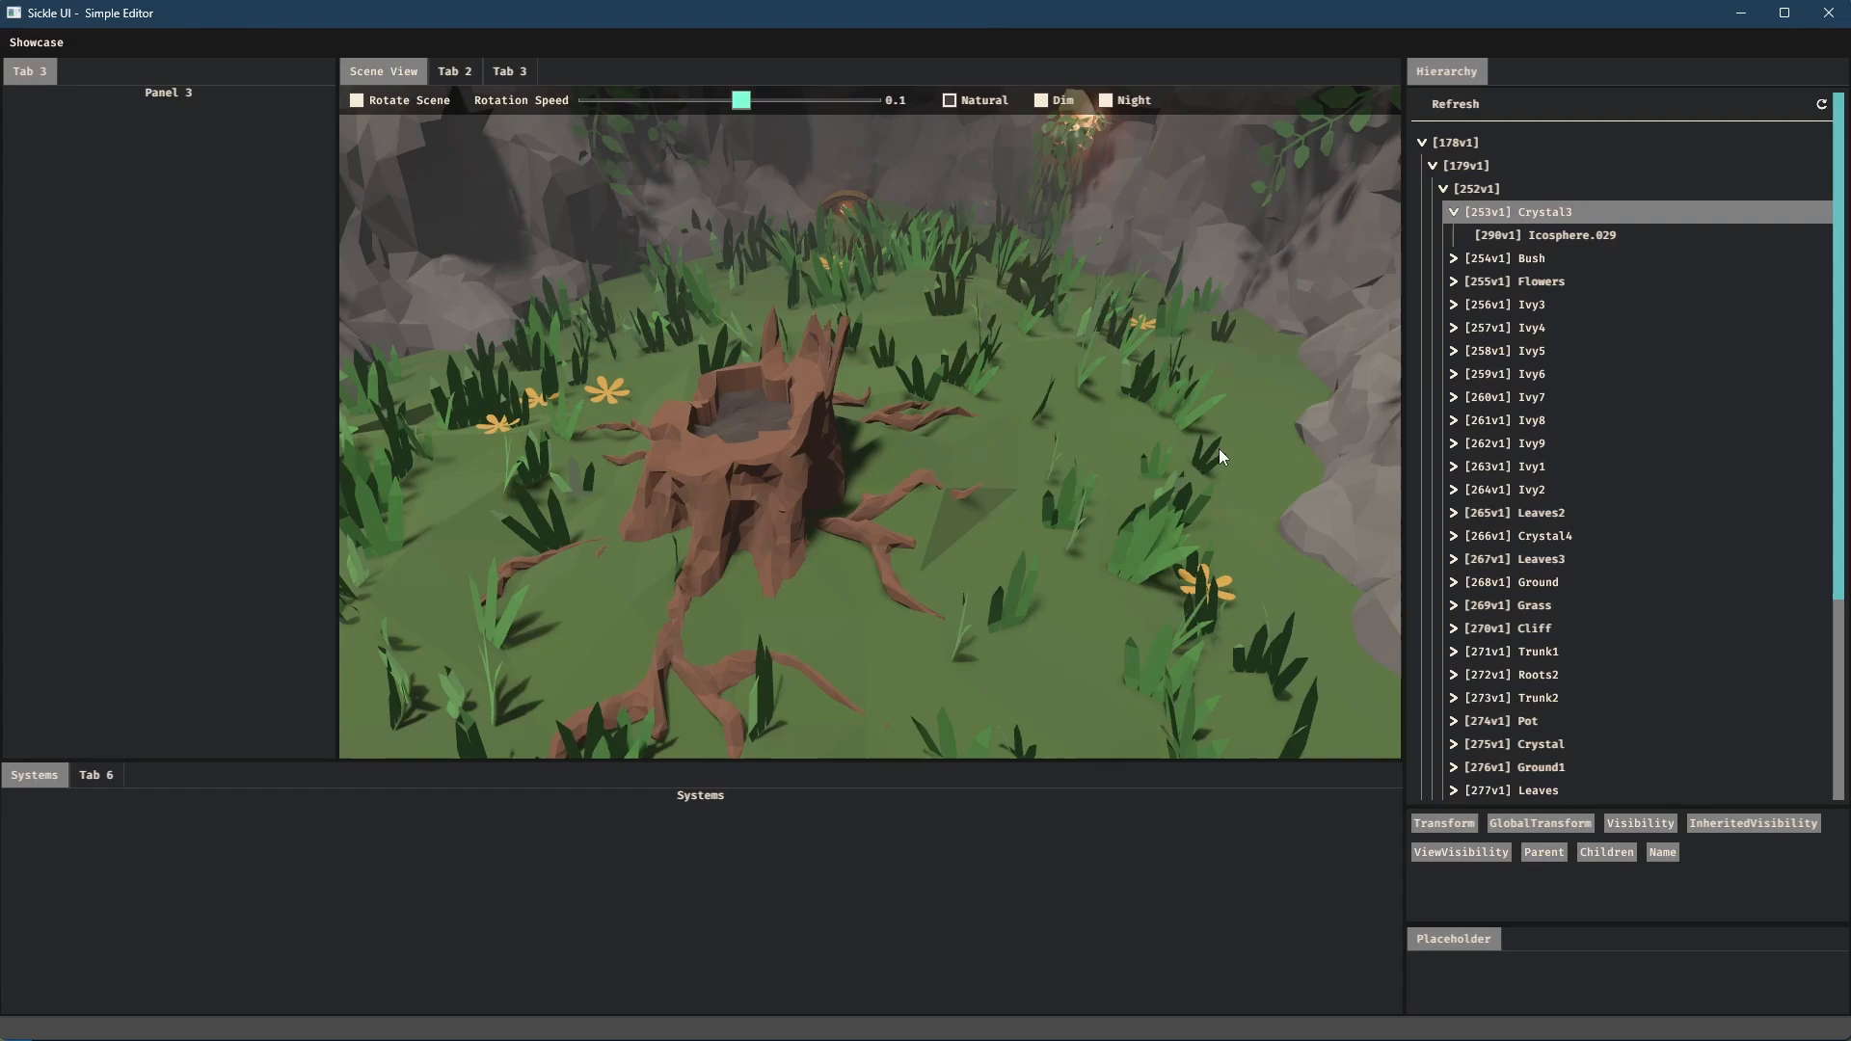
{"action": "mouse_move", "coordinate": [1828, 17]}
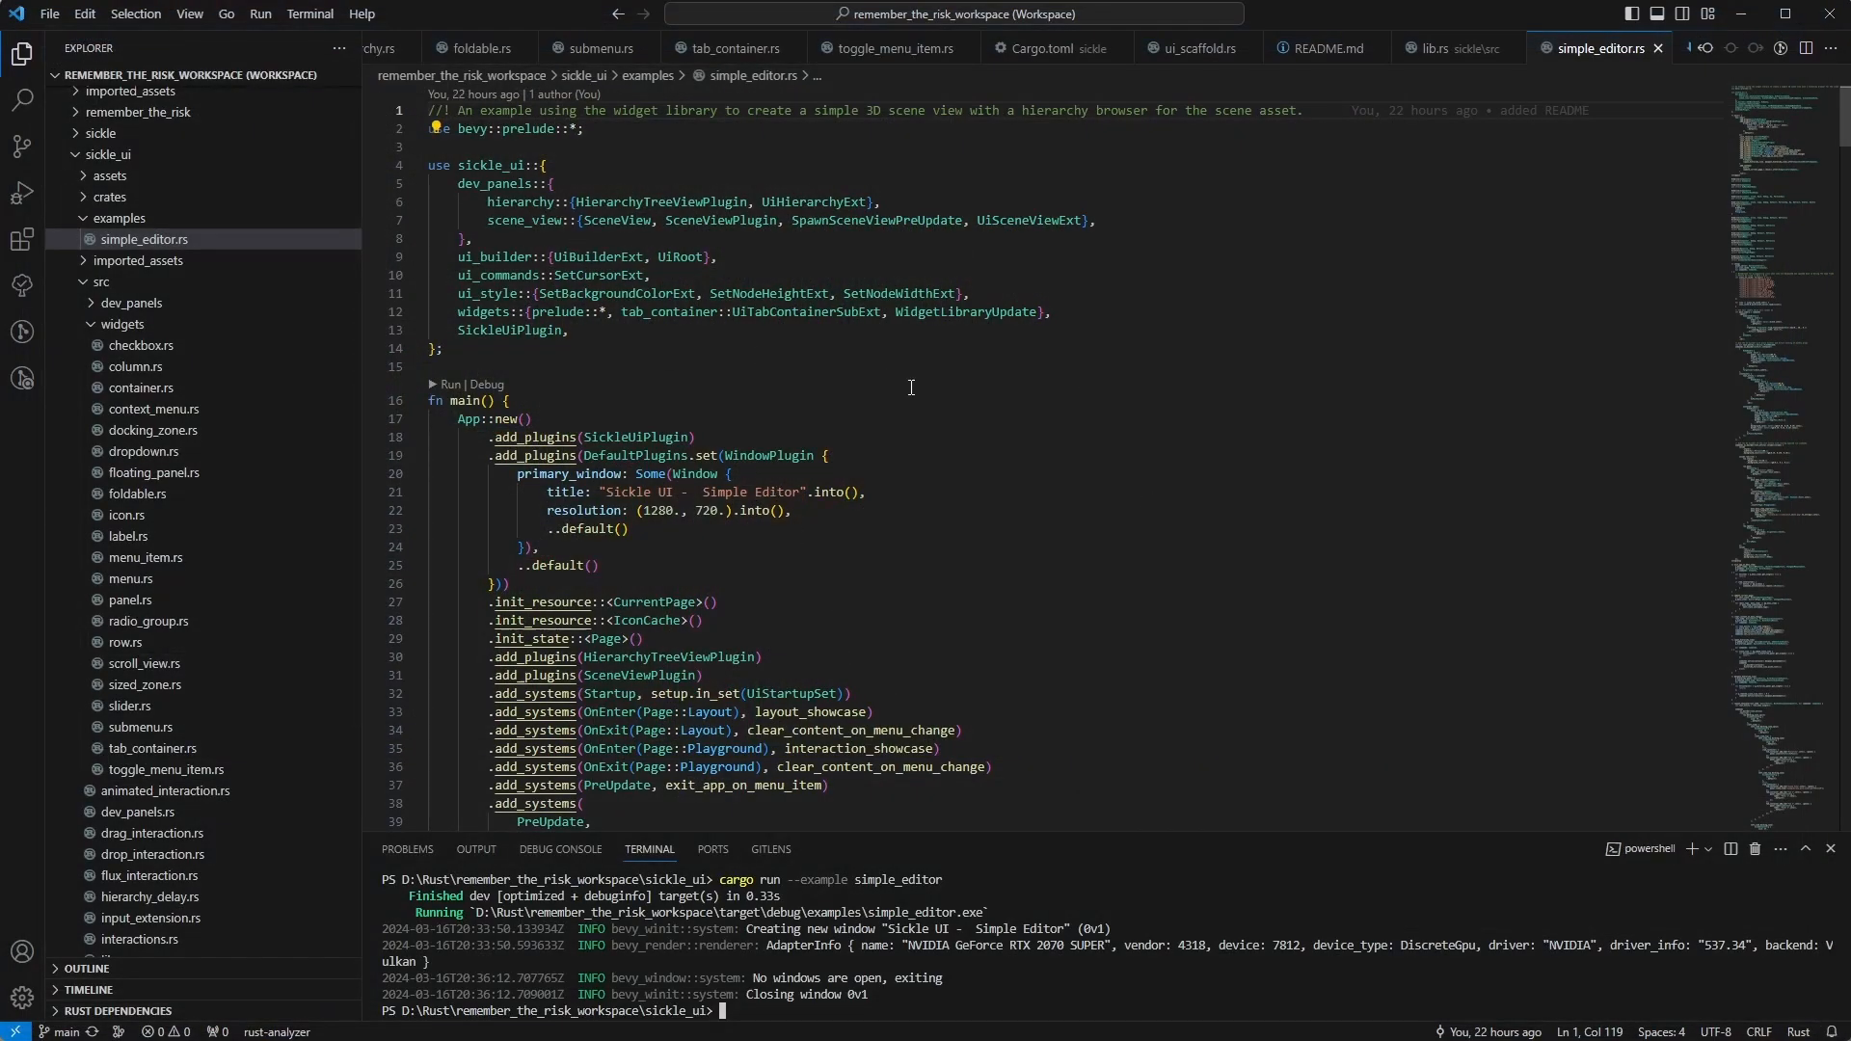
{"action": "scroll", "scroll_direction": "down", "scroll_amount": 3}
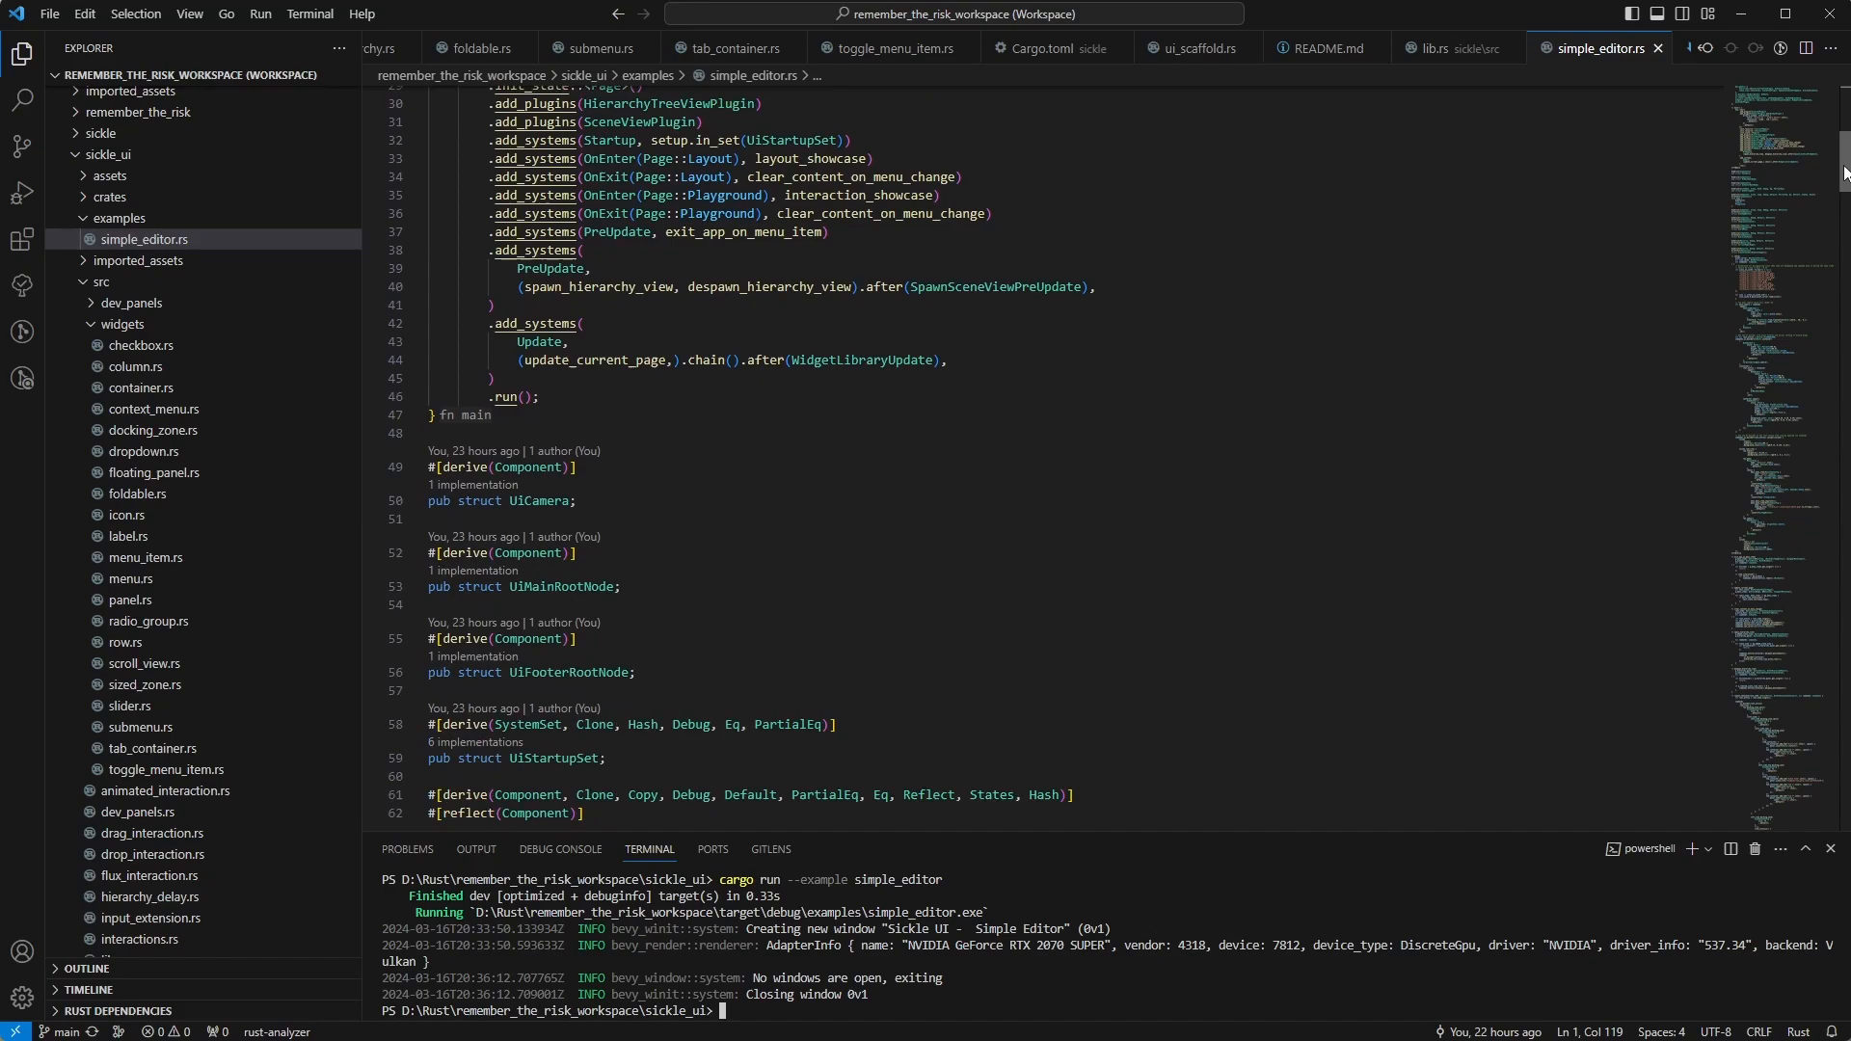
{"action": "scroll", "scroll_direction": "down", "scroll_amount": 3}
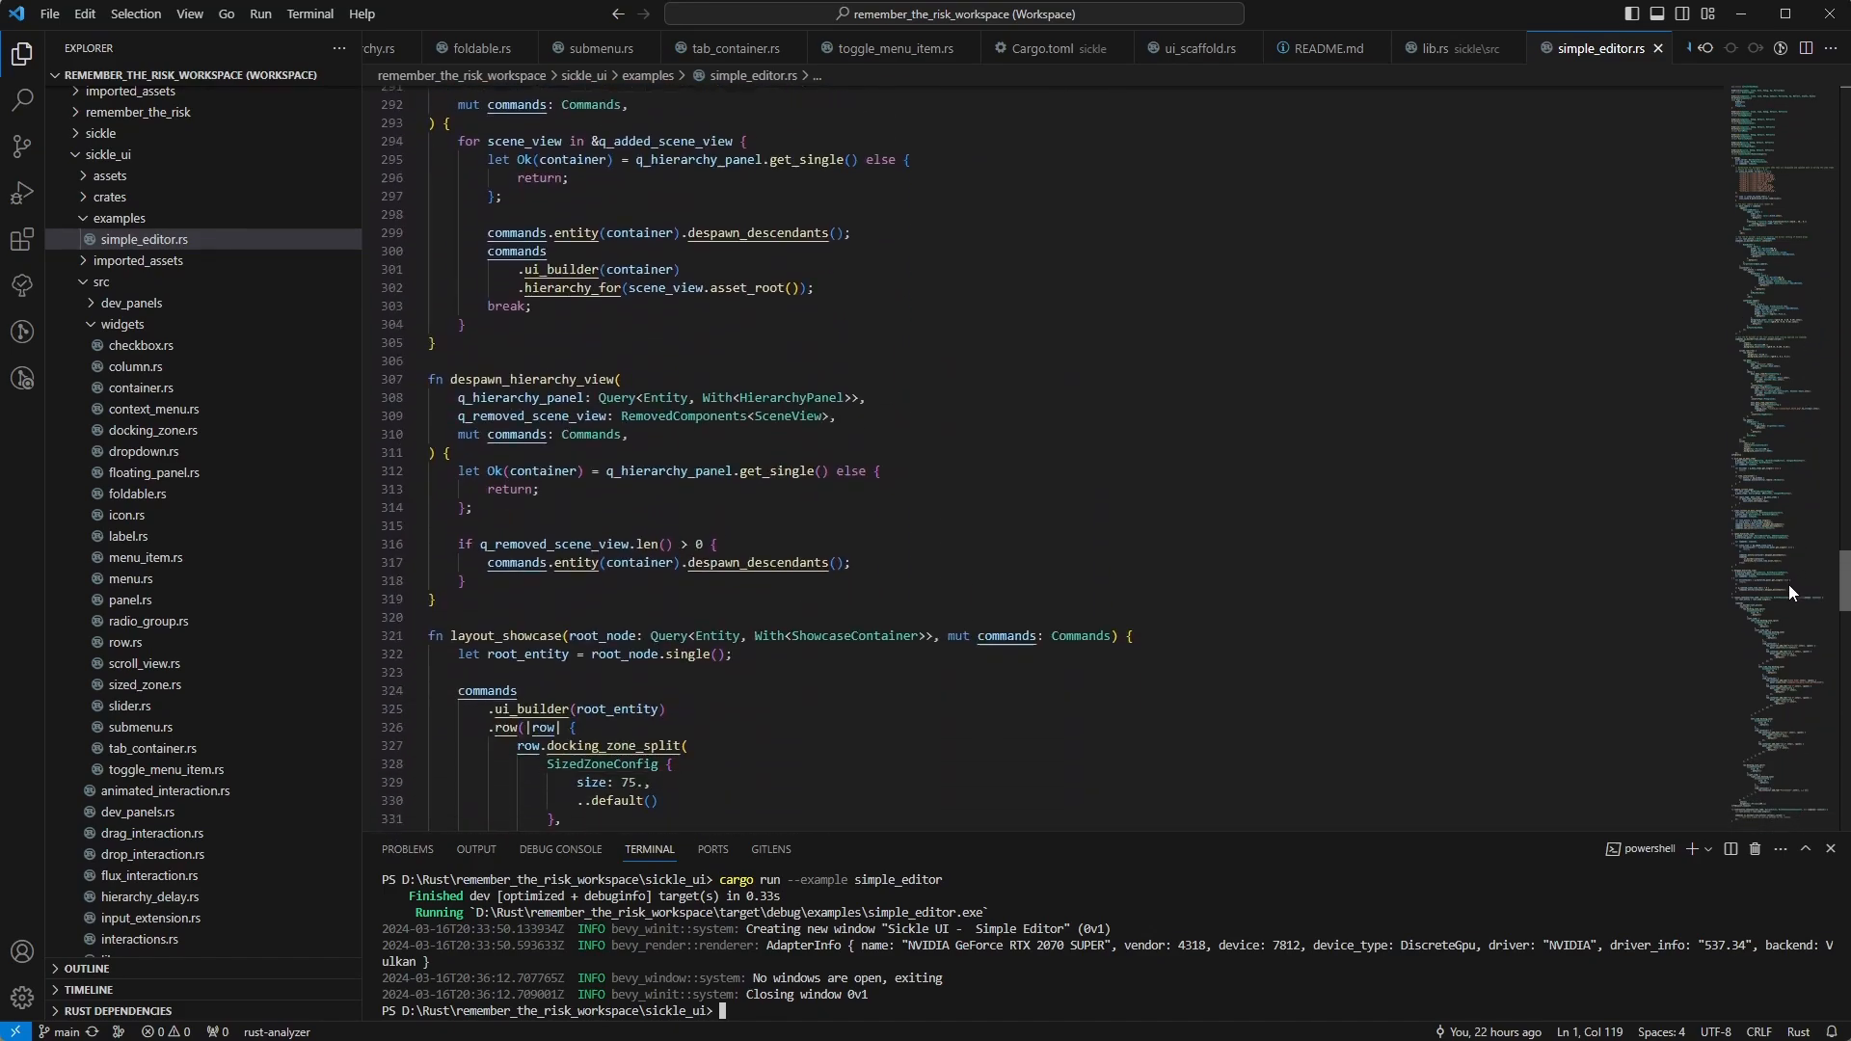
{"action": "scroll", "scroll_direction": "down", "scroll_amount": 3}
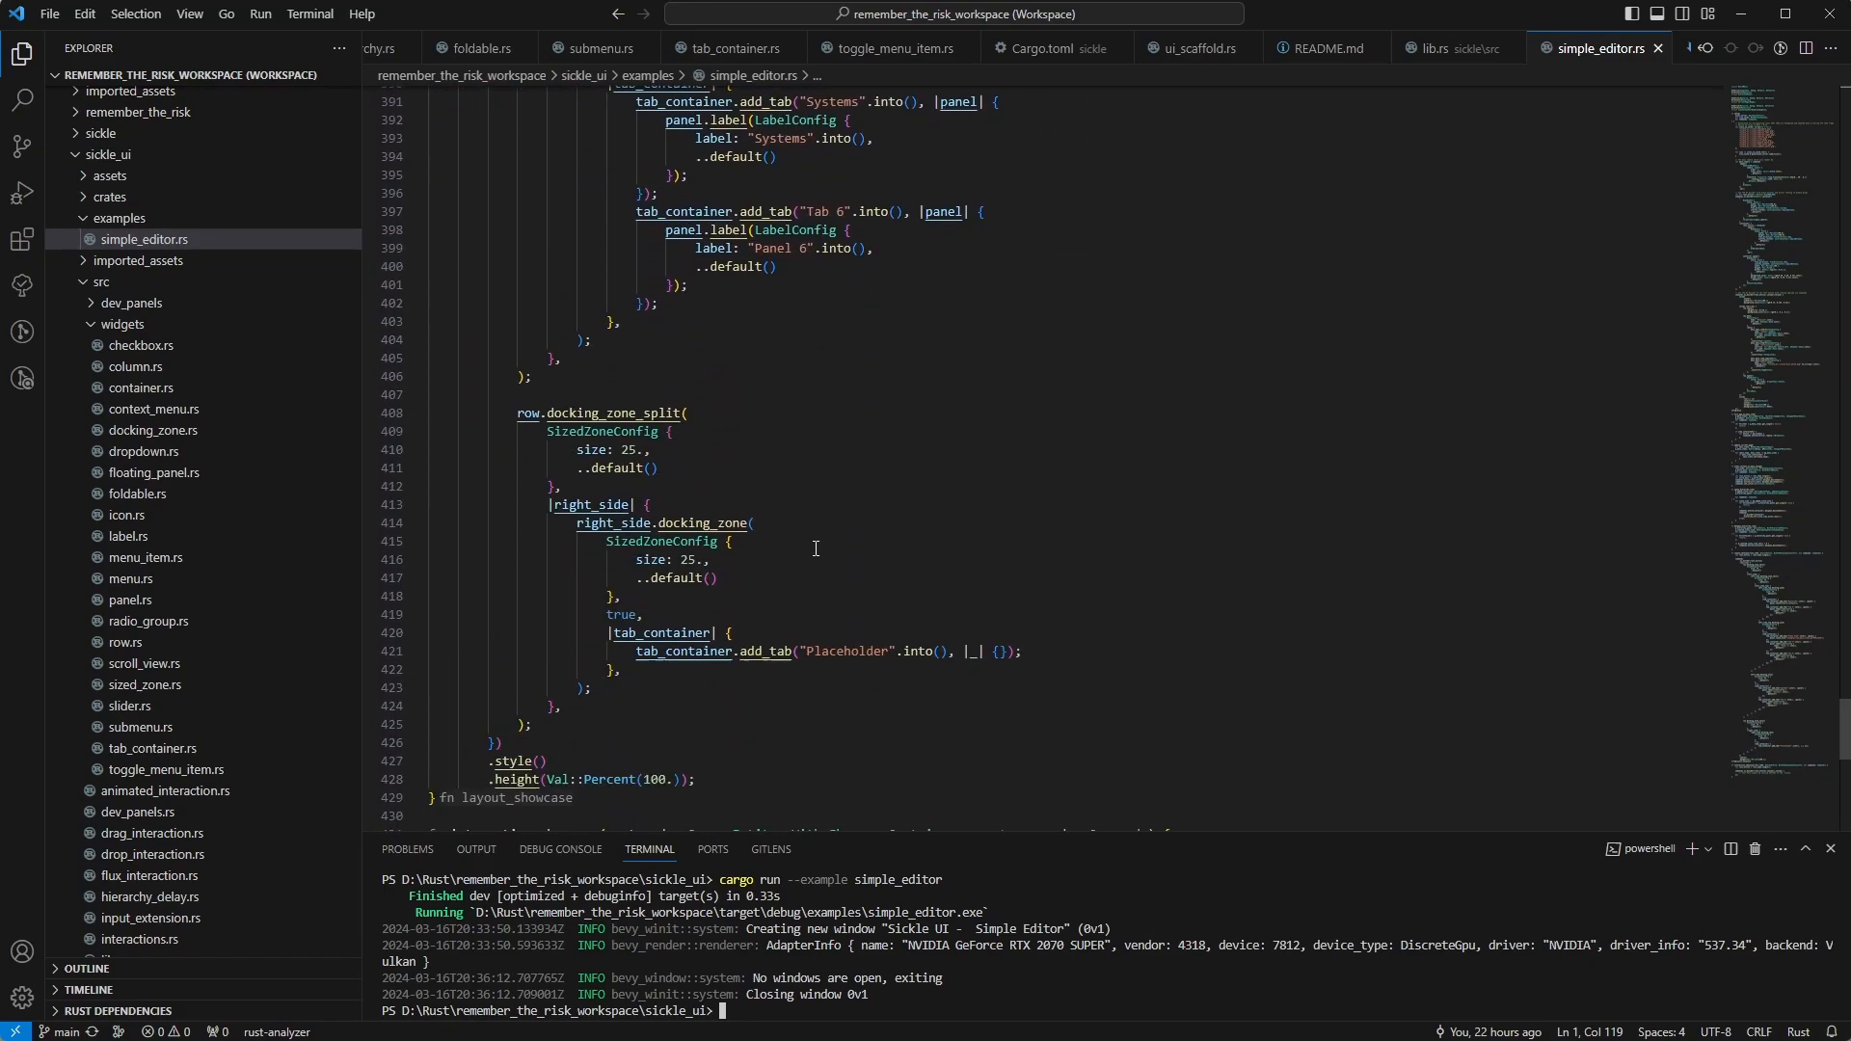
{"action": "scroll", "scroll_direction": "down", "scroll_amount": 3}
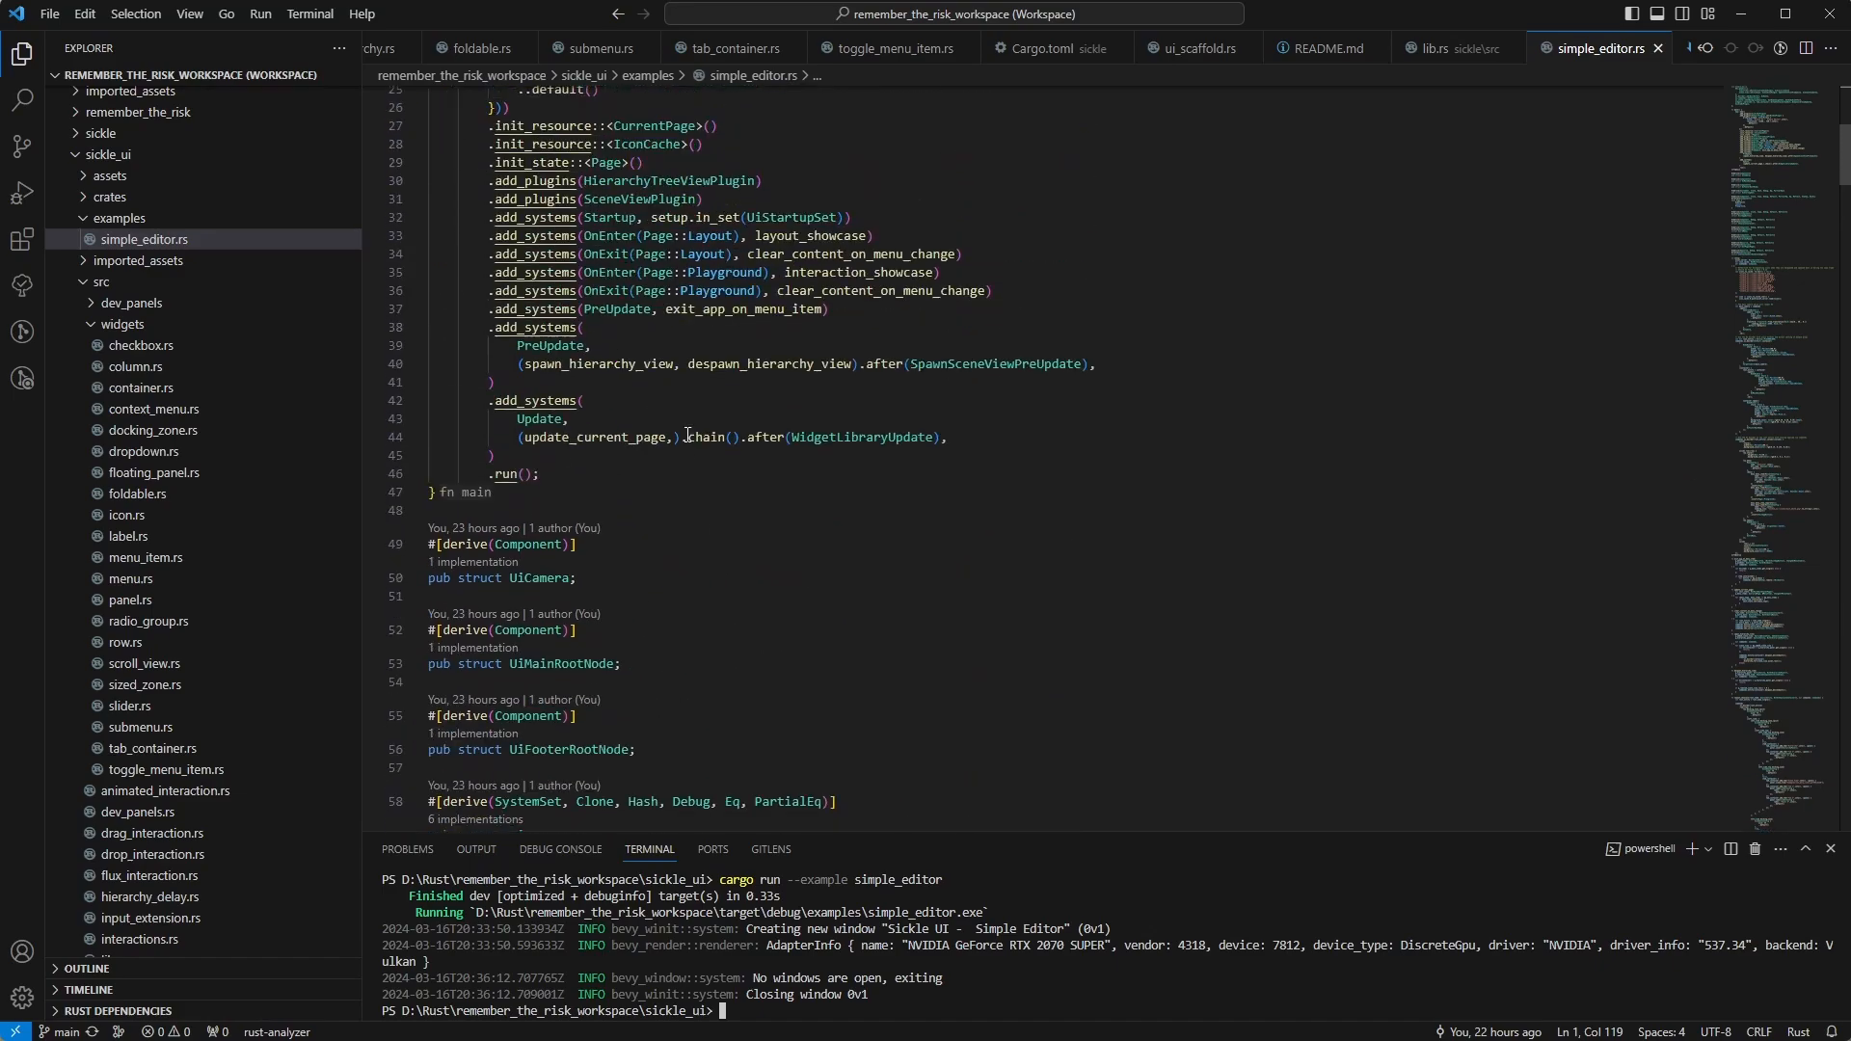
{"action": "mouse_move", "coordinate": [704, 253]}
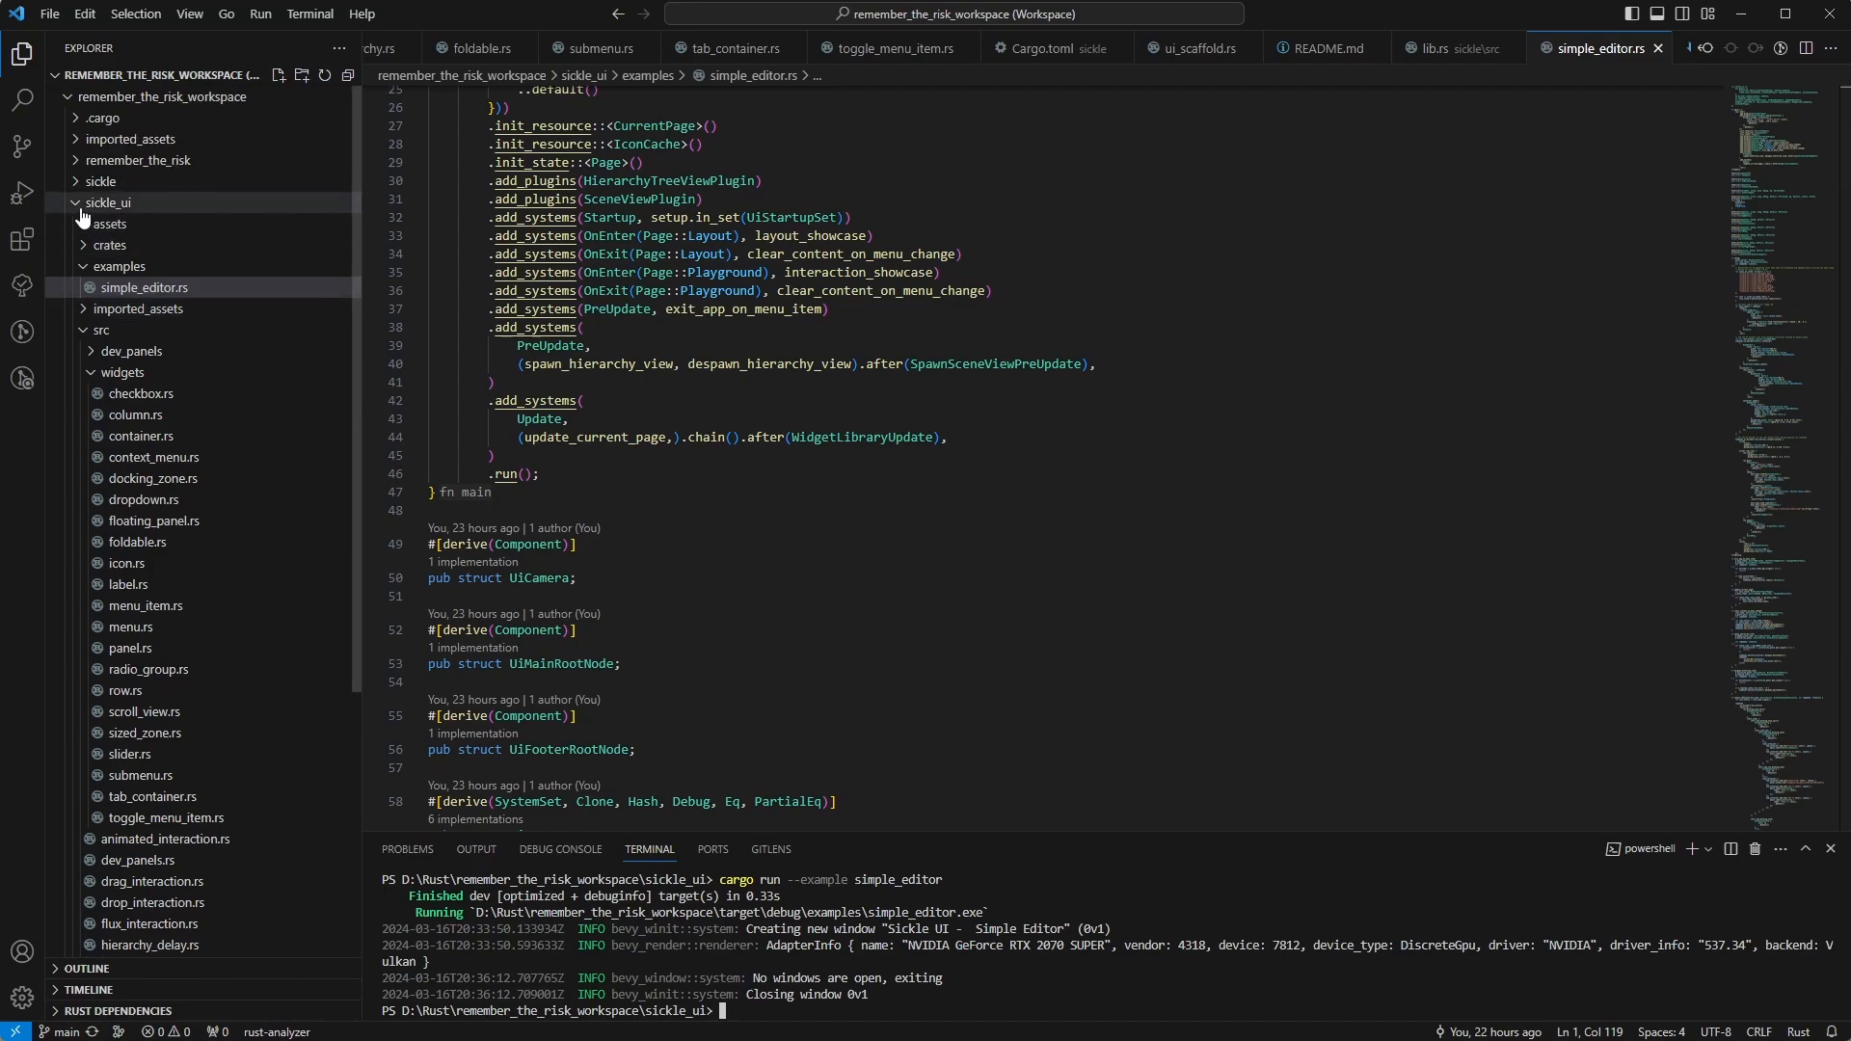
Step: Re-expand sickle_ui with its assets folder and open src/lib.rs at the asset-source registration
{"action": "left_click", "coordinate": [108, 202]}
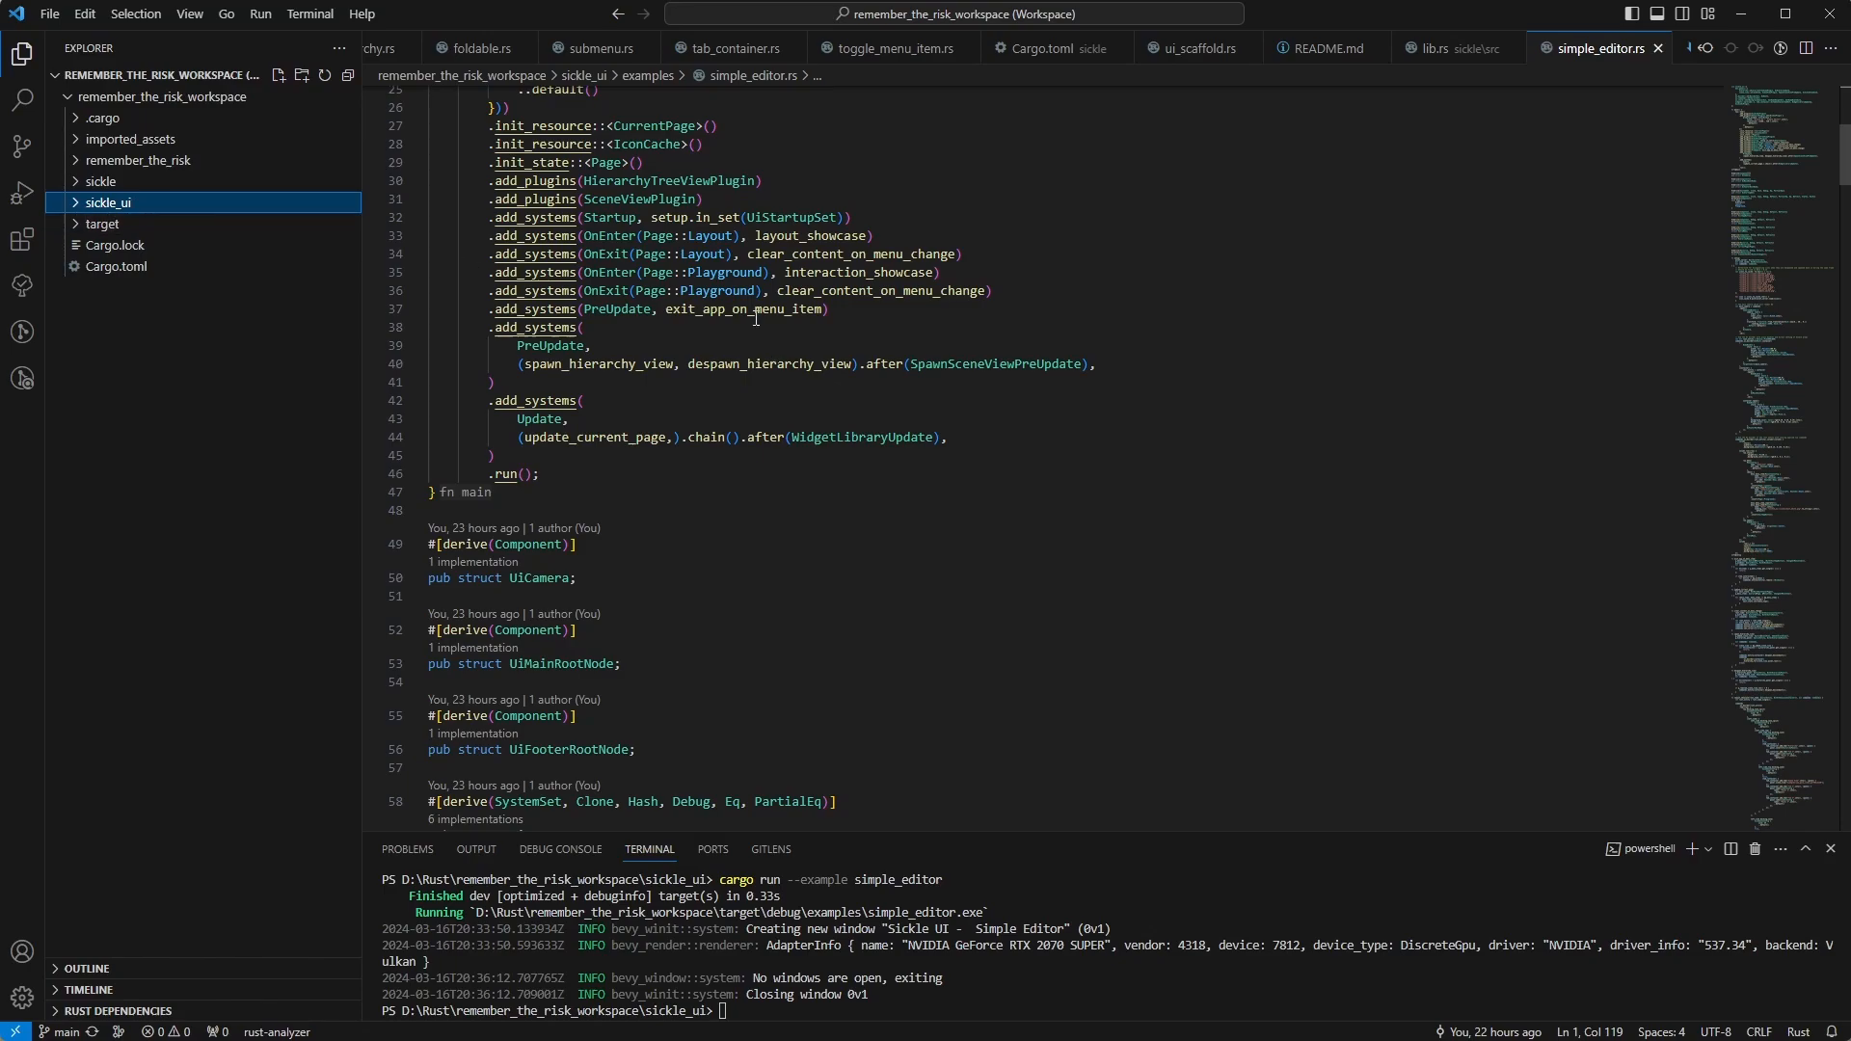
{"action": "left_click", "coordinate": [106, 202]}
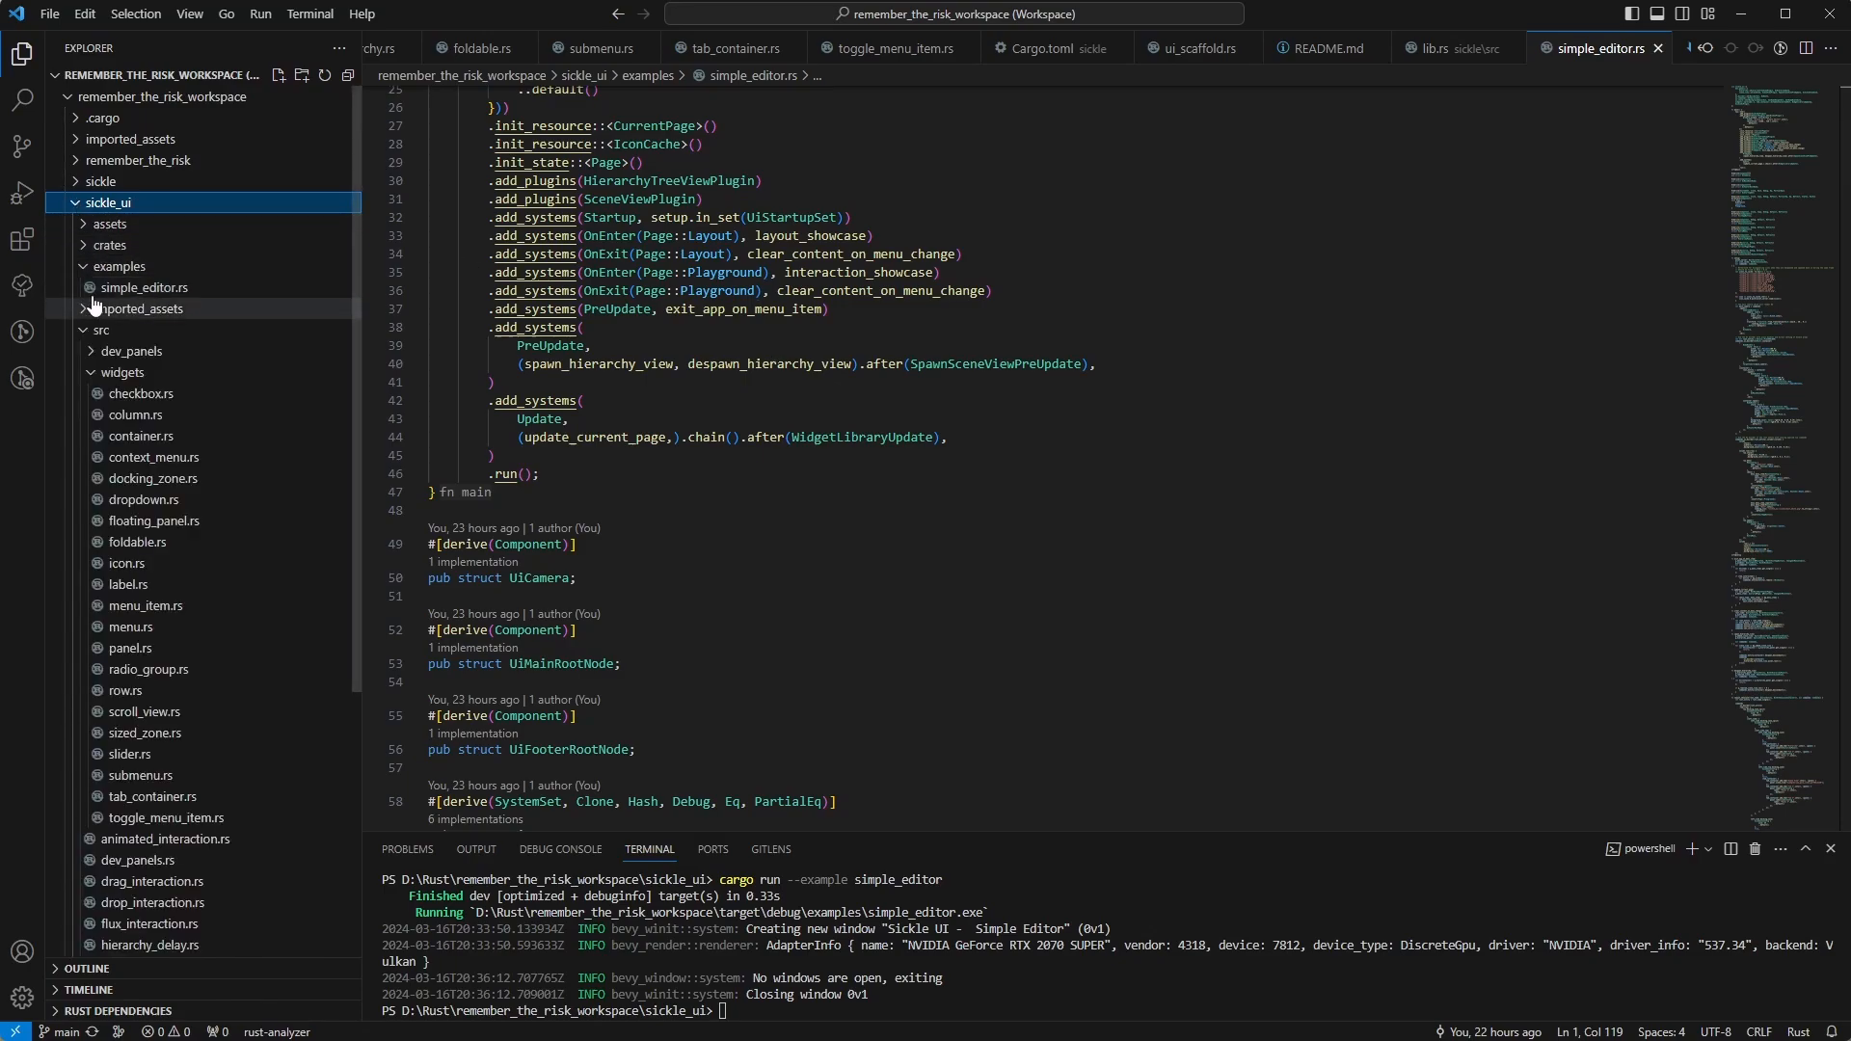
{"action": "left_click", "coordinate": [114, 224]}
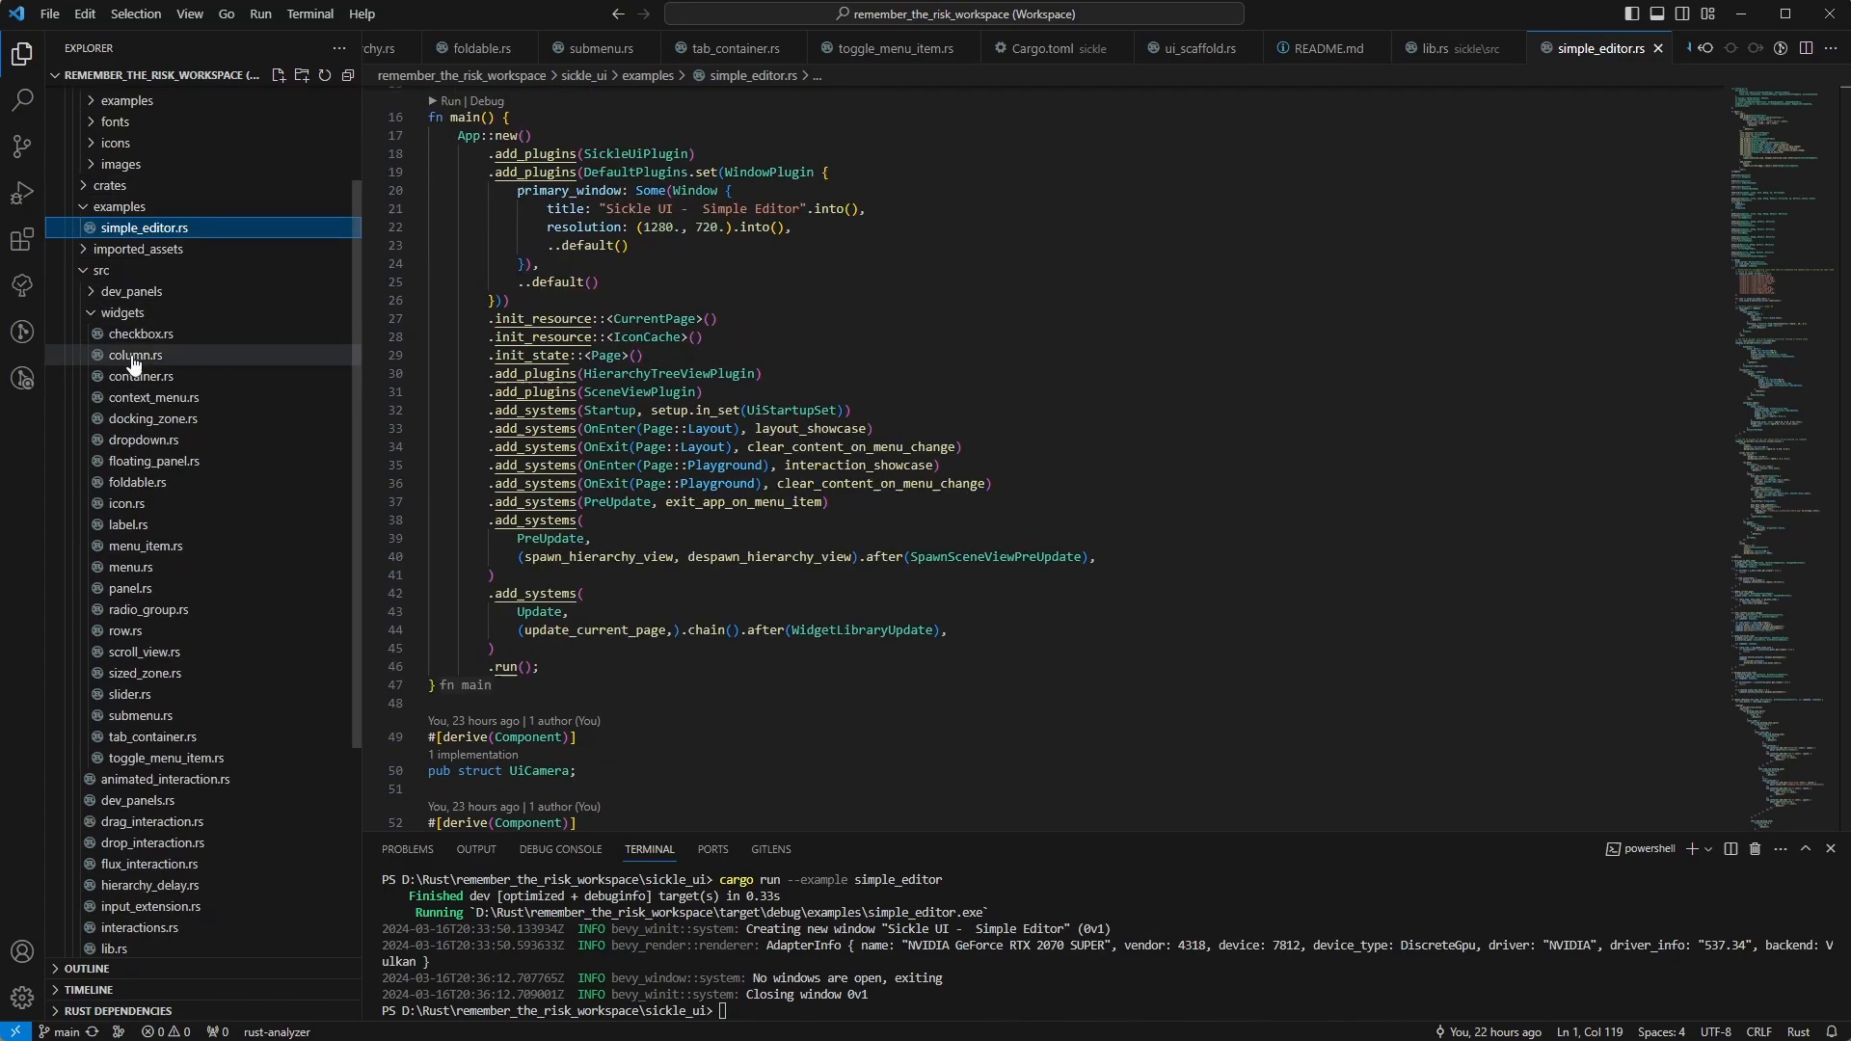
{"action": "scroll", "scroll_direction": "down", "scroll_amount": 3}
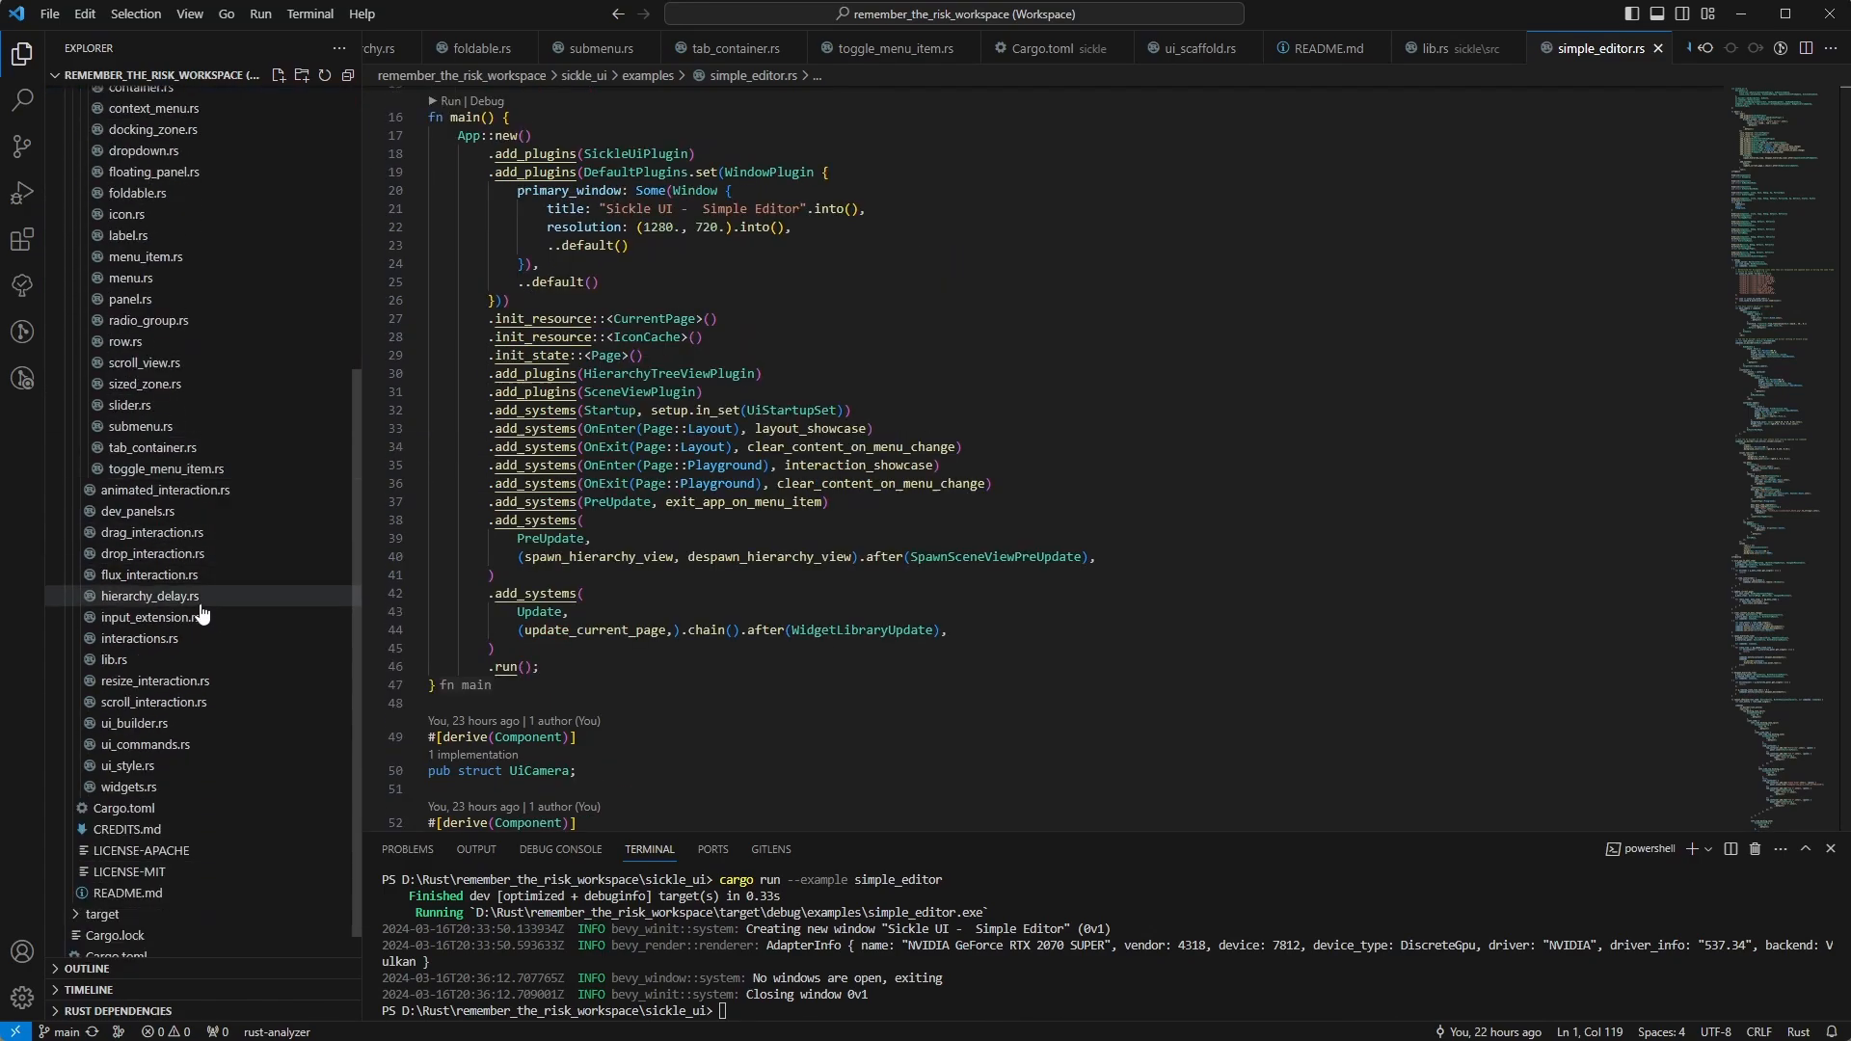
{"action": "left_click", "coordinate": [113, 660]}
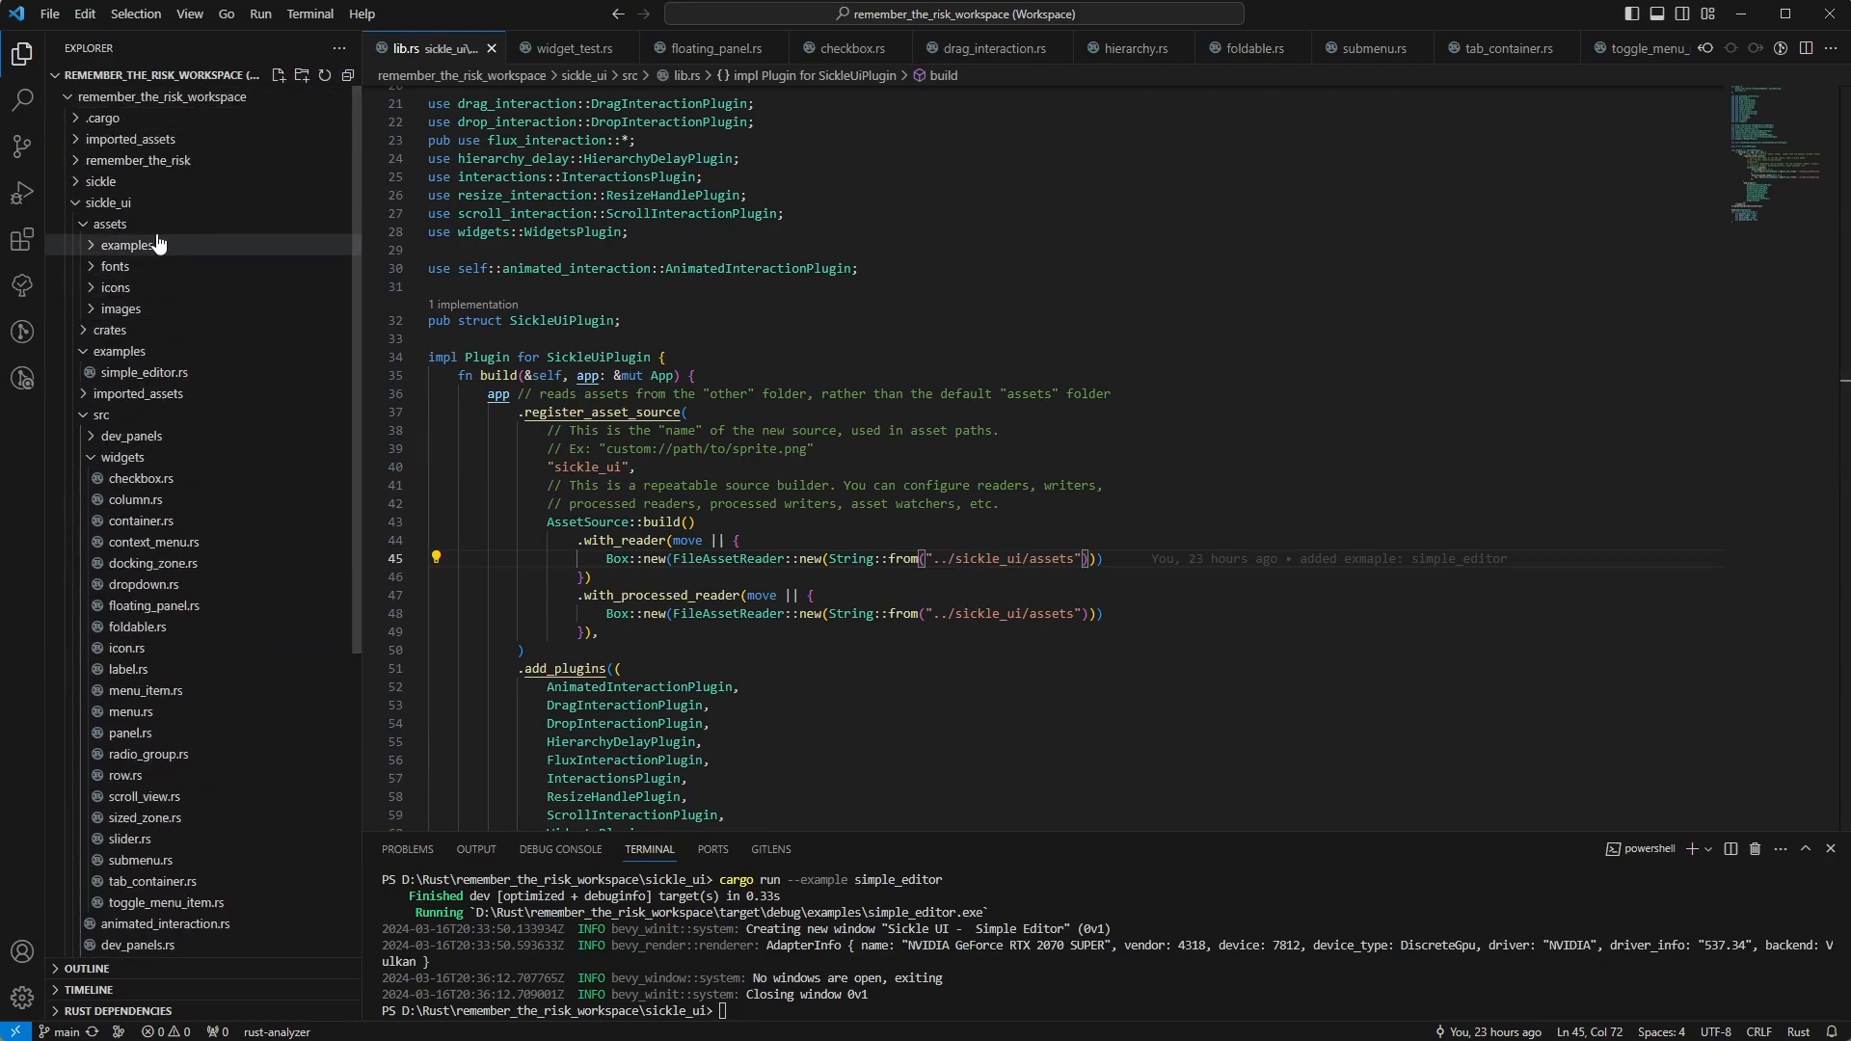
Step: Collapse the sickle_ui folder leaving only top-level workspace entries
{"action": "left_click", "coordinate": [108, 202]}
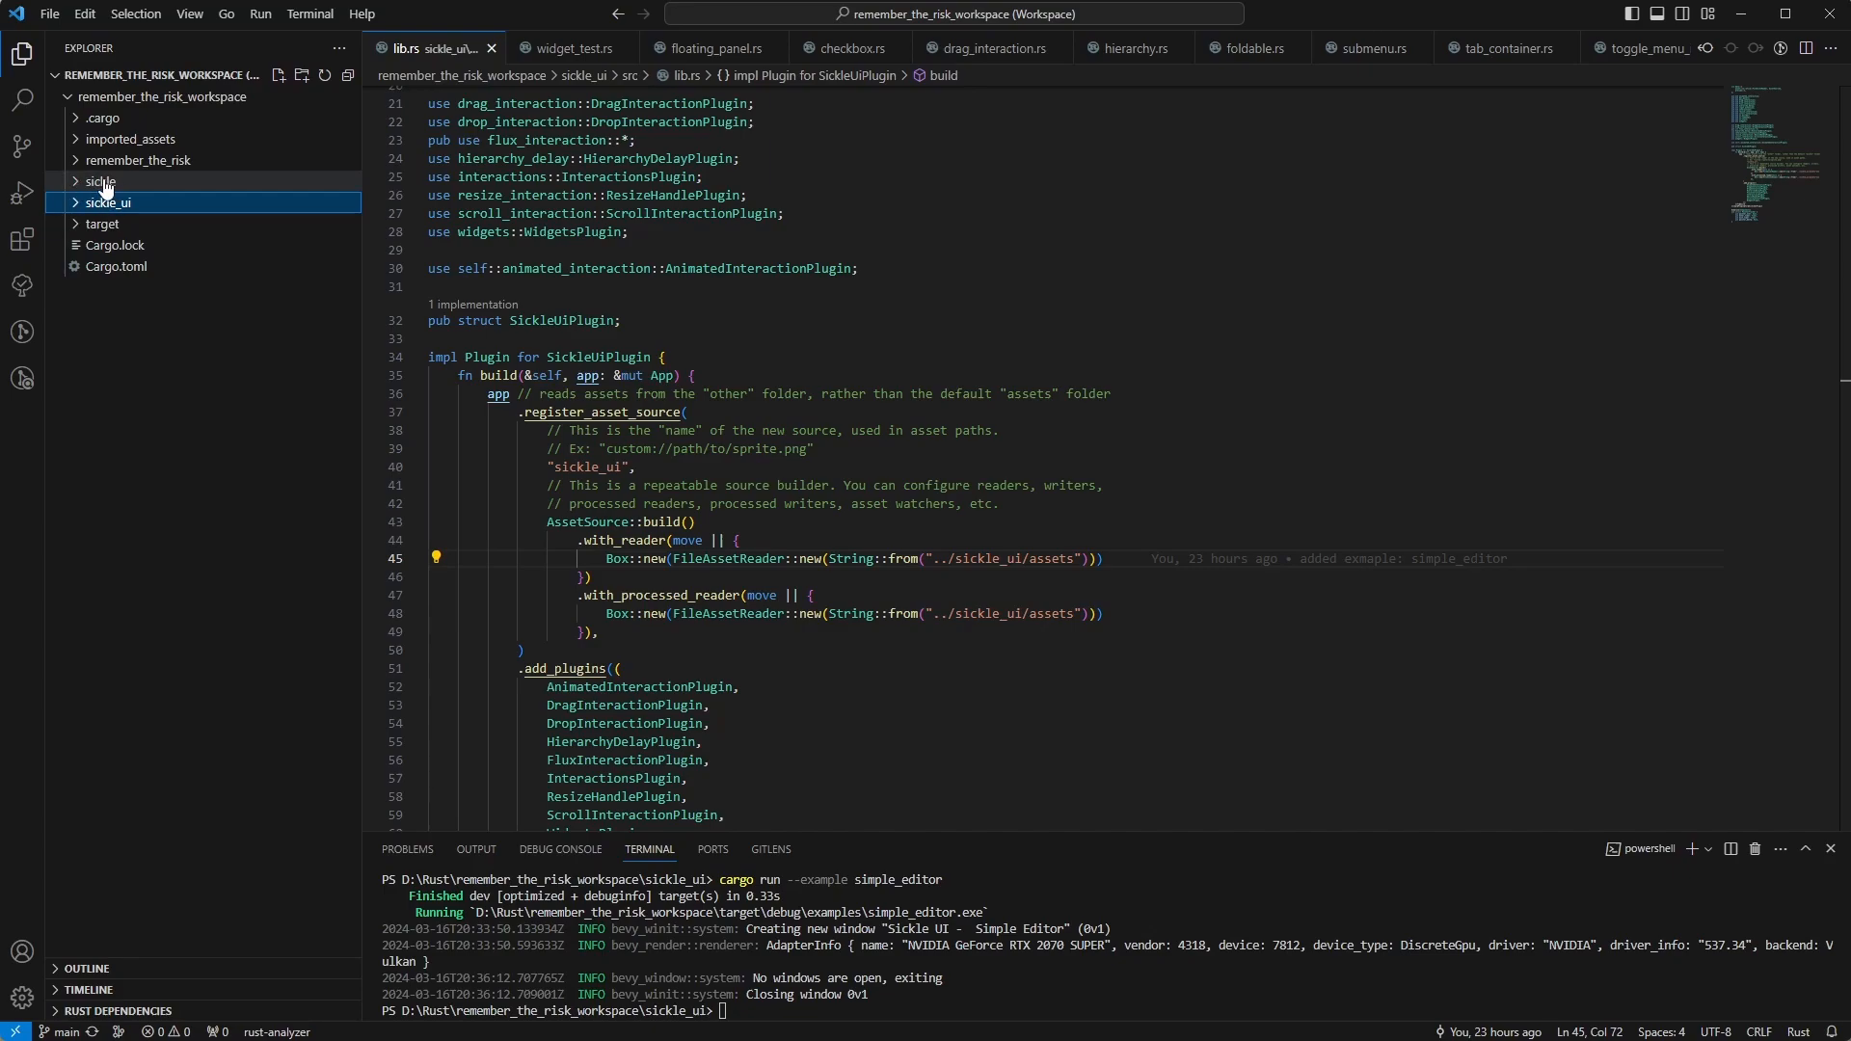
{"action": "mouse_move", "coordinate": [139, 160]}
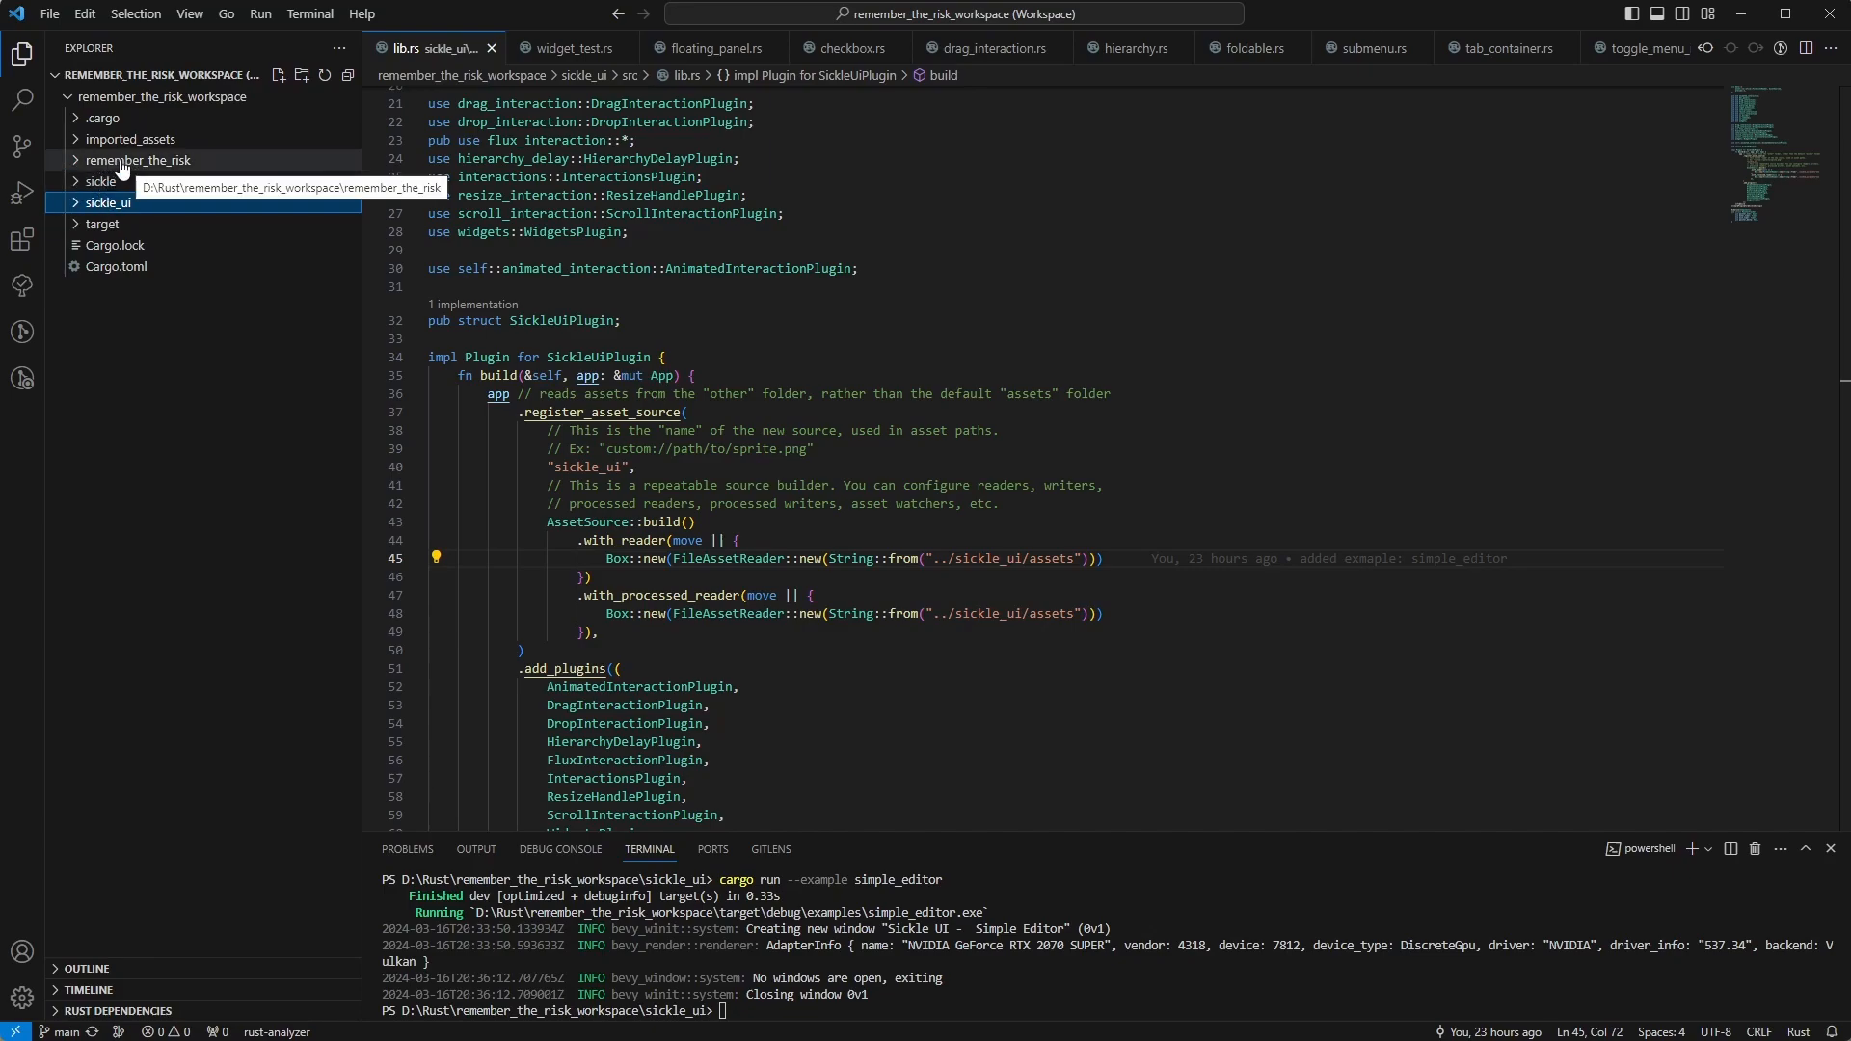
{"action": "mouse_move", "coordinate": [218, 145]}
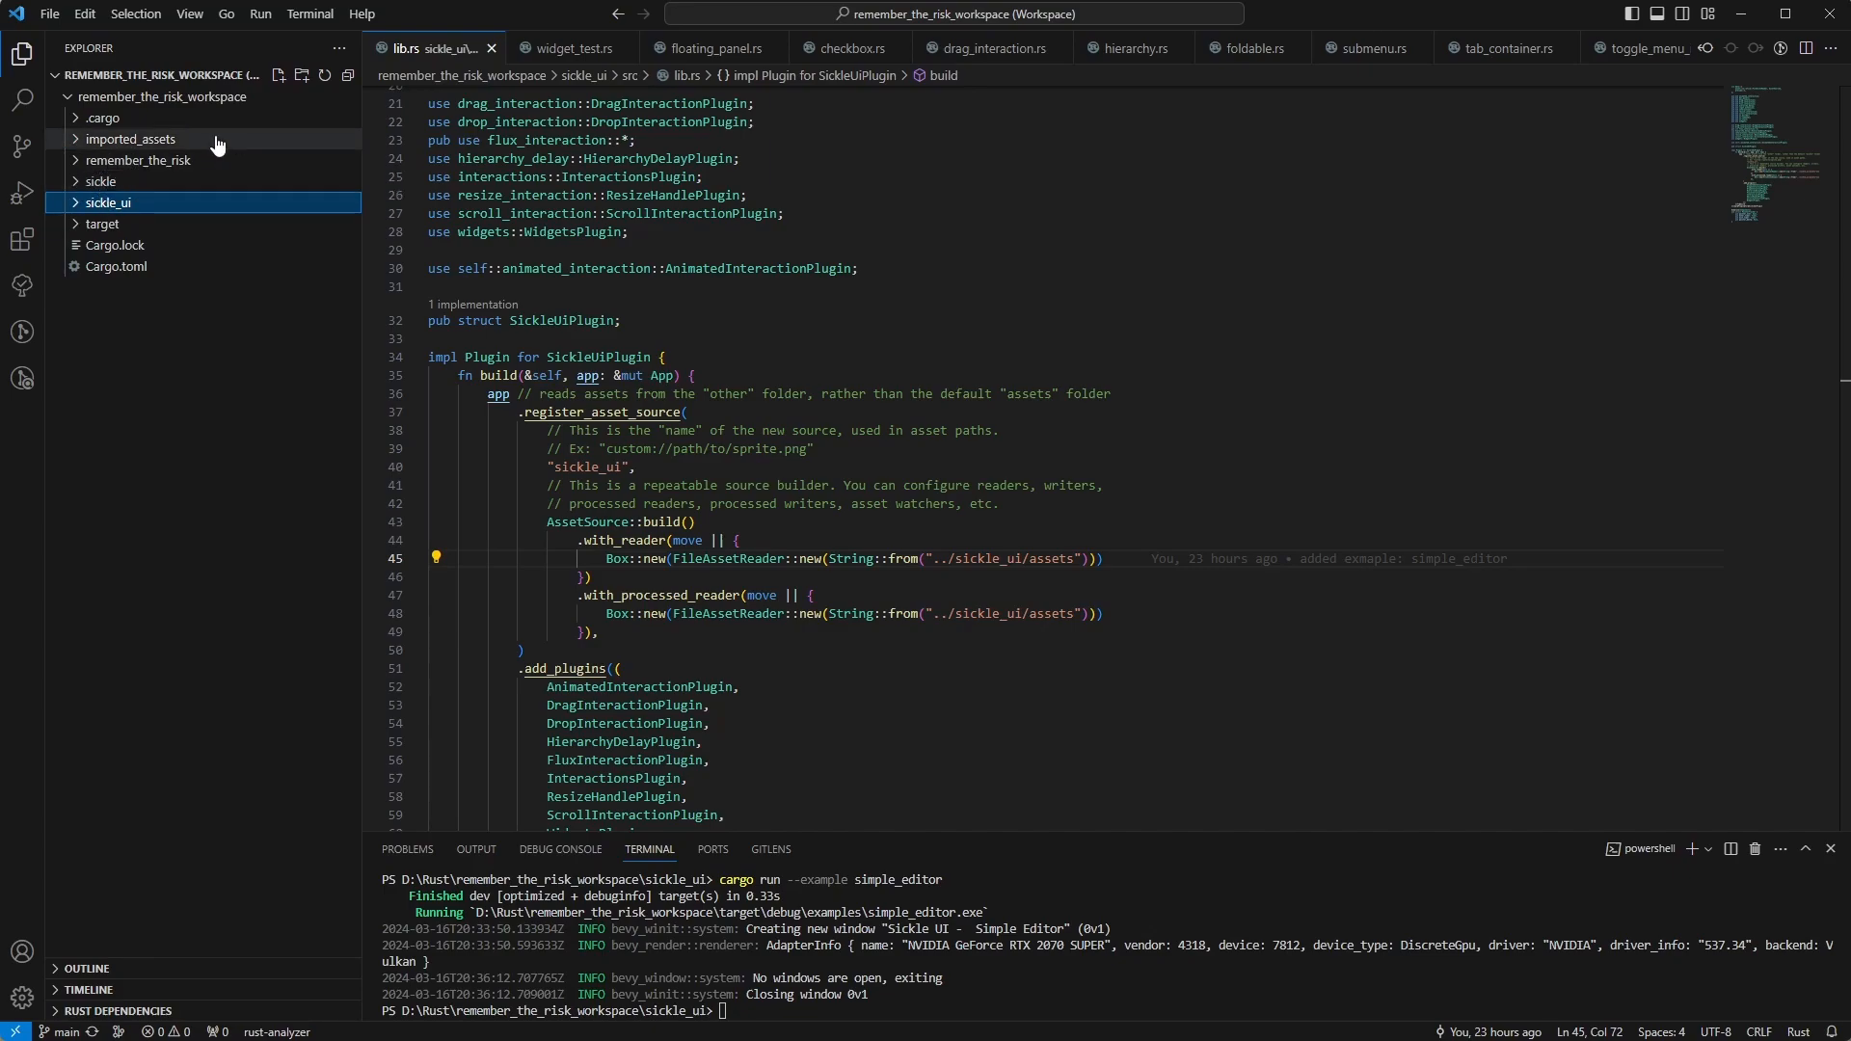
{"action": "mouse_move", "coordinate": [969, 573]}
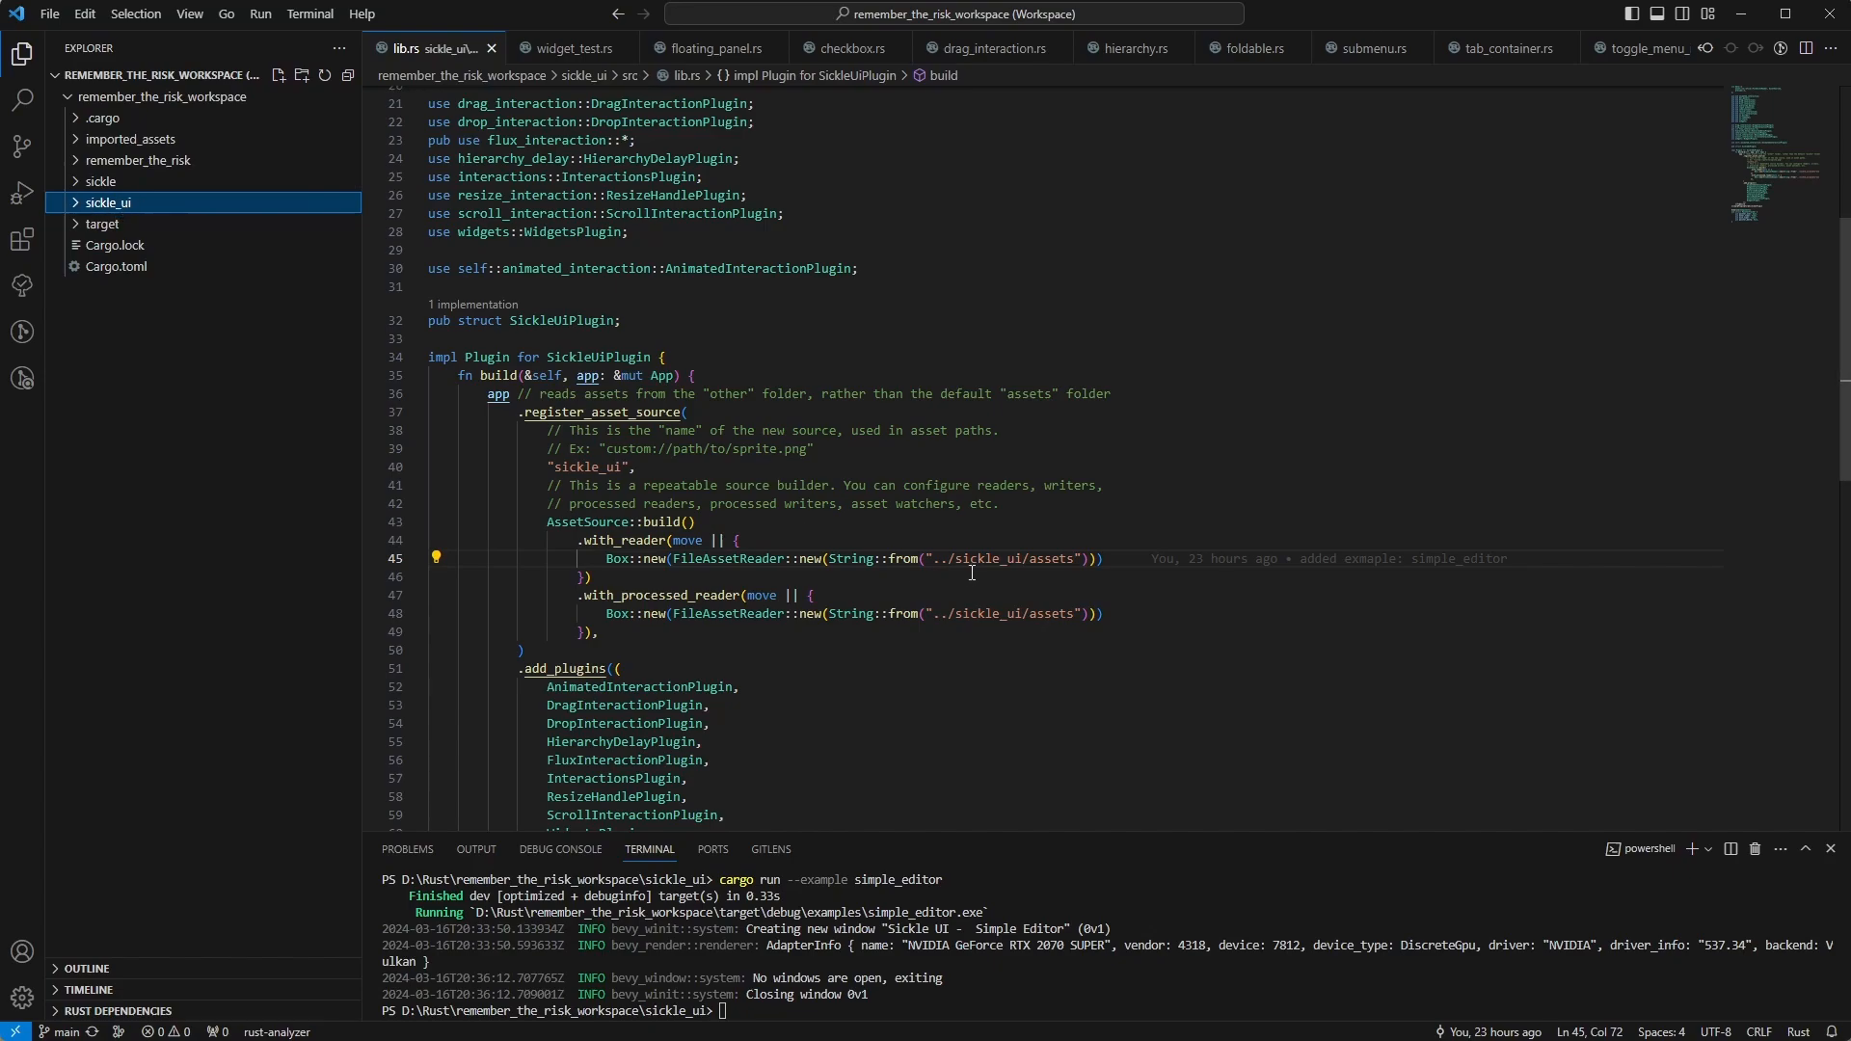
{"action": "mouse_move", "coordinate": [352, 203]}
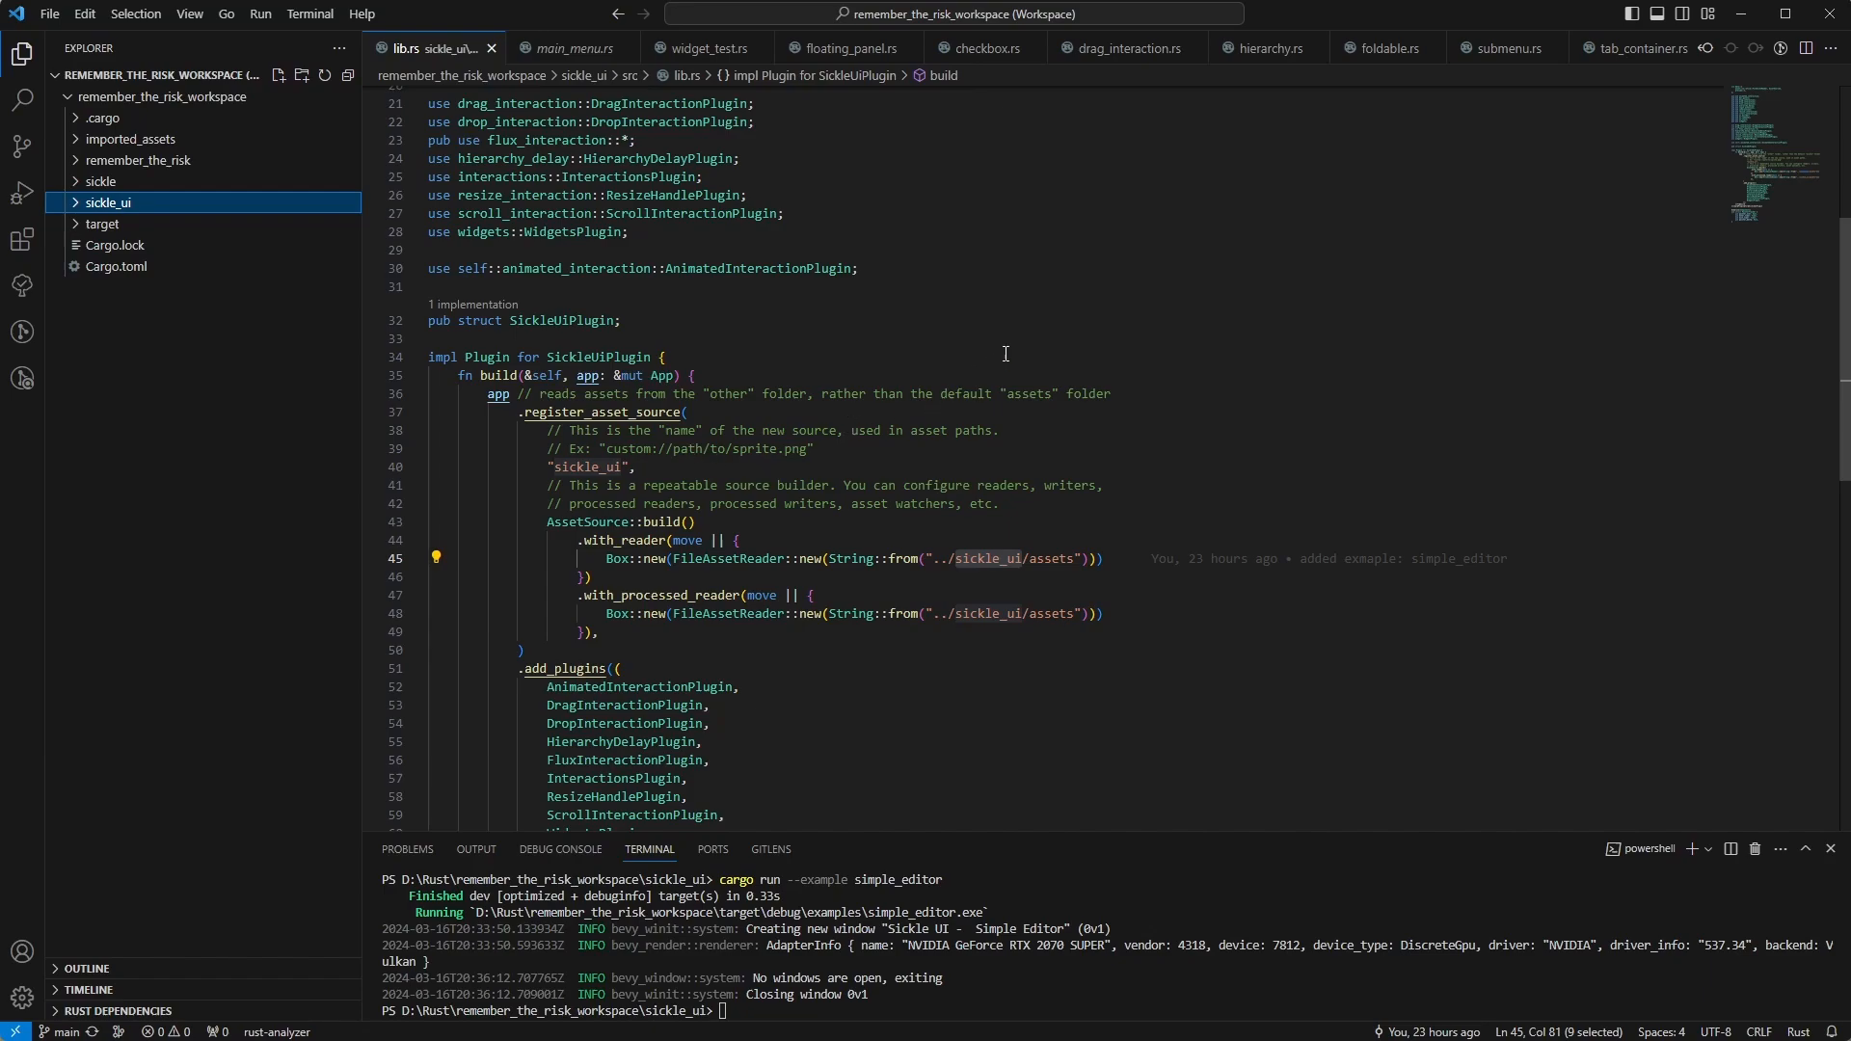
{"action": "mouse_move", "coordinate": [1022, 424]}
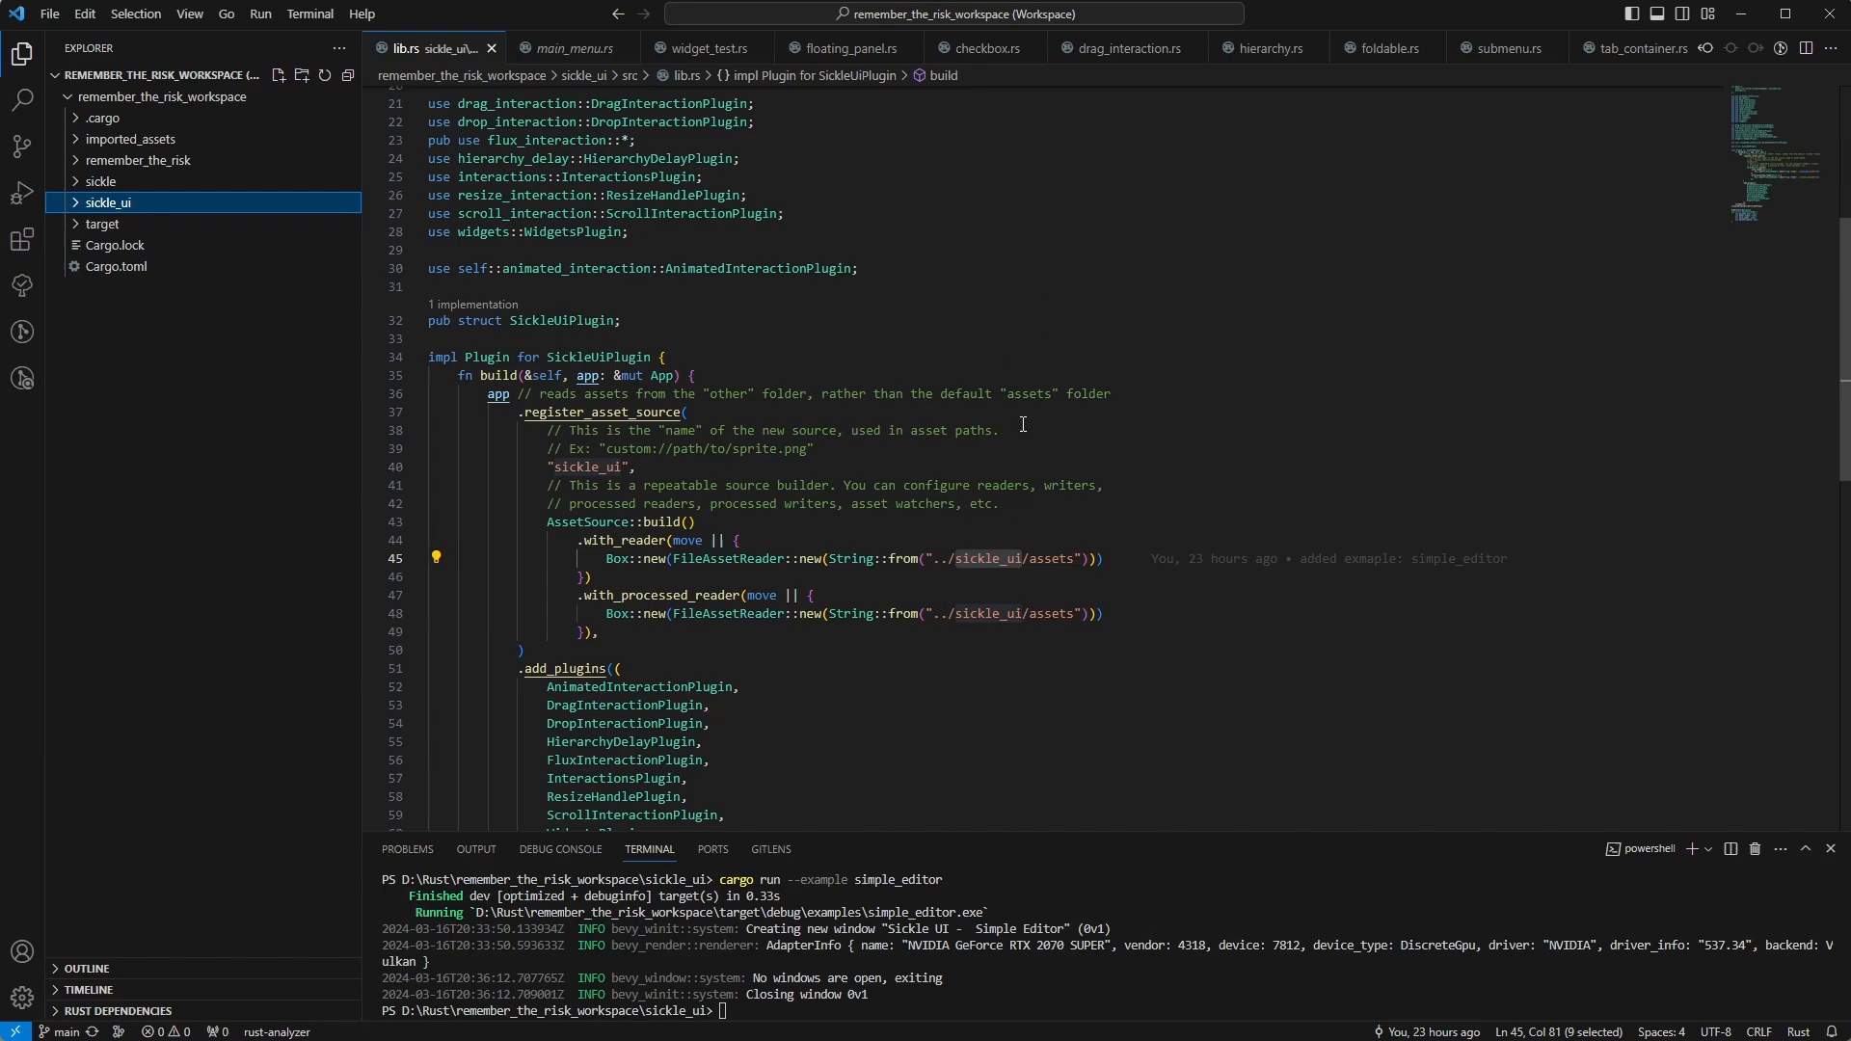
{"action": "mouse_move", "coordinate": [1068, 418]}
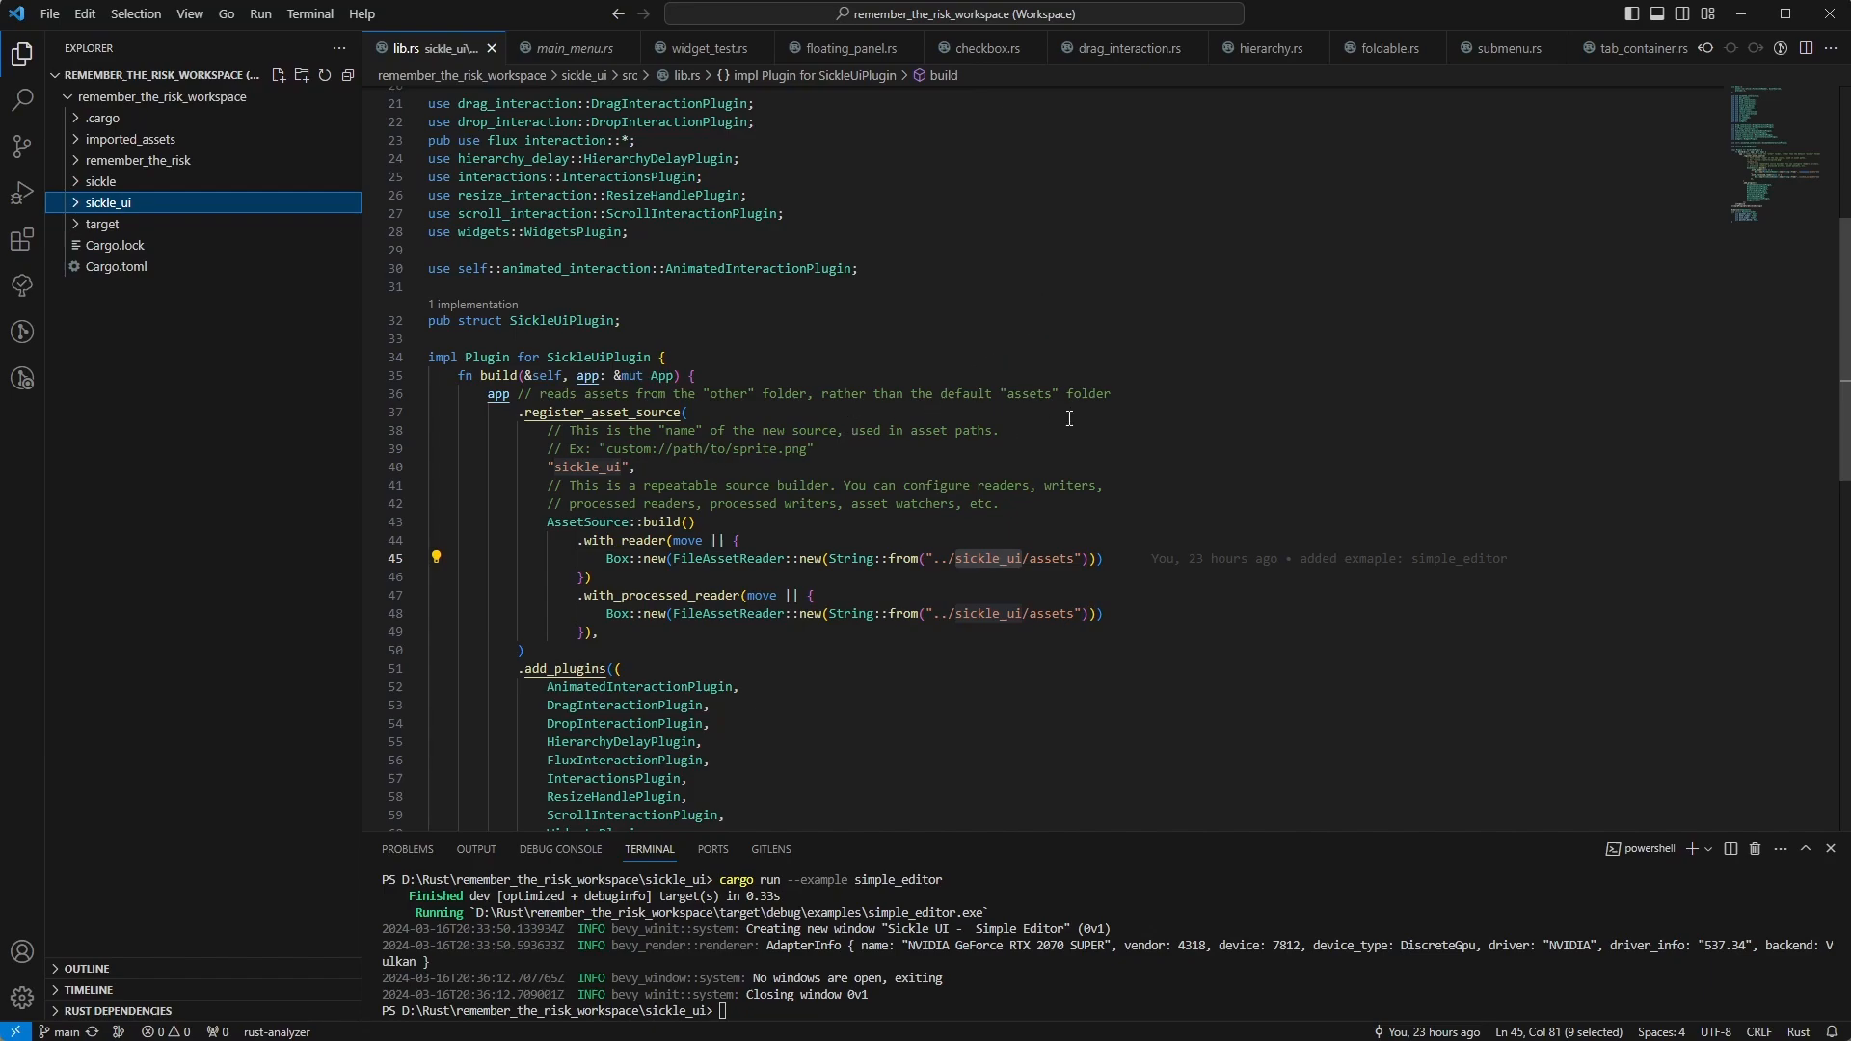
{"action": "mouse_move", "coordinate": [1124, 430]}
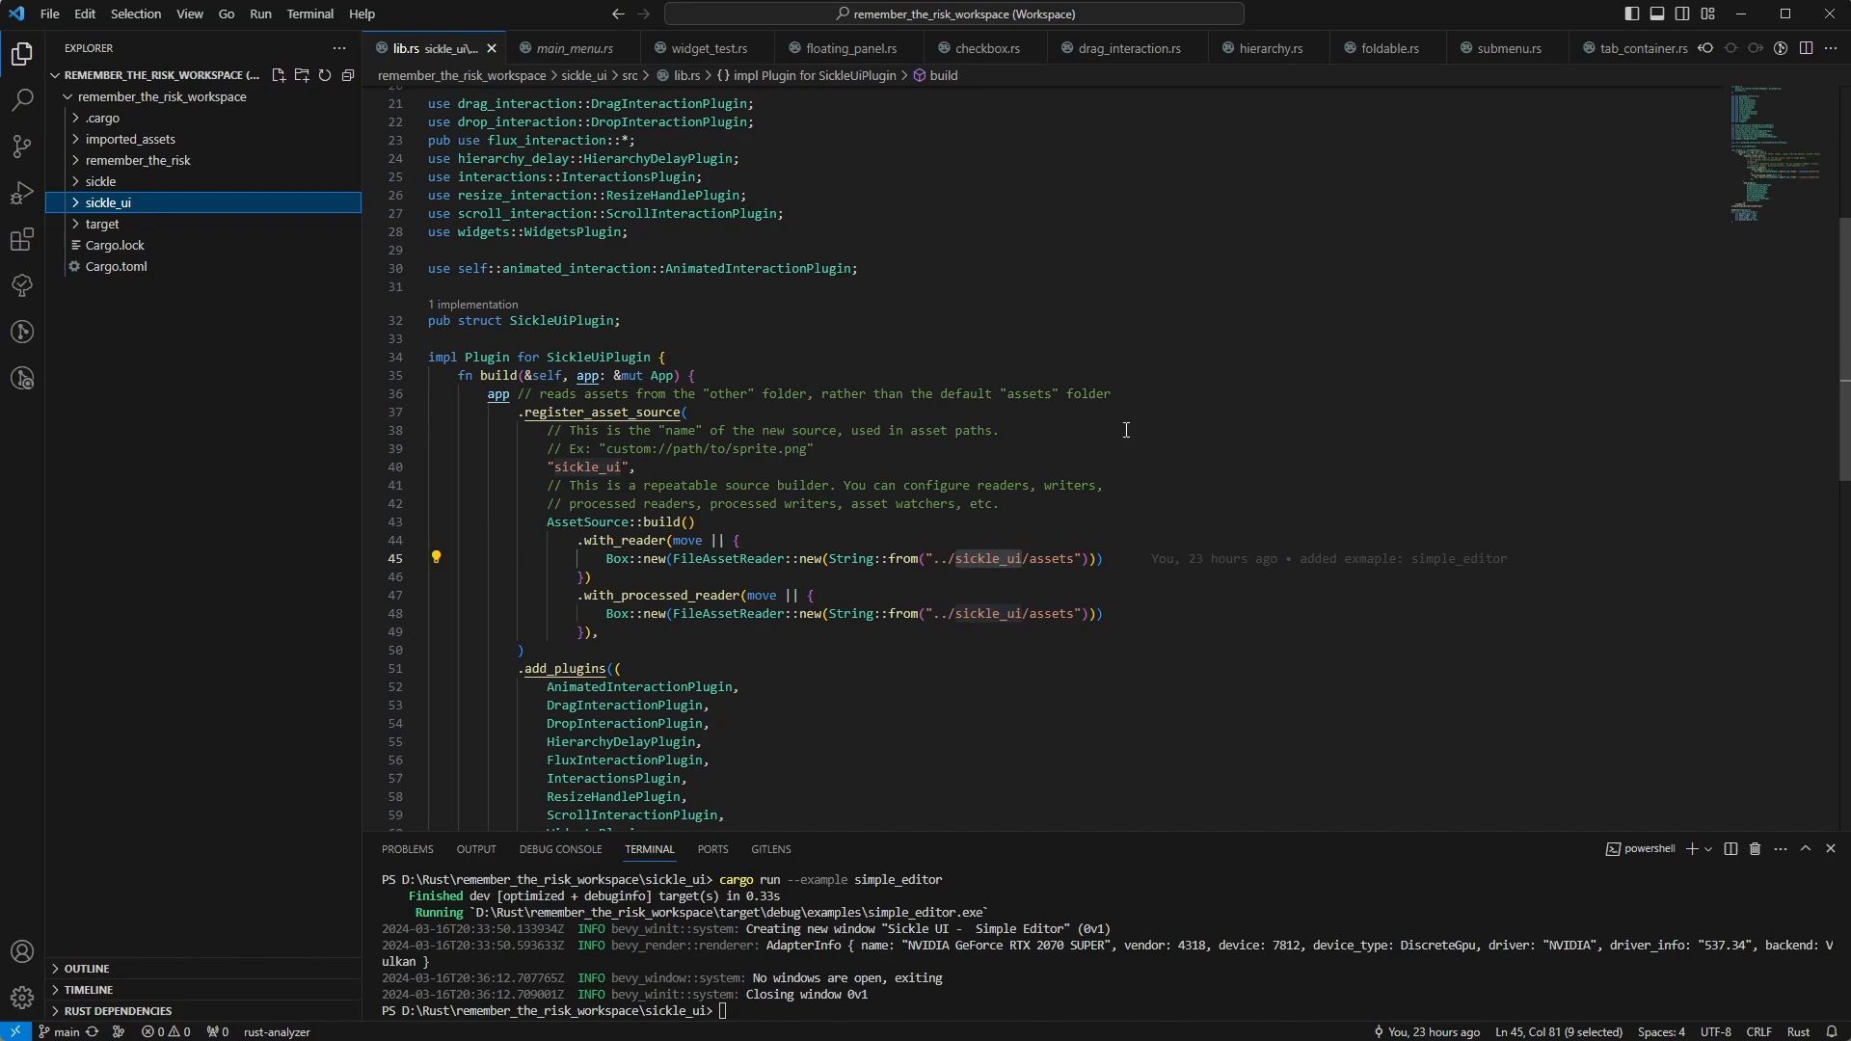
{"action": "mouse_move", "coordinate": [1113, 439]}
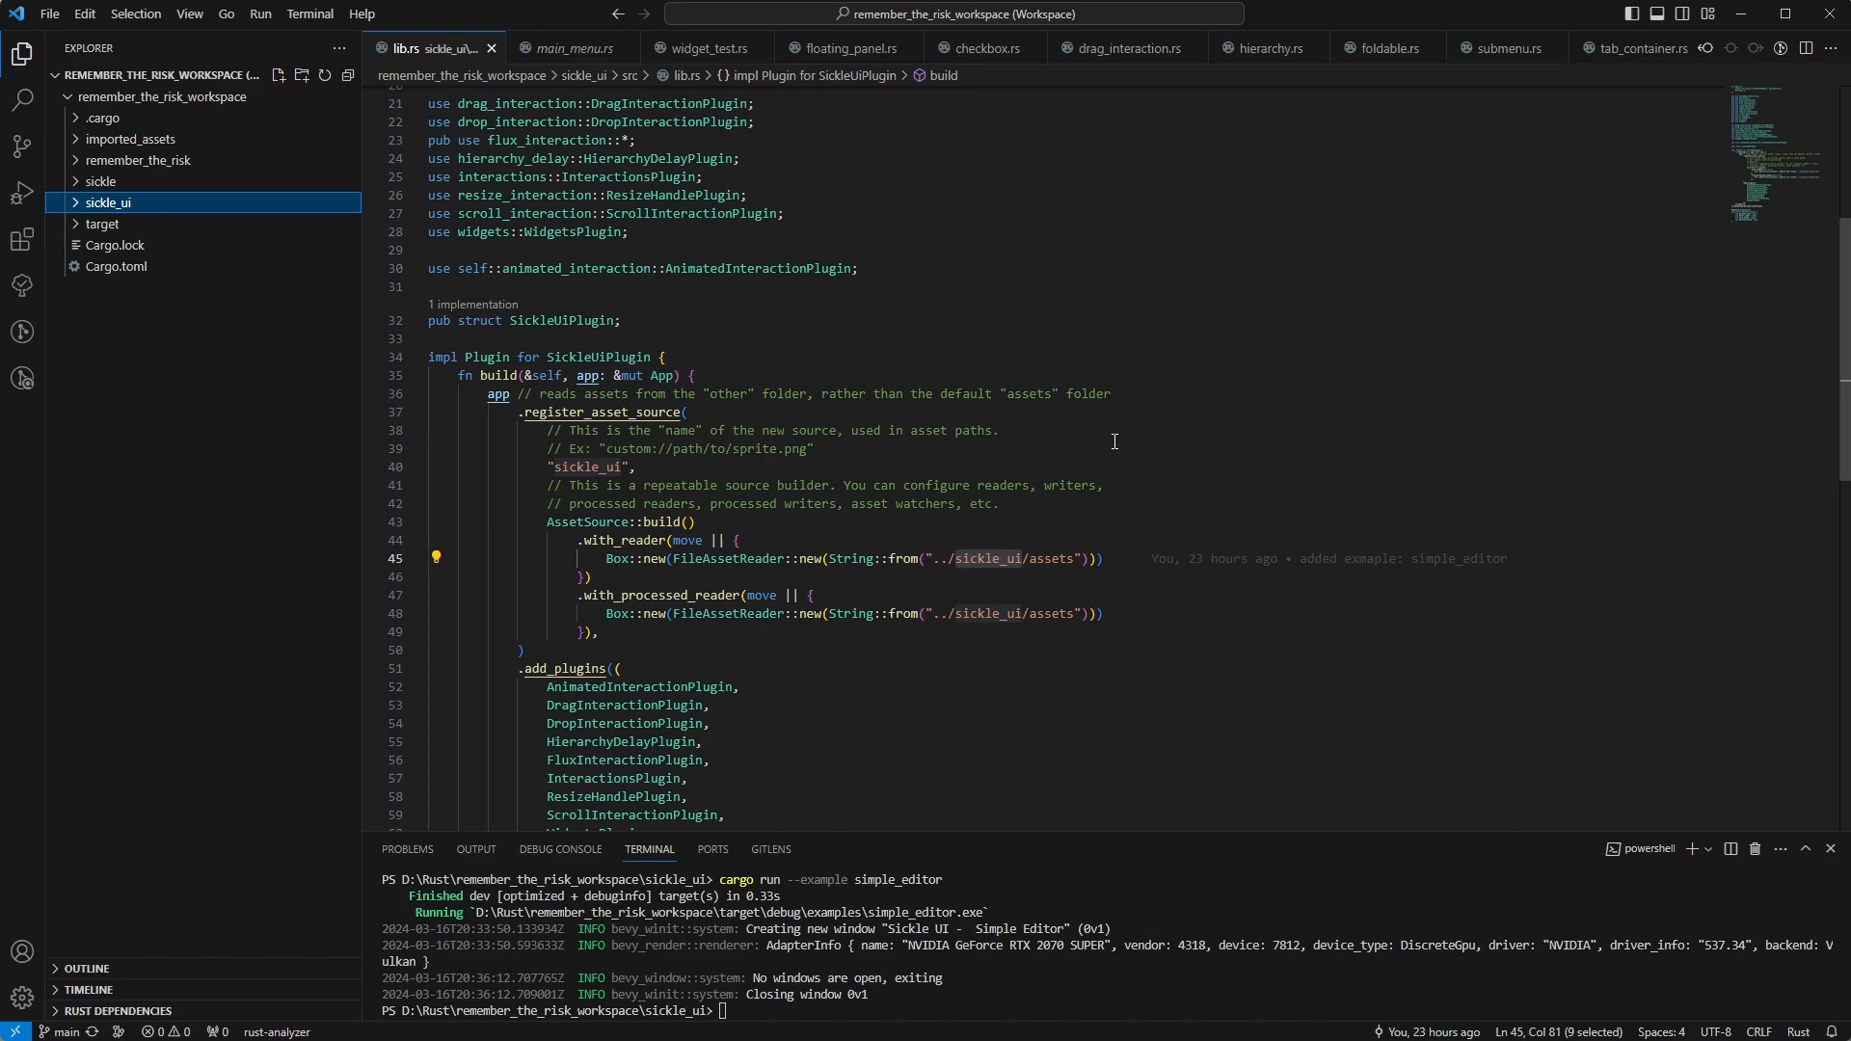
{"action": "mouse_move", "coordinate": [1097, 871]}
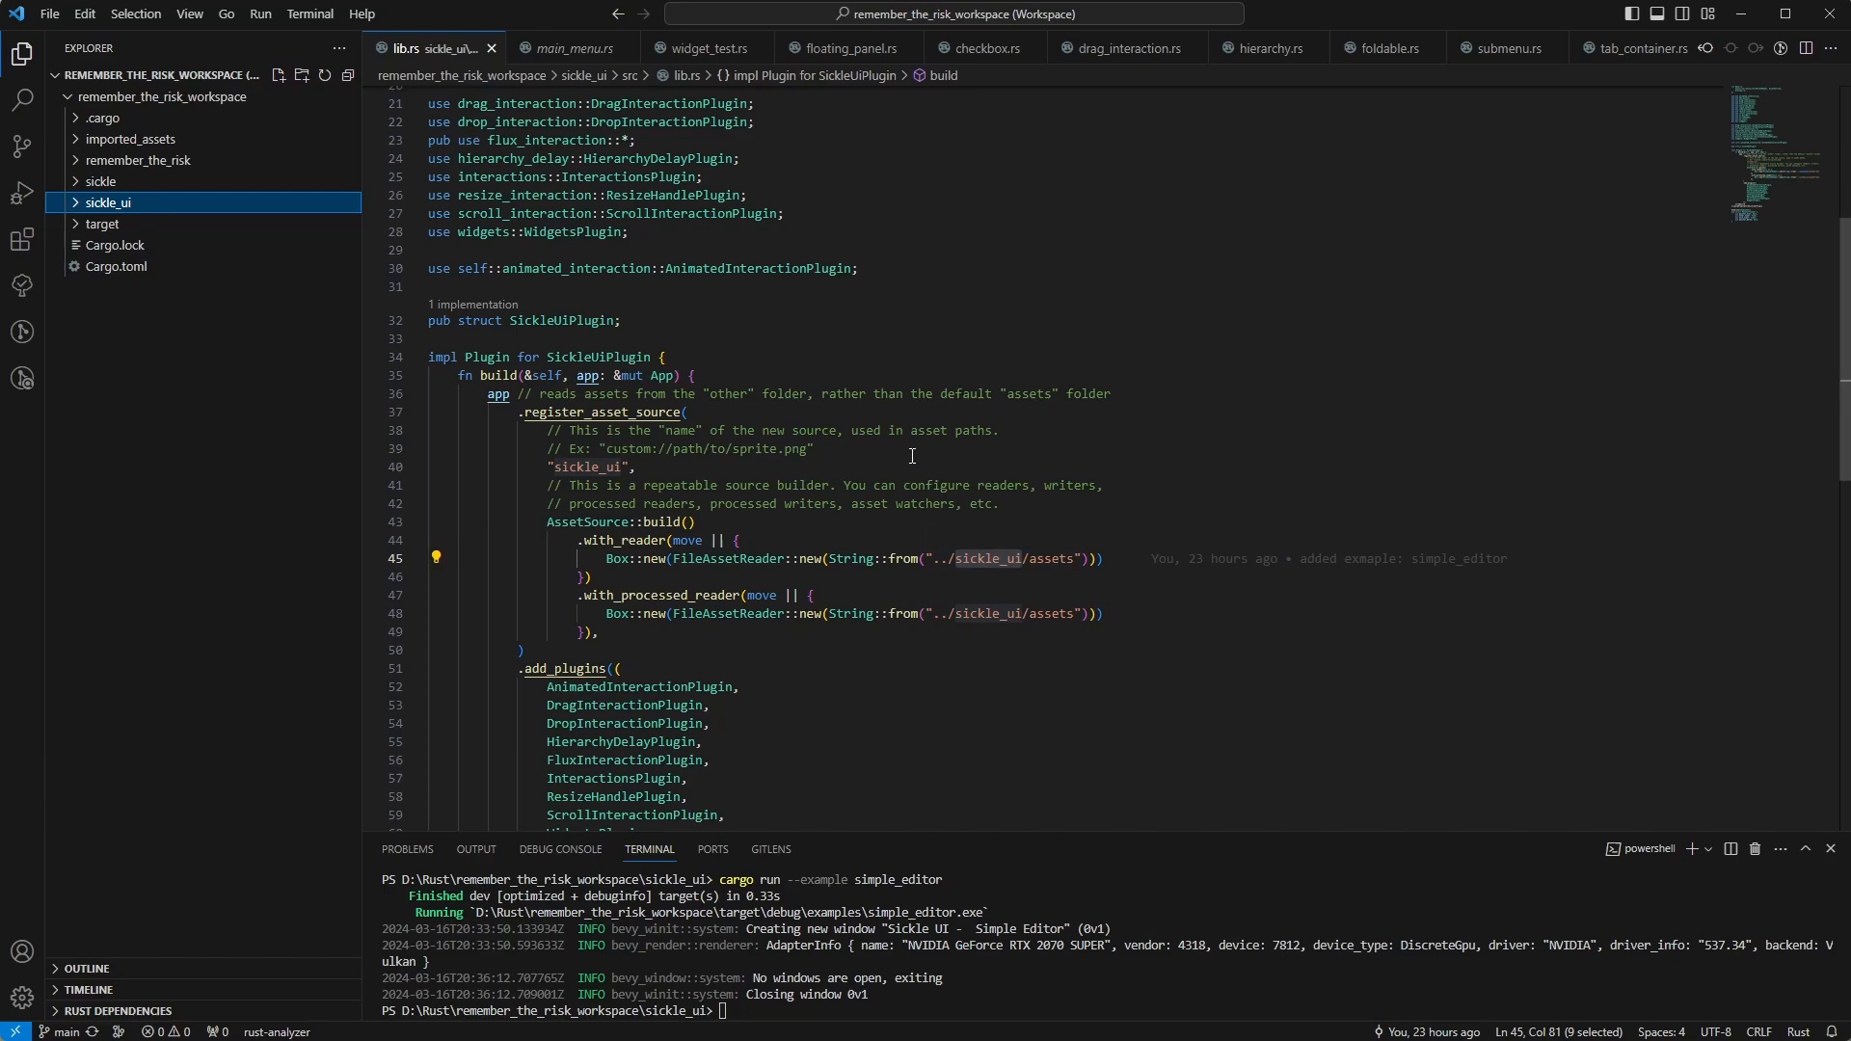
{"action": "mouse_move", "coordinate": [1259, 214]}
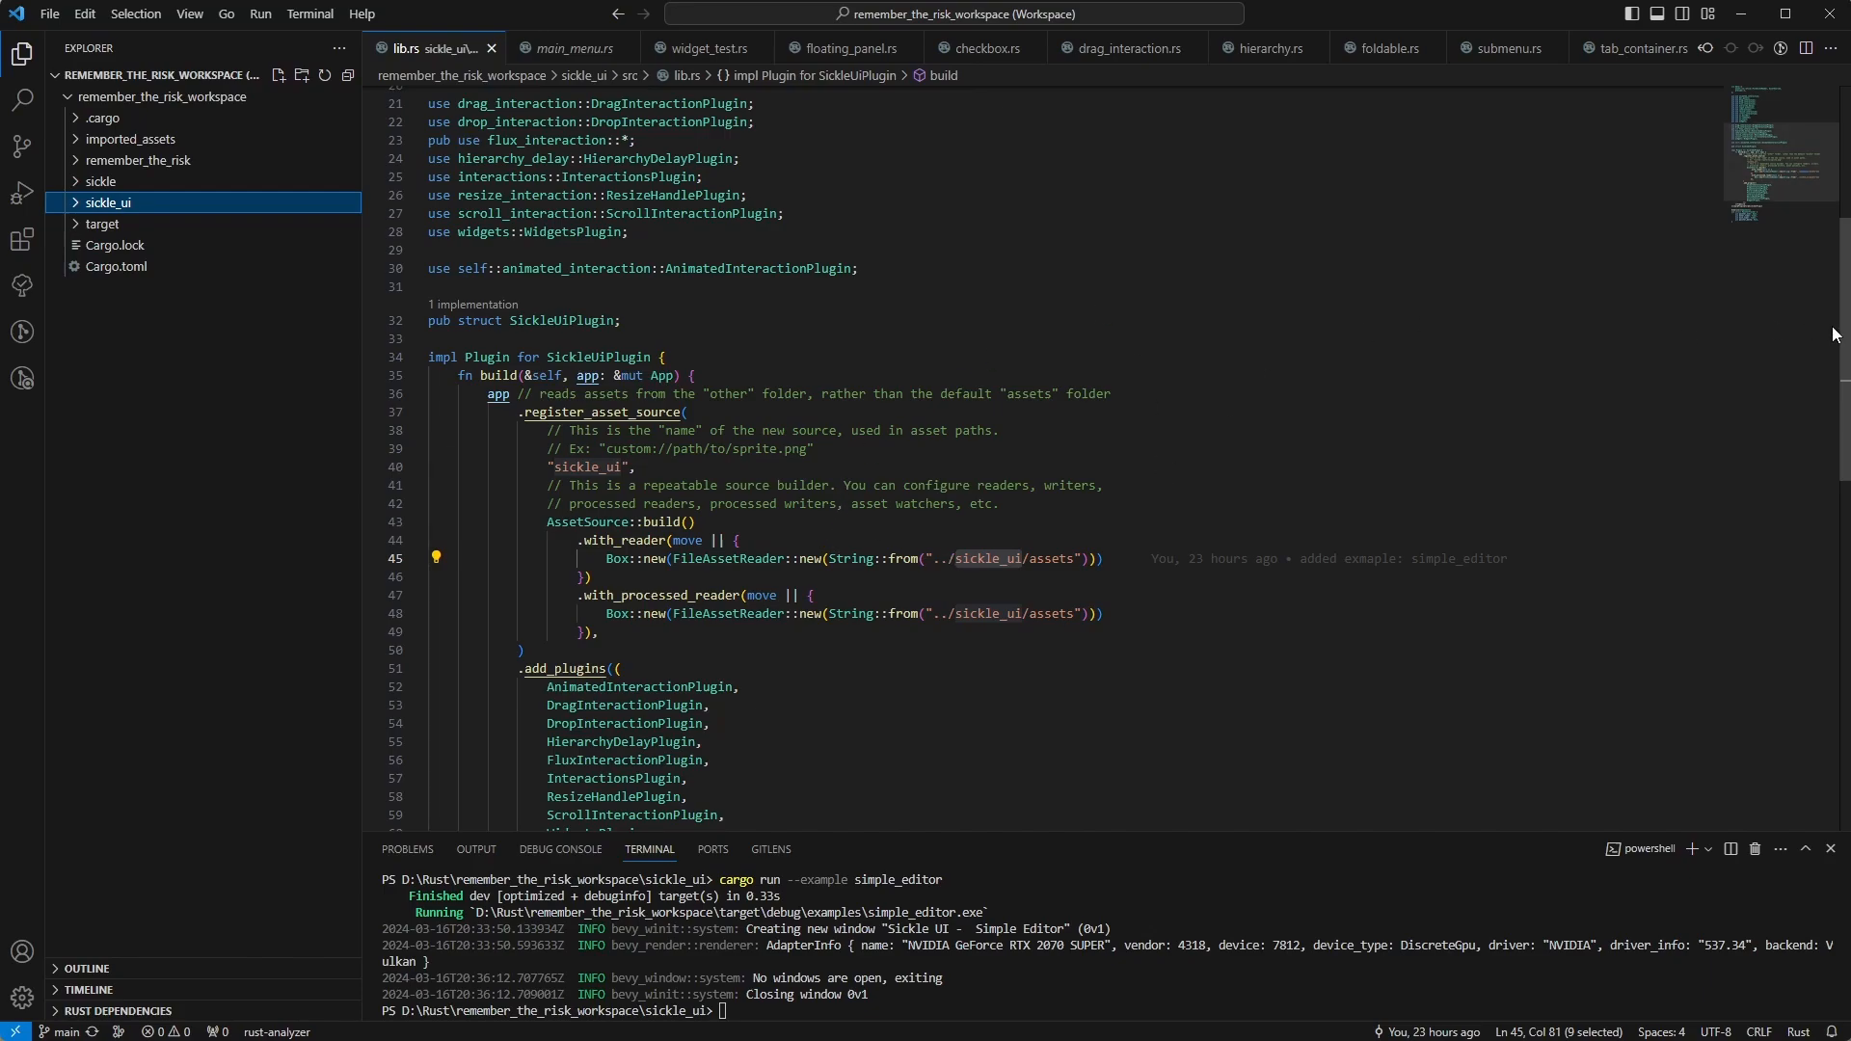
{"action": "mouse_move", "coordinate": [1161, 401]}
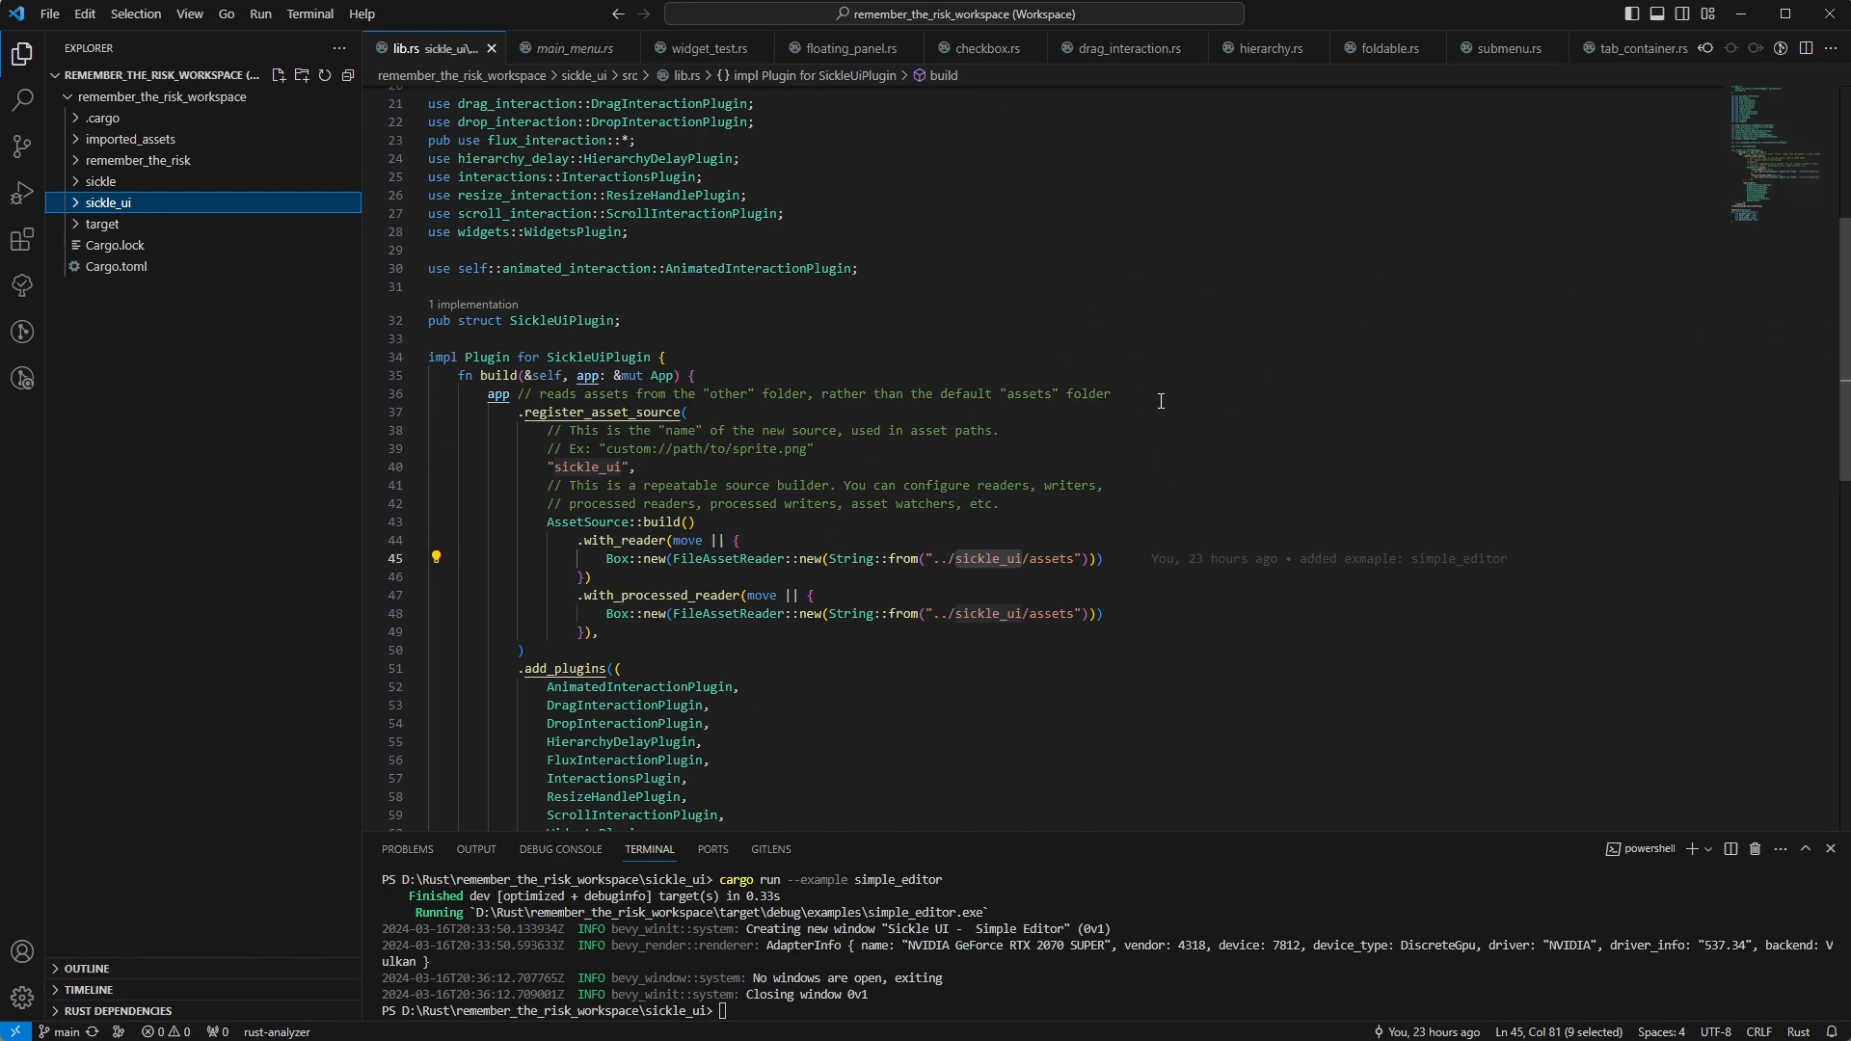
{"action": "mouse_move", "coordinate": [1175, 417]}
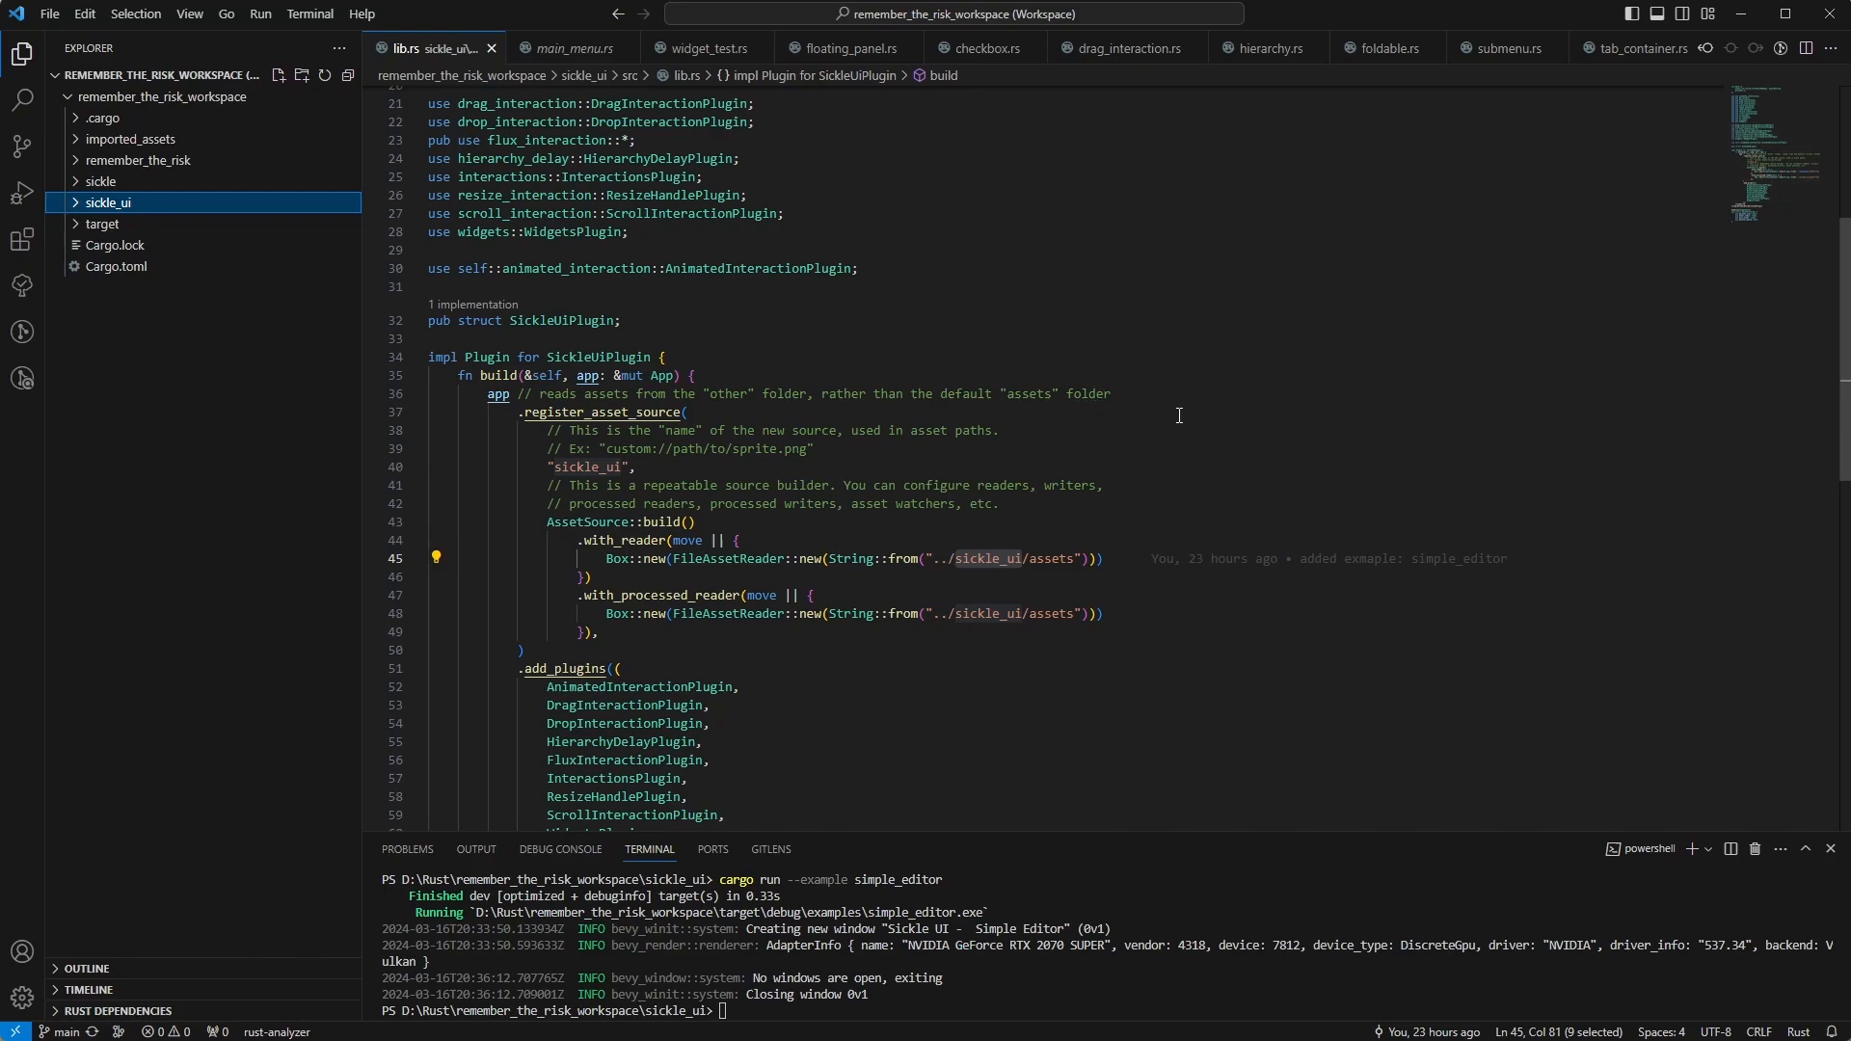